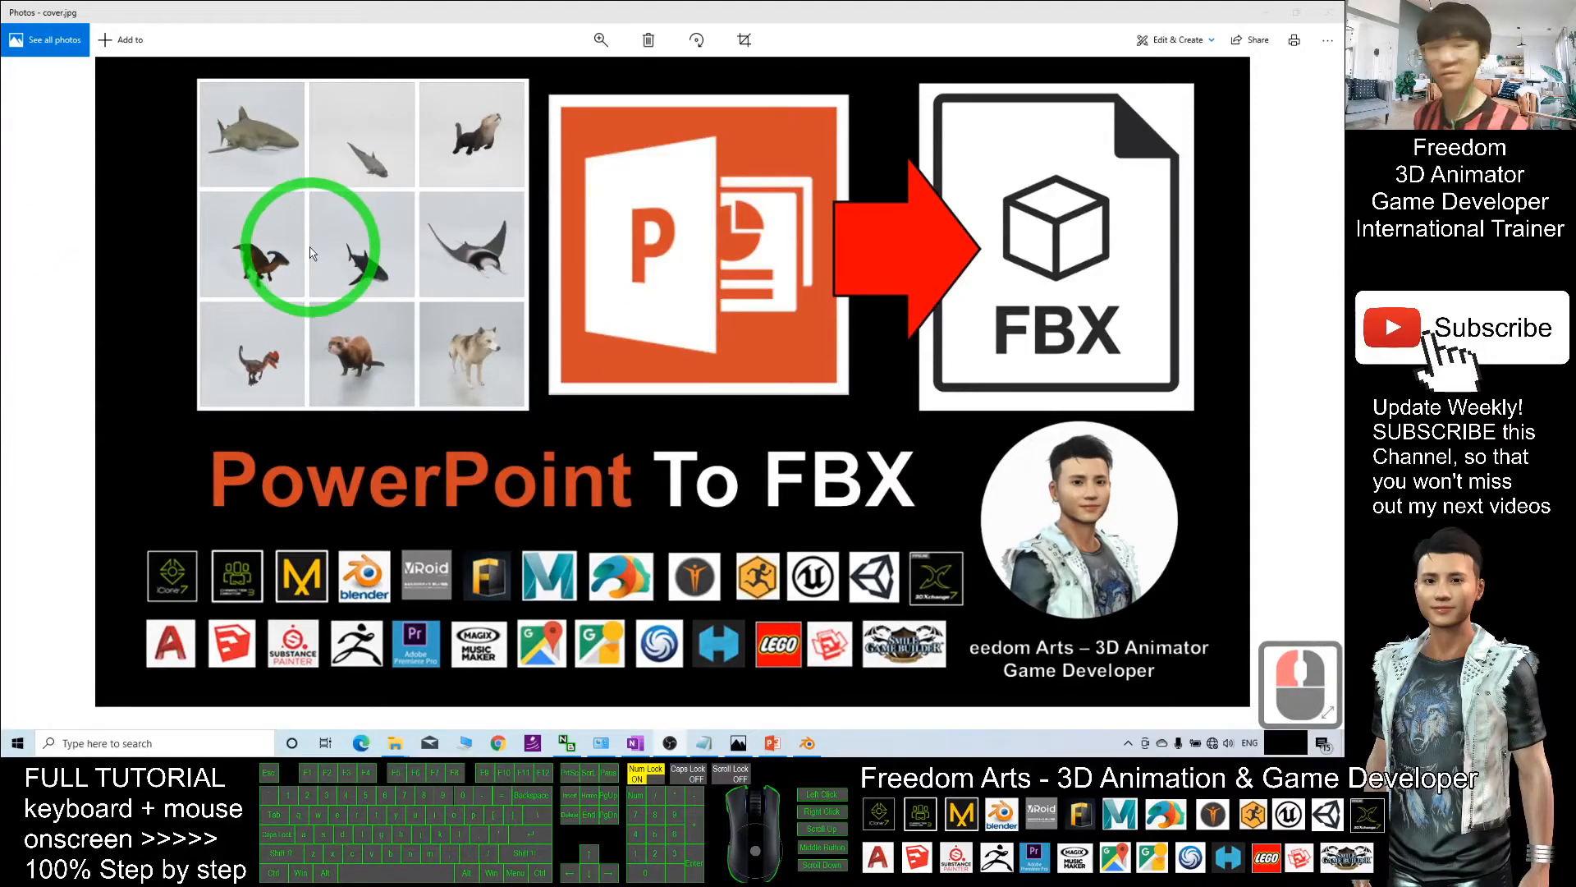
mouse_move(632, 405)
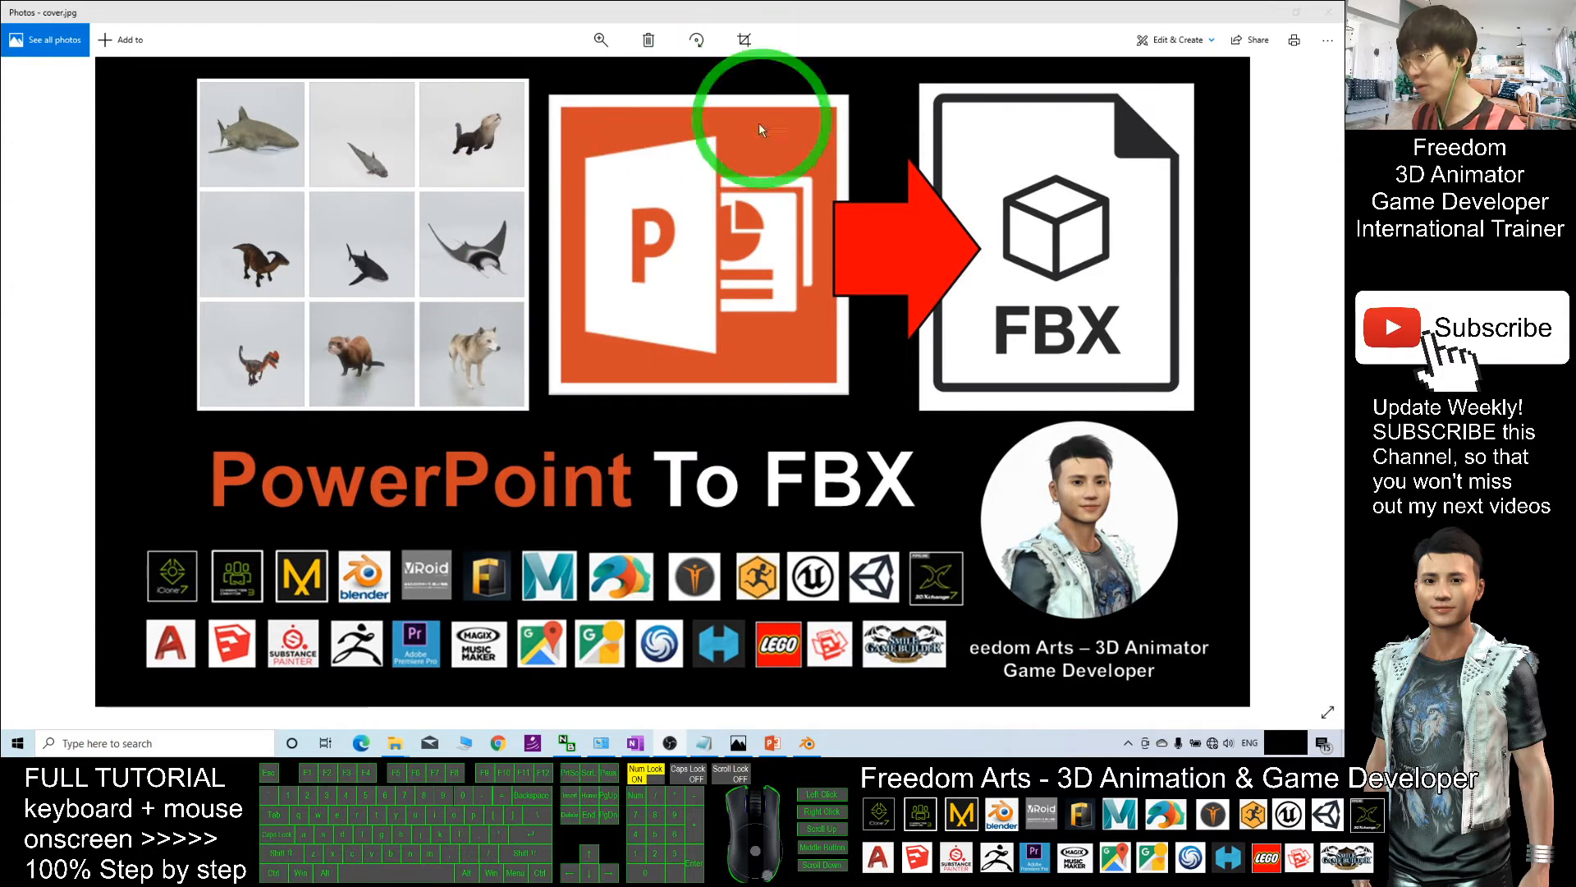
mouse_move(638, 174)
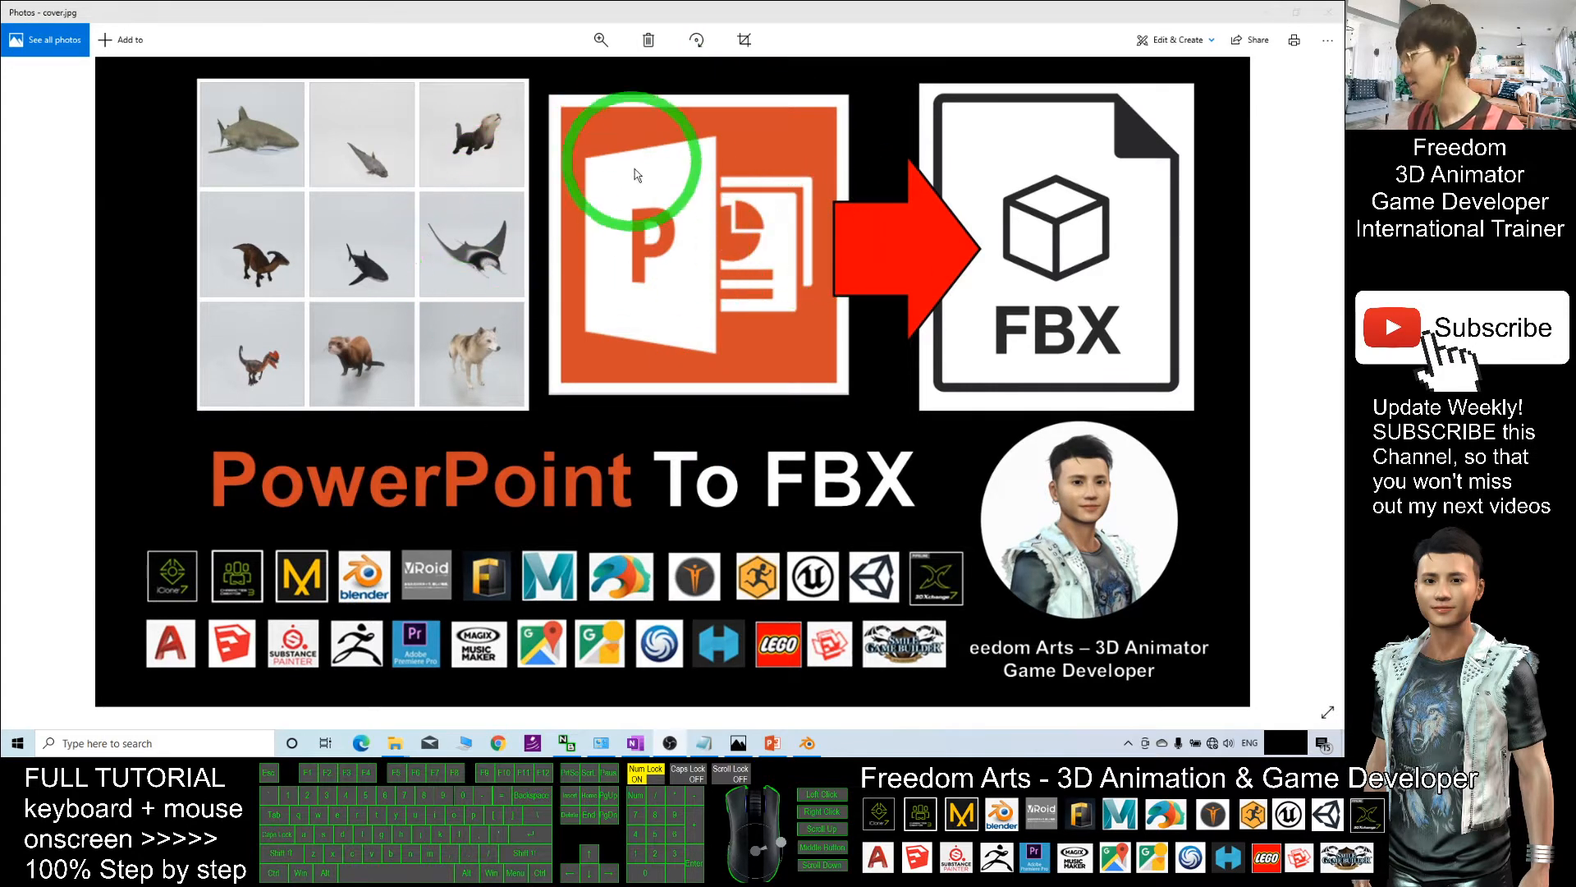
mouse_move(716, 214)
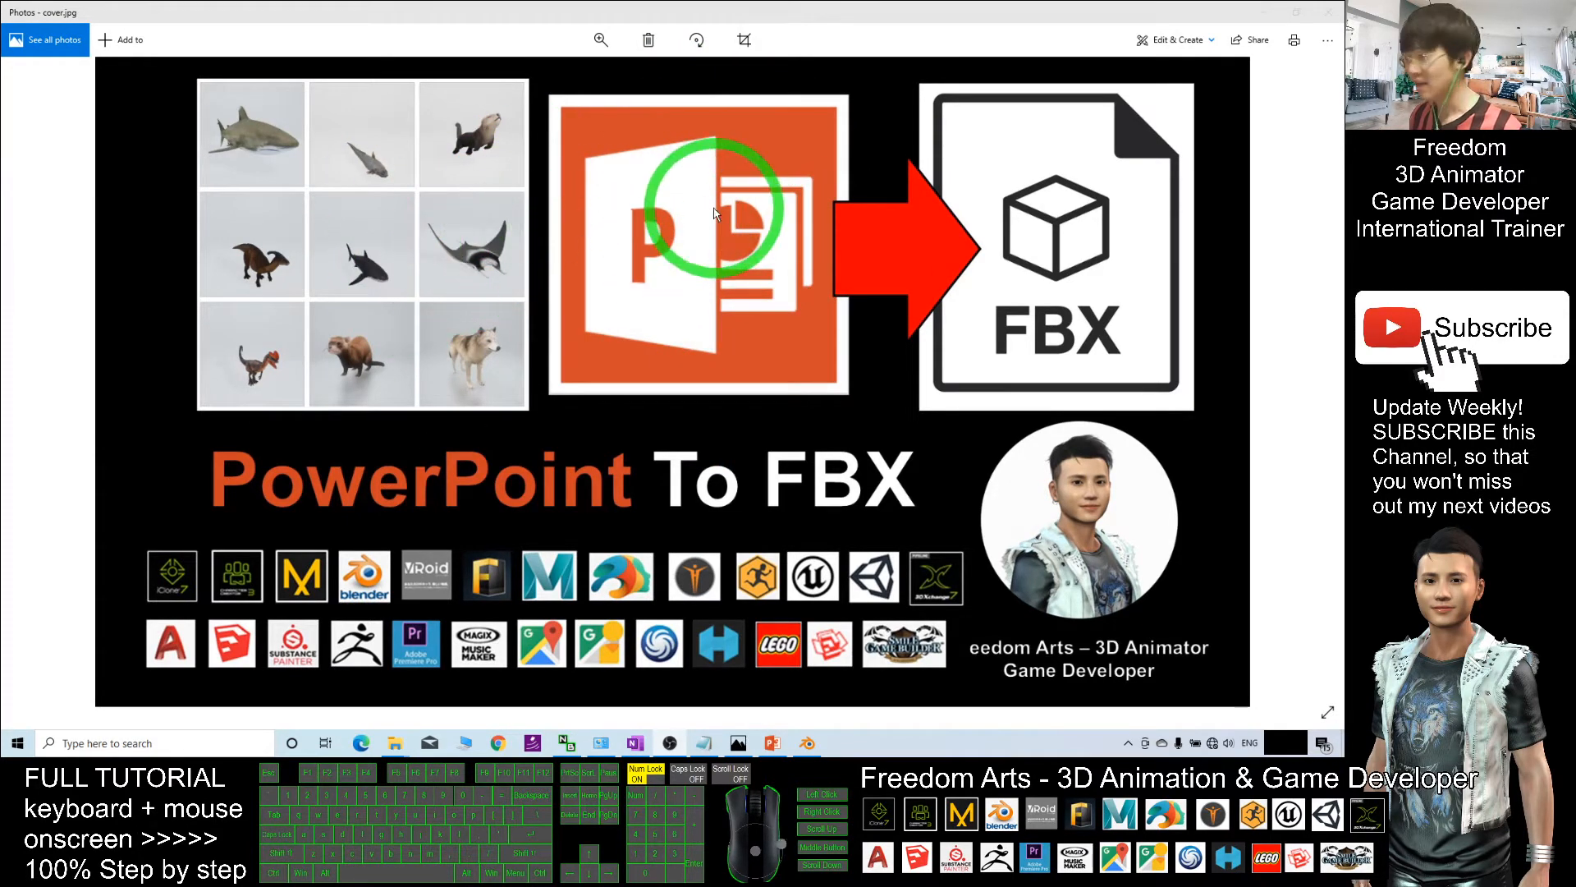
mouse_move(1032, 211)
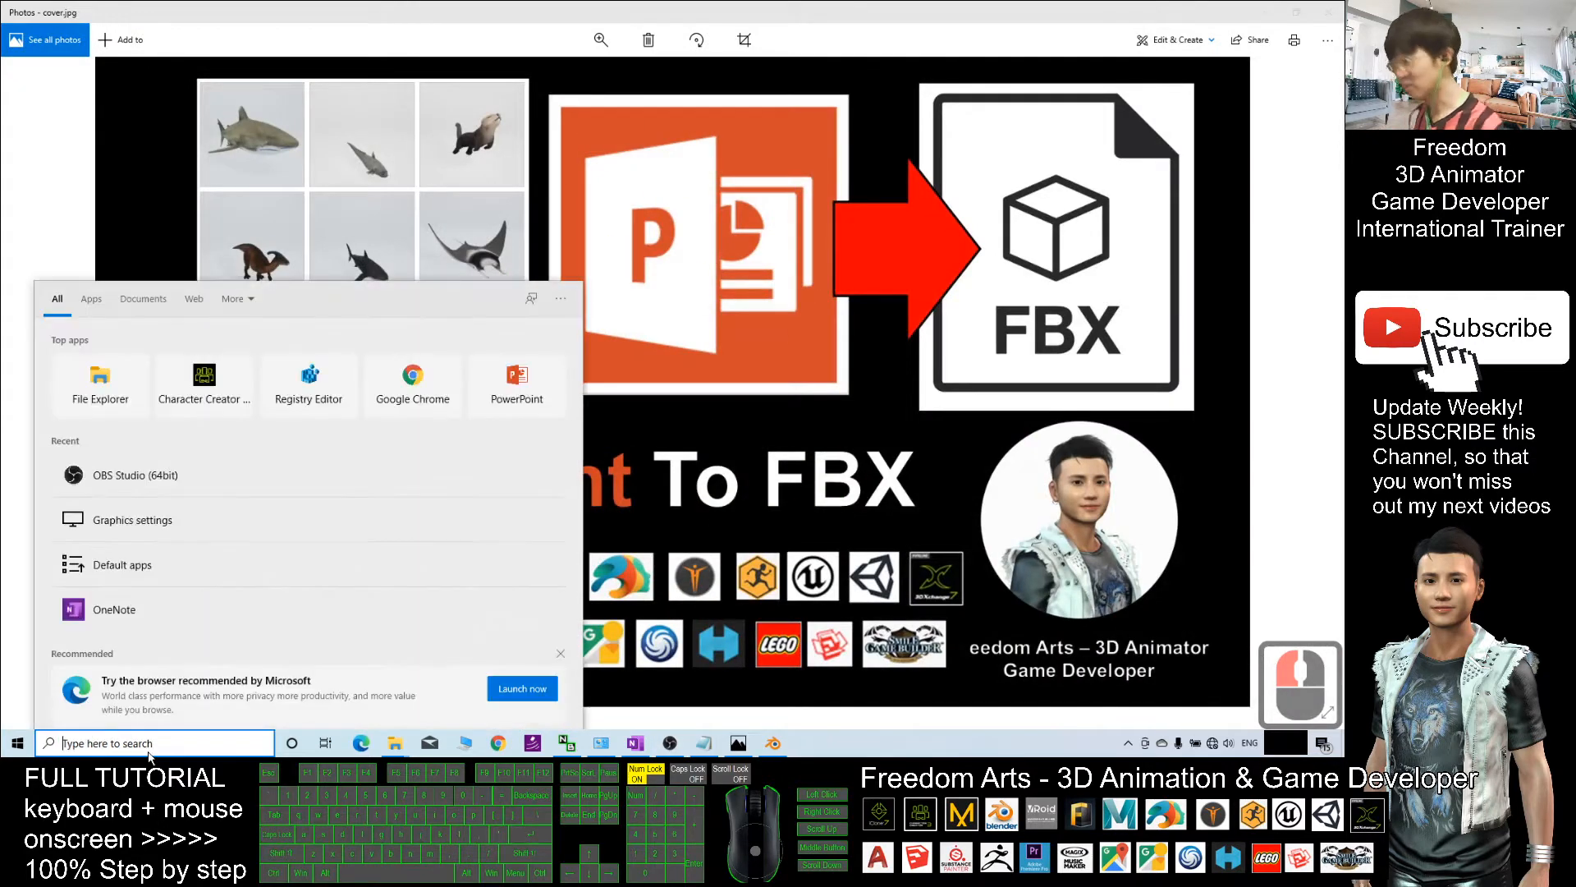
- Launch PowerPoint from search, start a Blank Presentation and show the Insert ribbon
text(power)
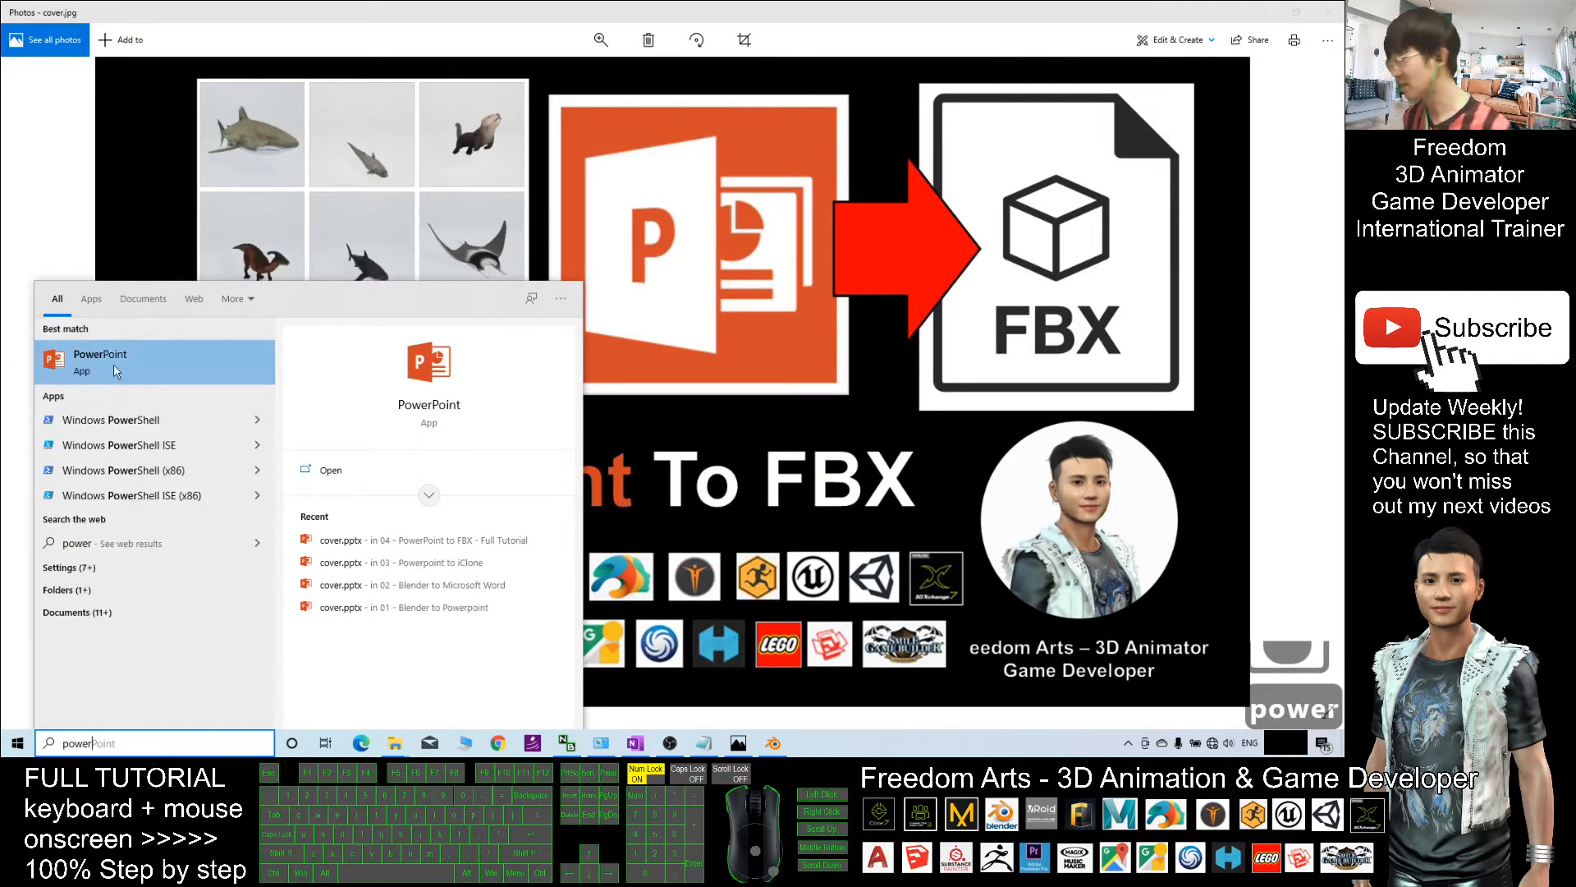
click(99, 361)
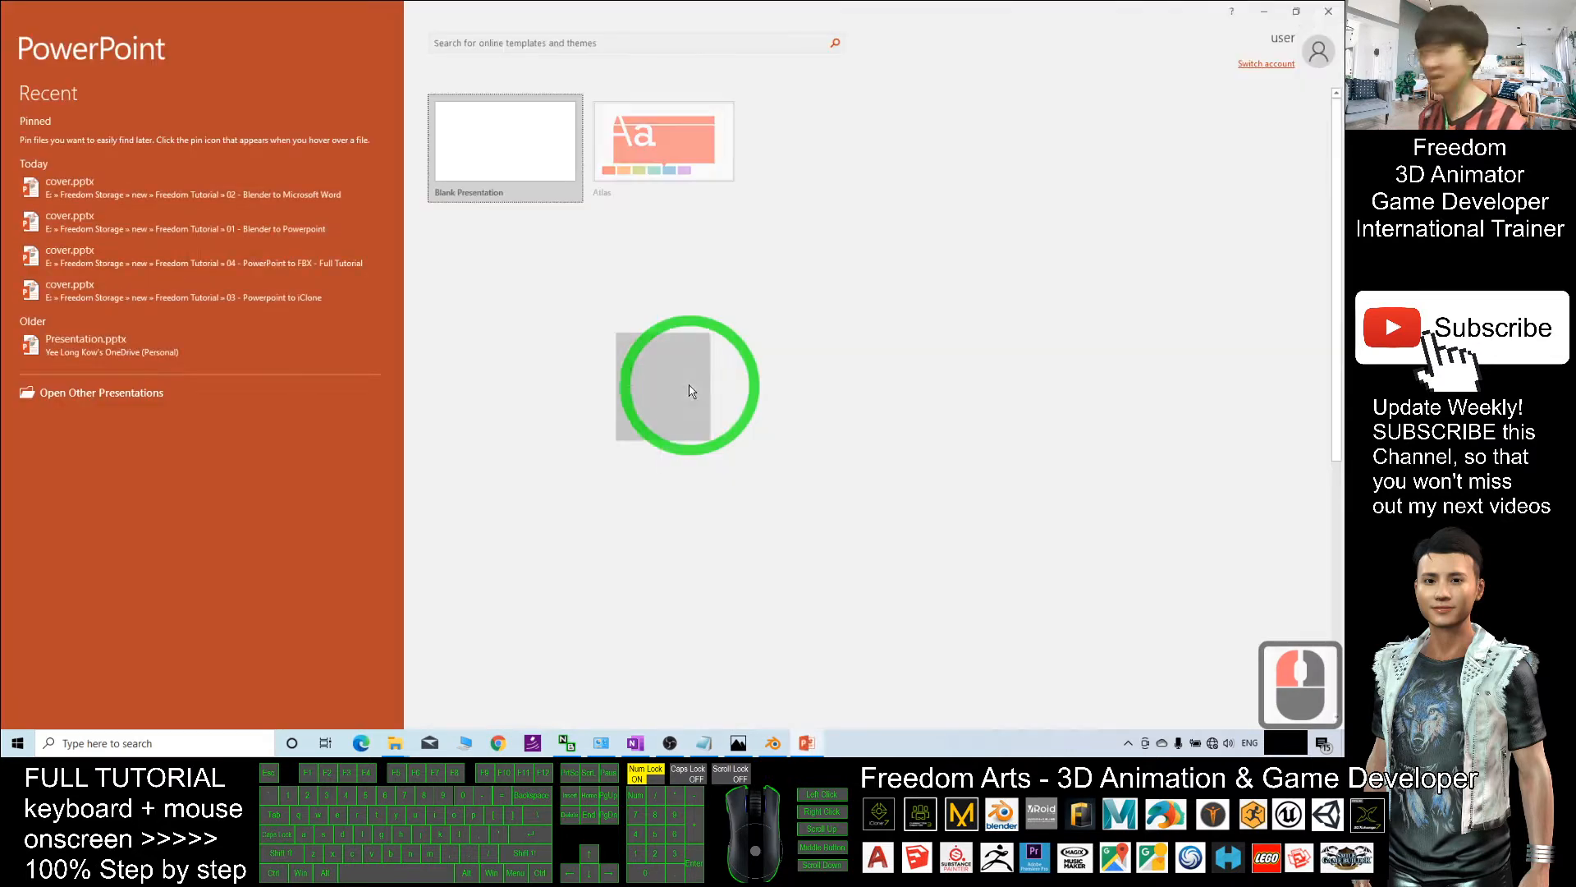
double_click(505, 147)
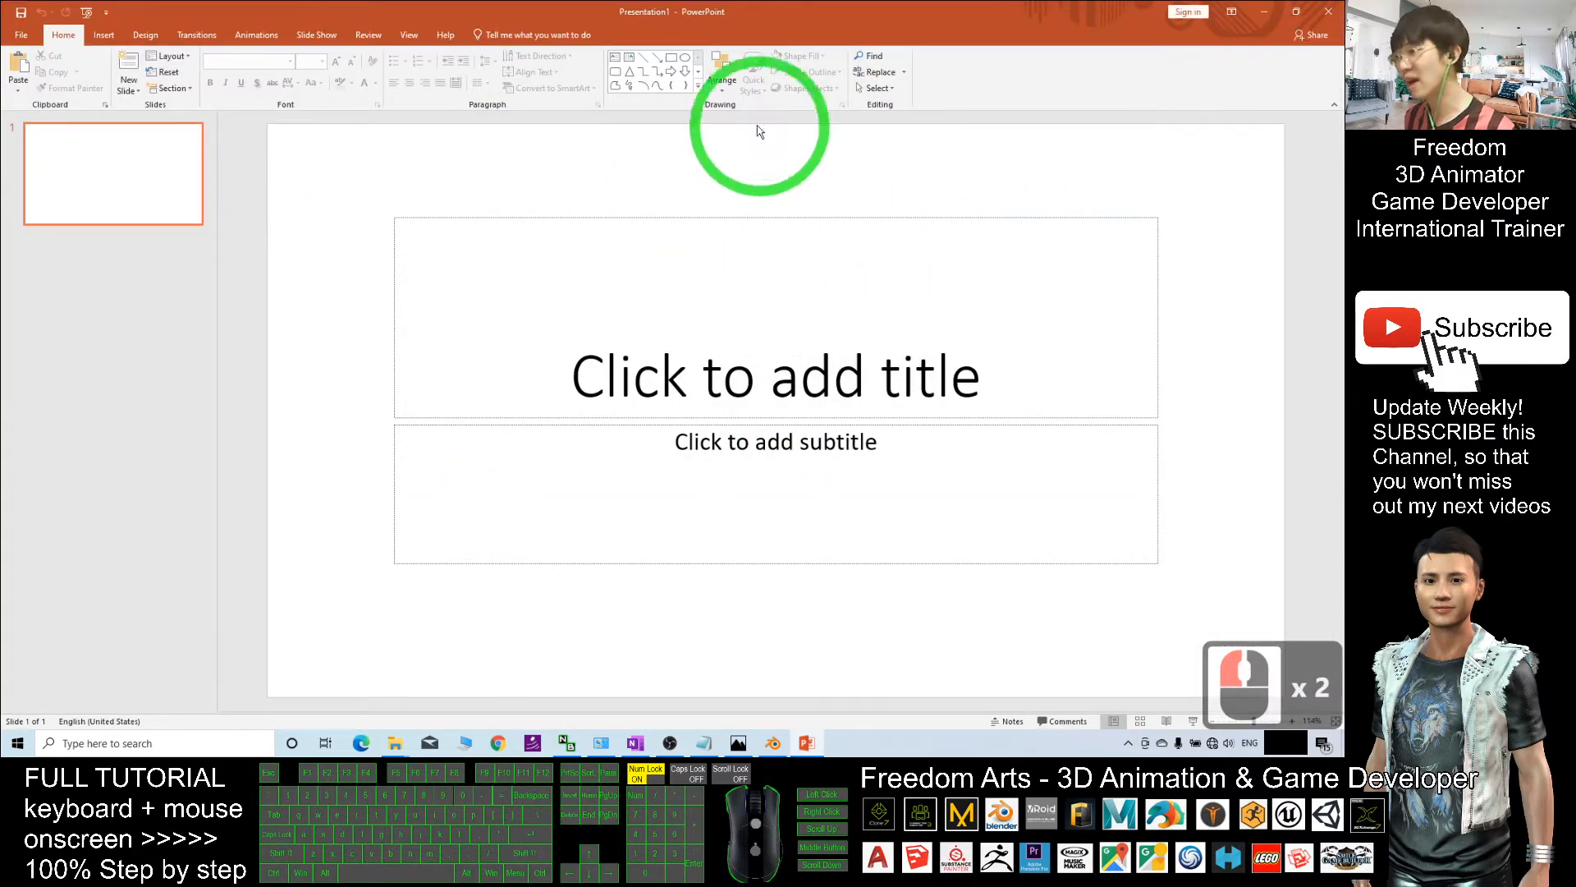
click(103, 35)
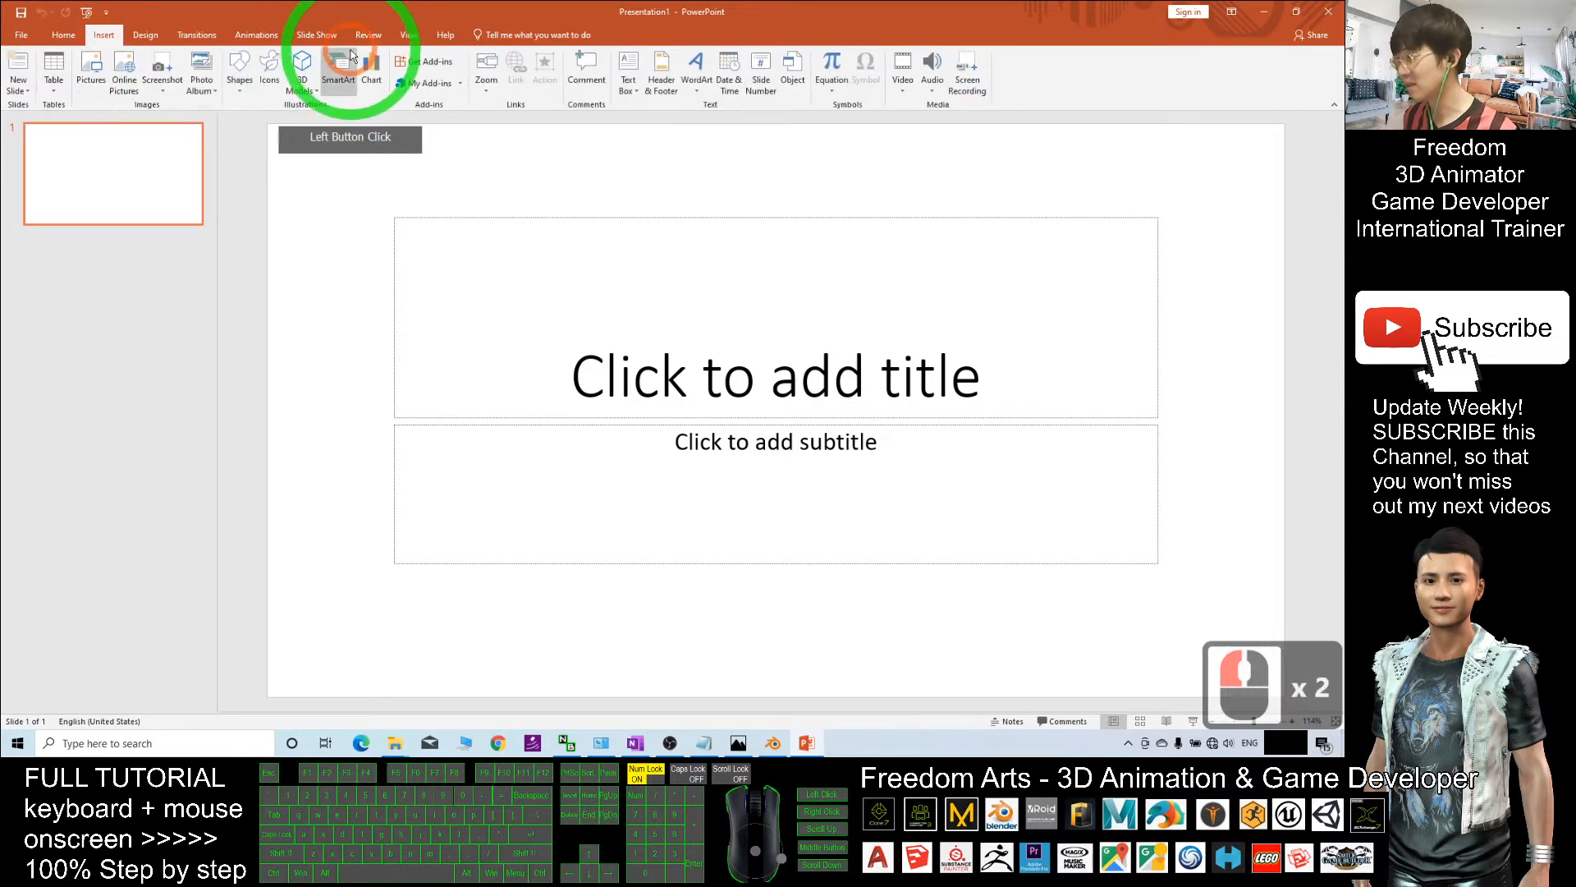
mouse_move(302, 72)
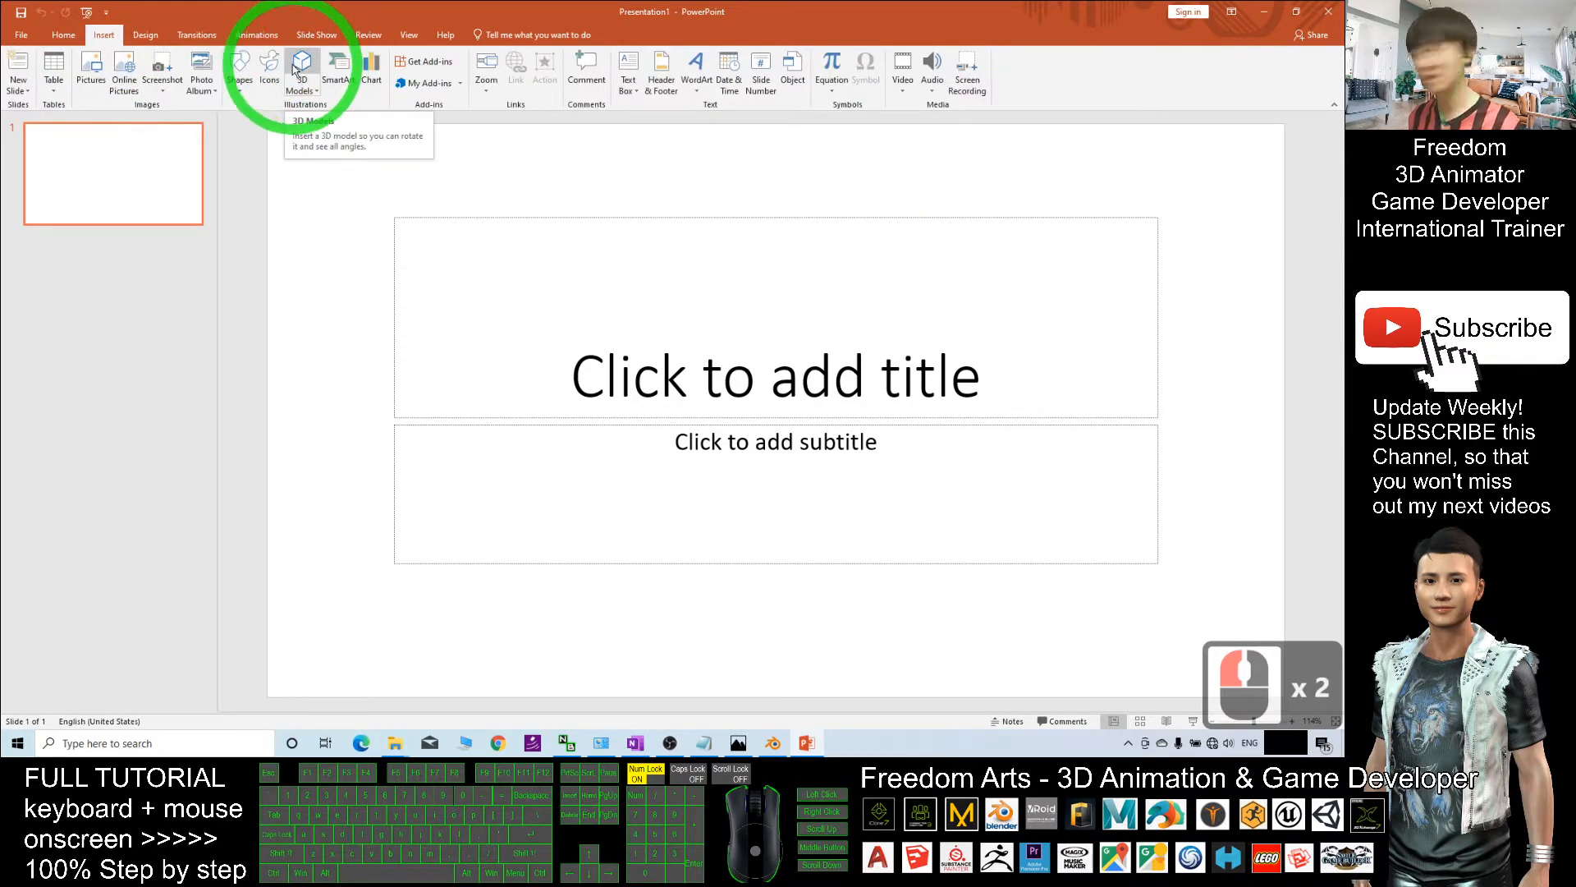
- Connect to a wireless network so the Online 3D Models library loads
click(302, 69)
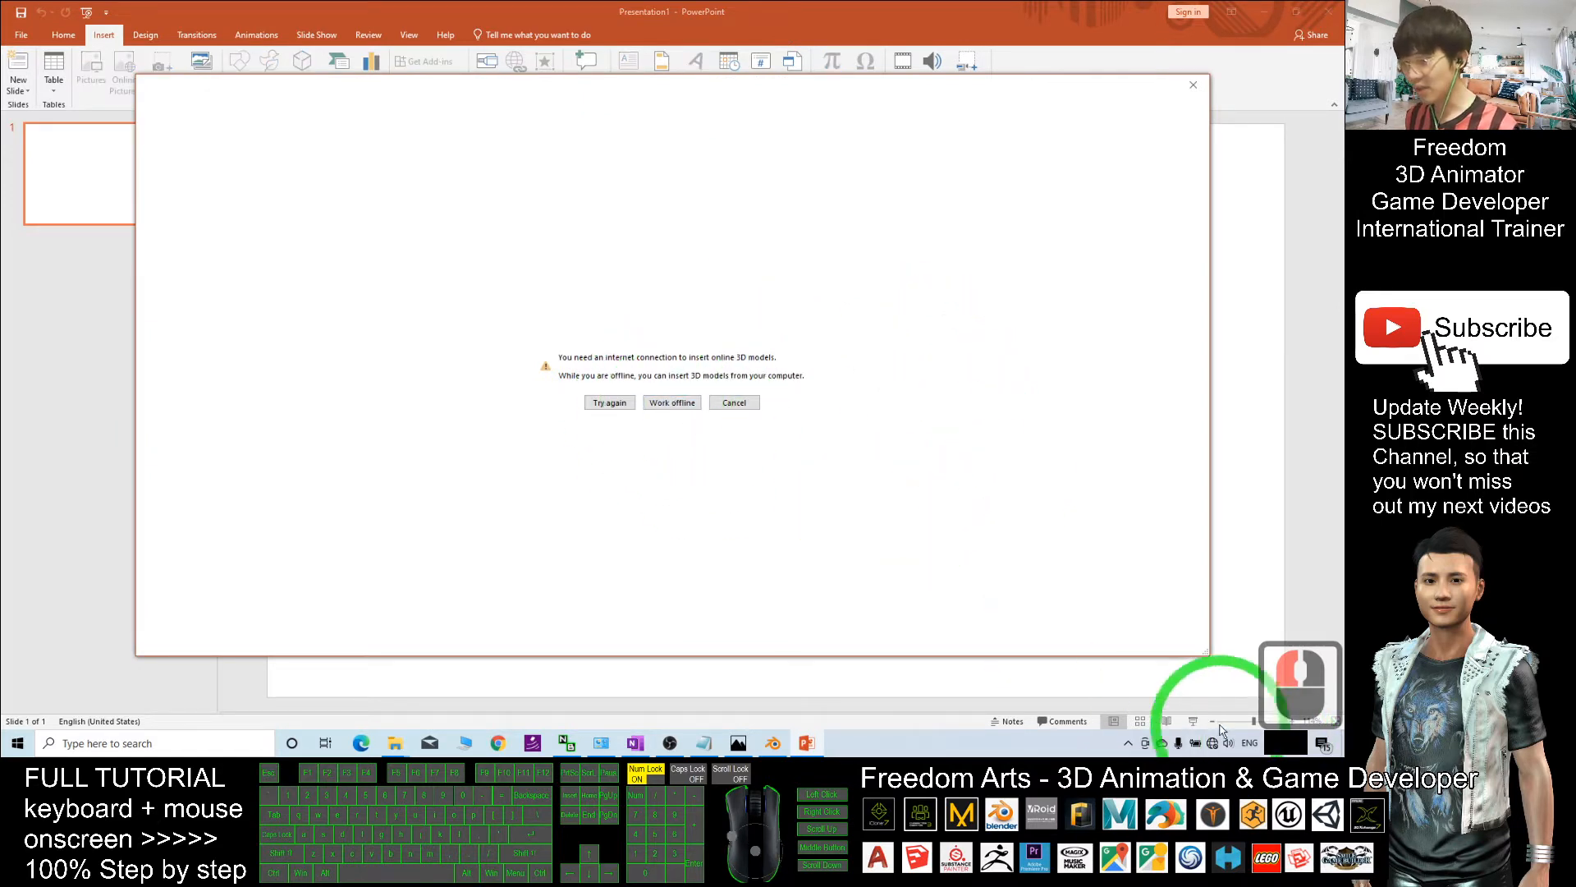
click(1211, 744)
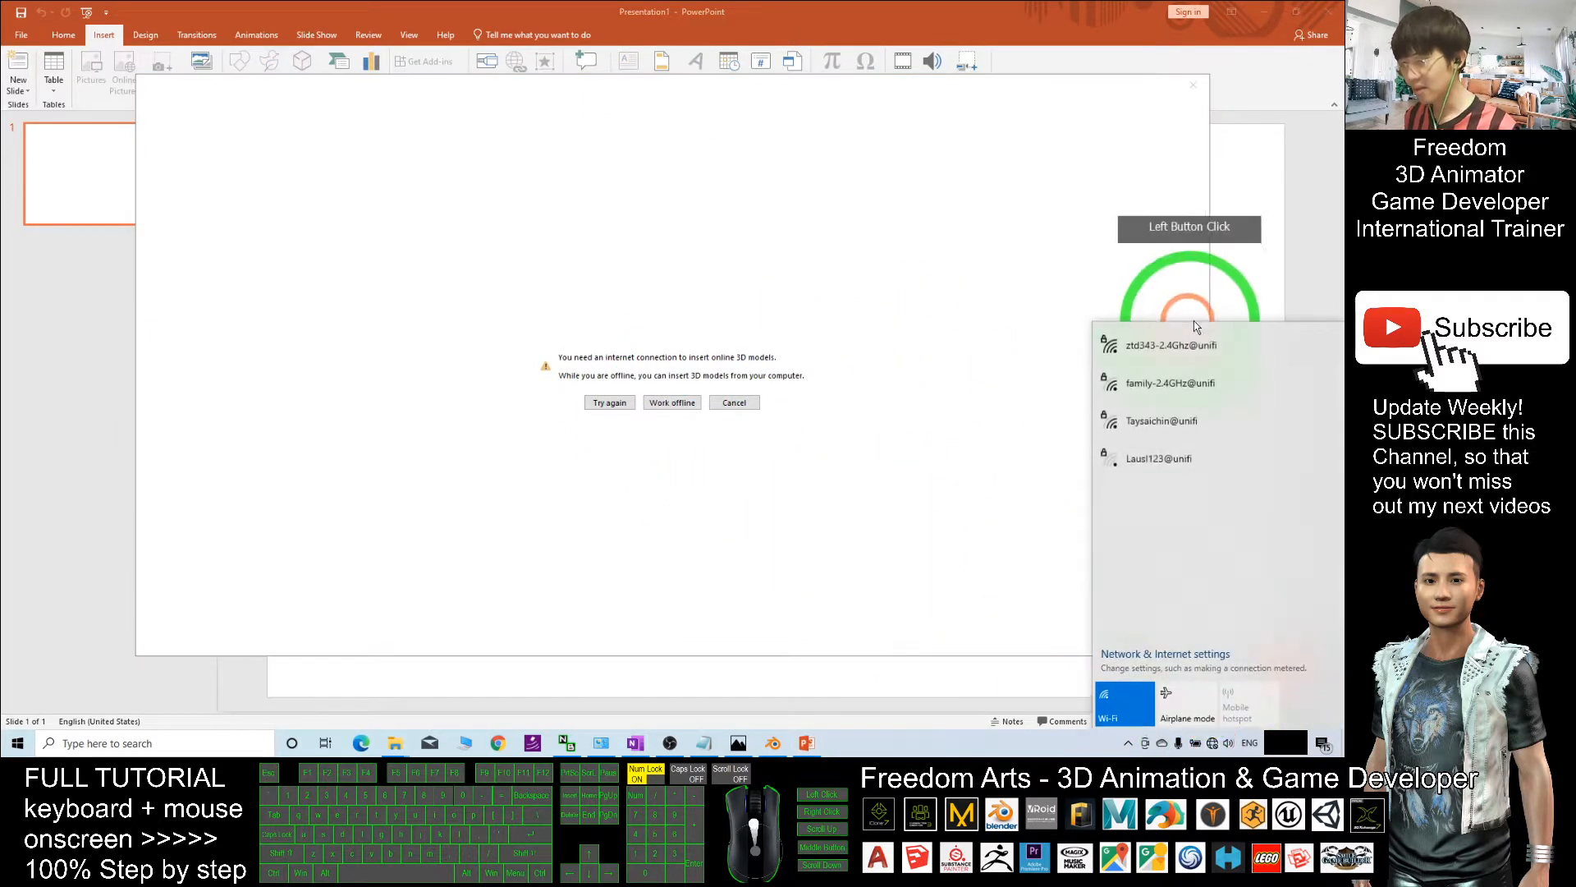
click(1172, 344)
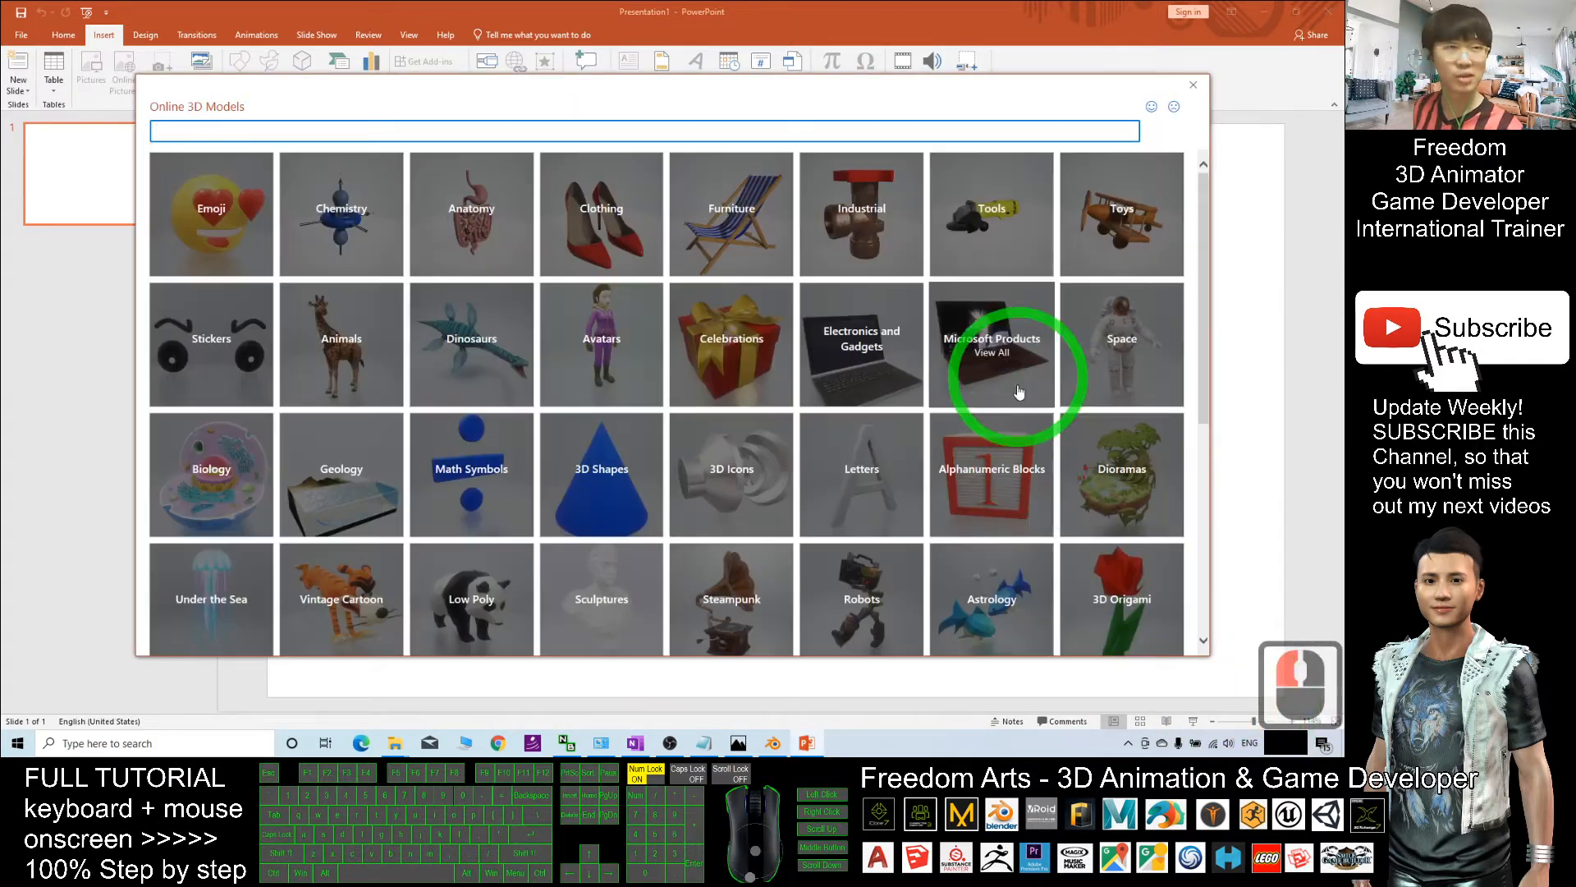
- Browse the Animals category and choose the lion model
scroll(down, 3)
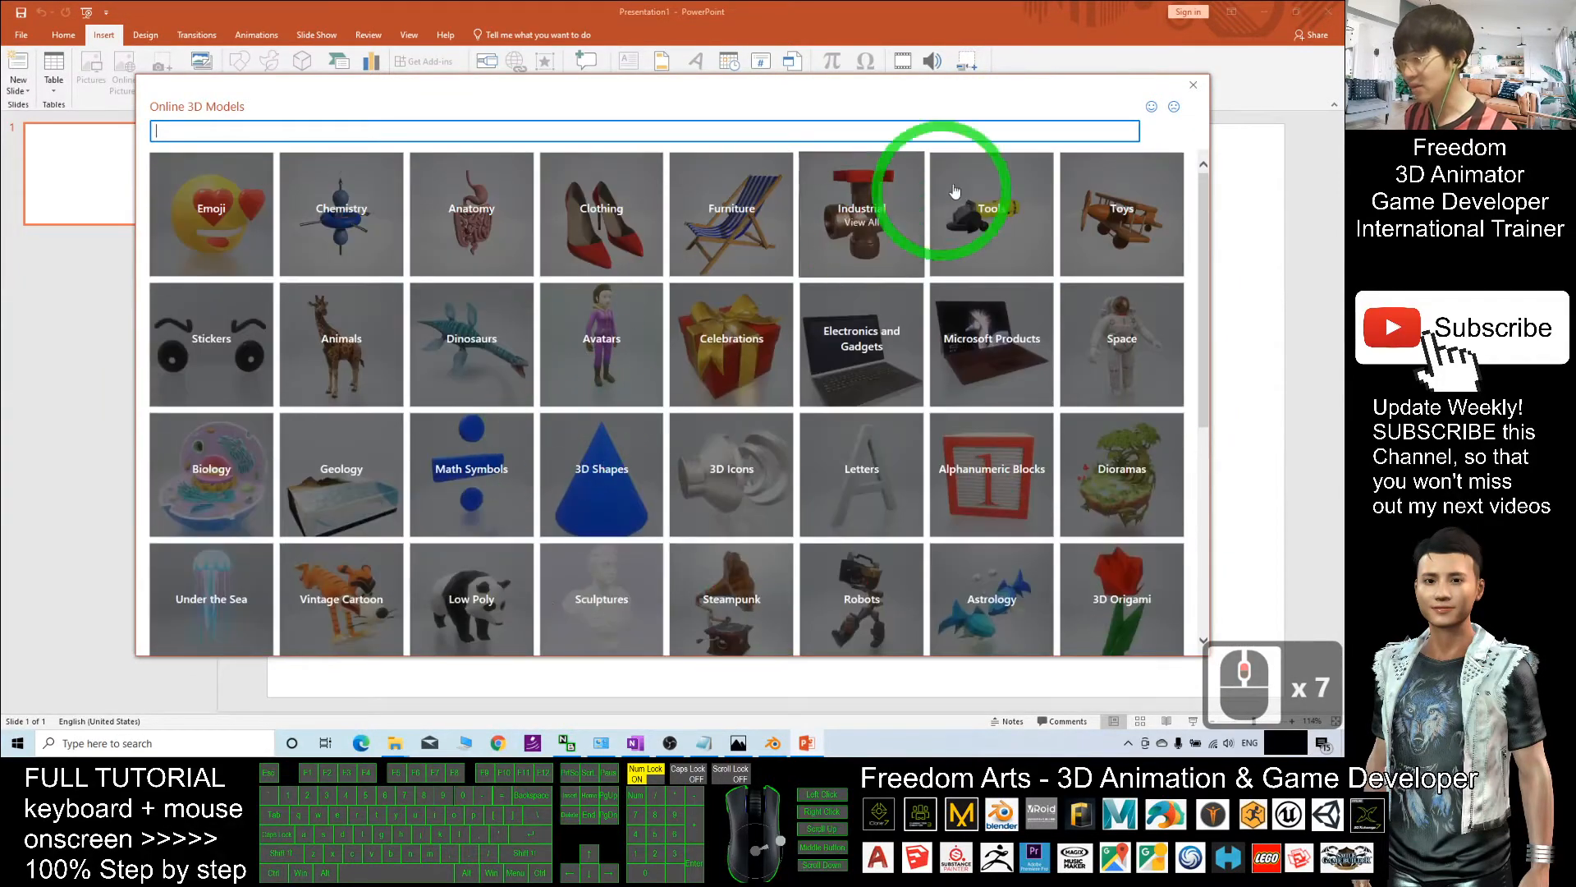
click(341, 345)
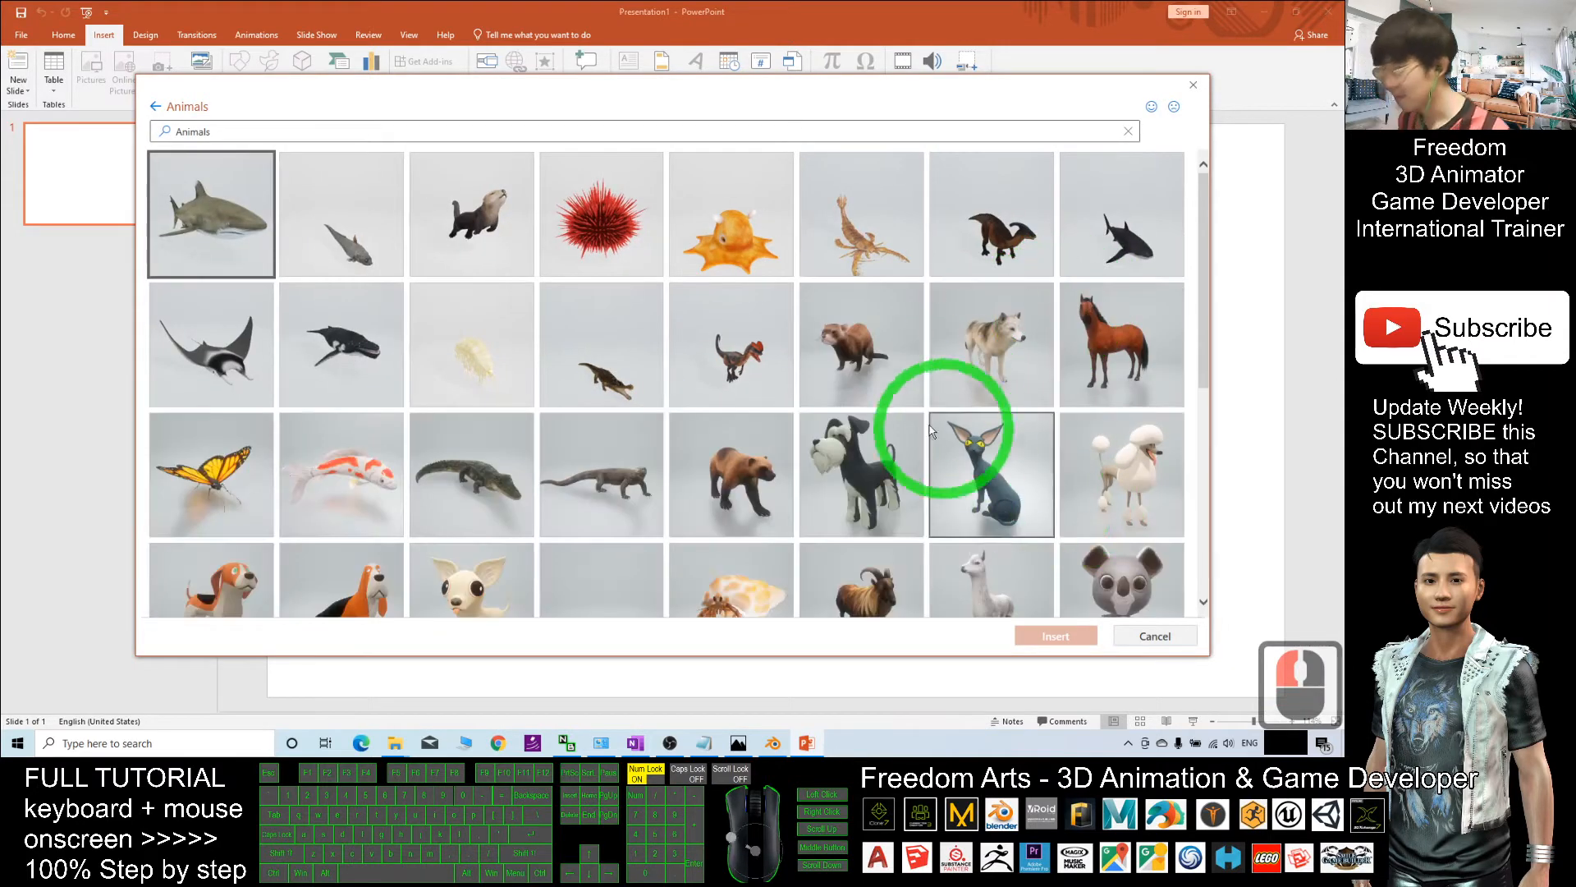
scroll(down, 3)
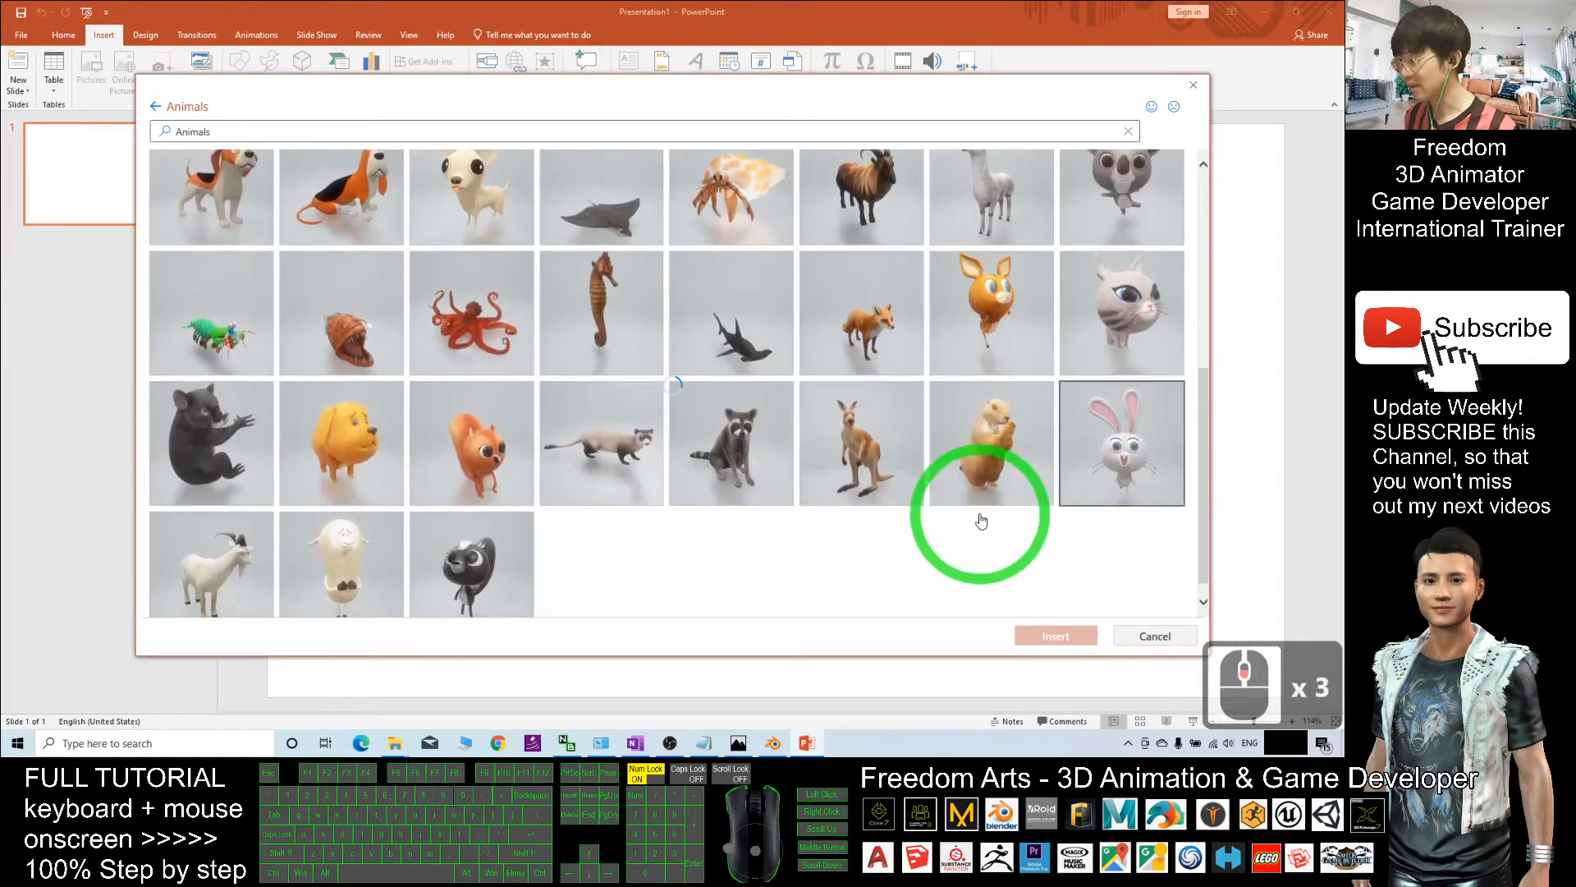
scroll(down, 3)
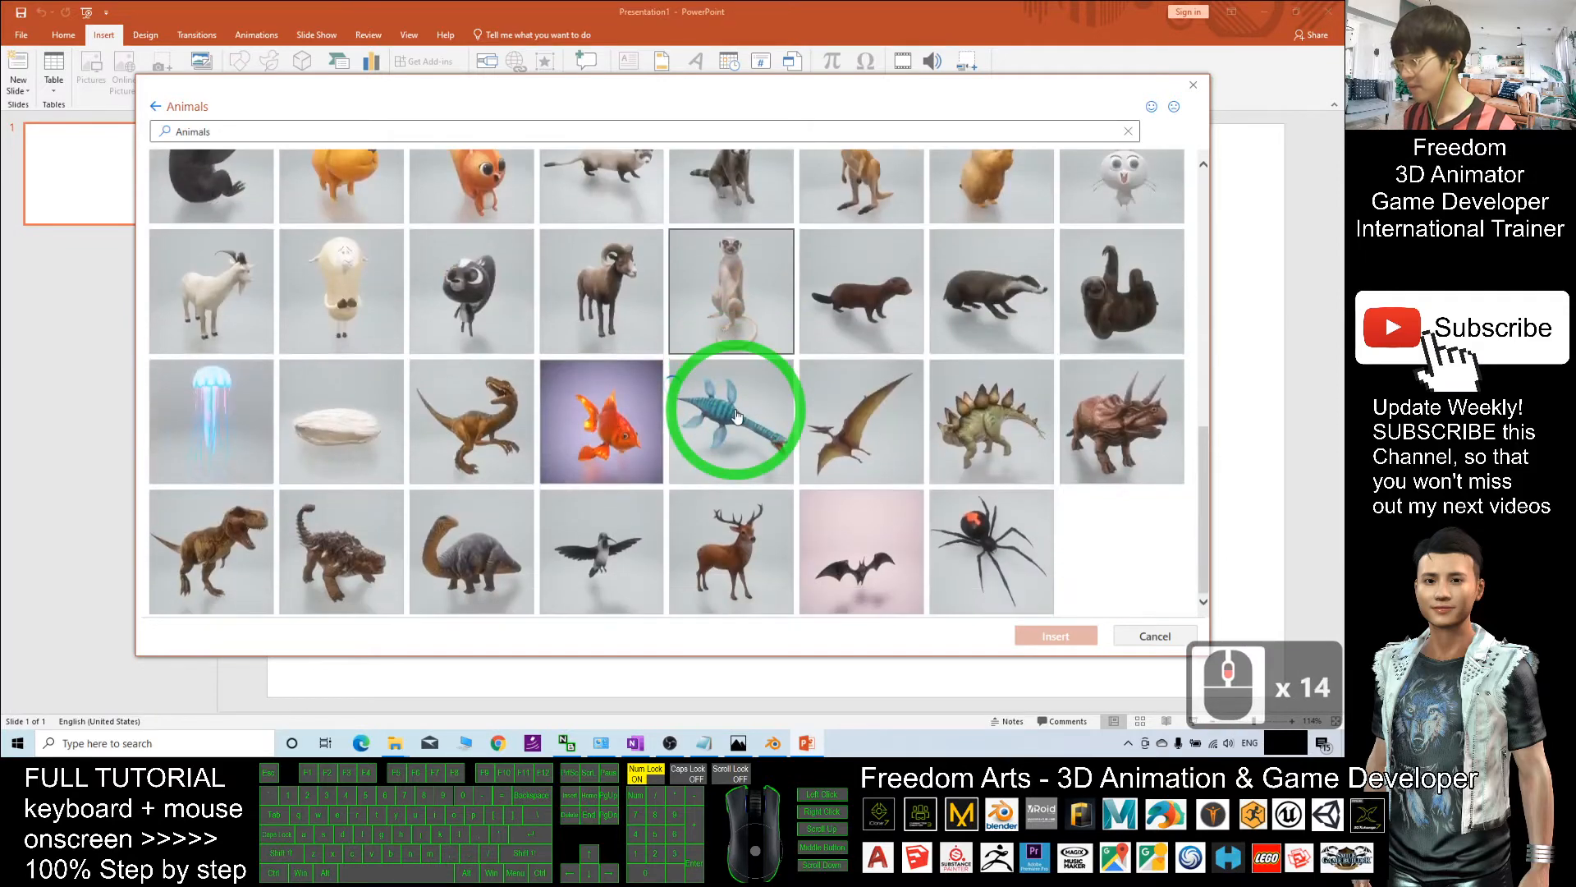
scroll(down, 3)
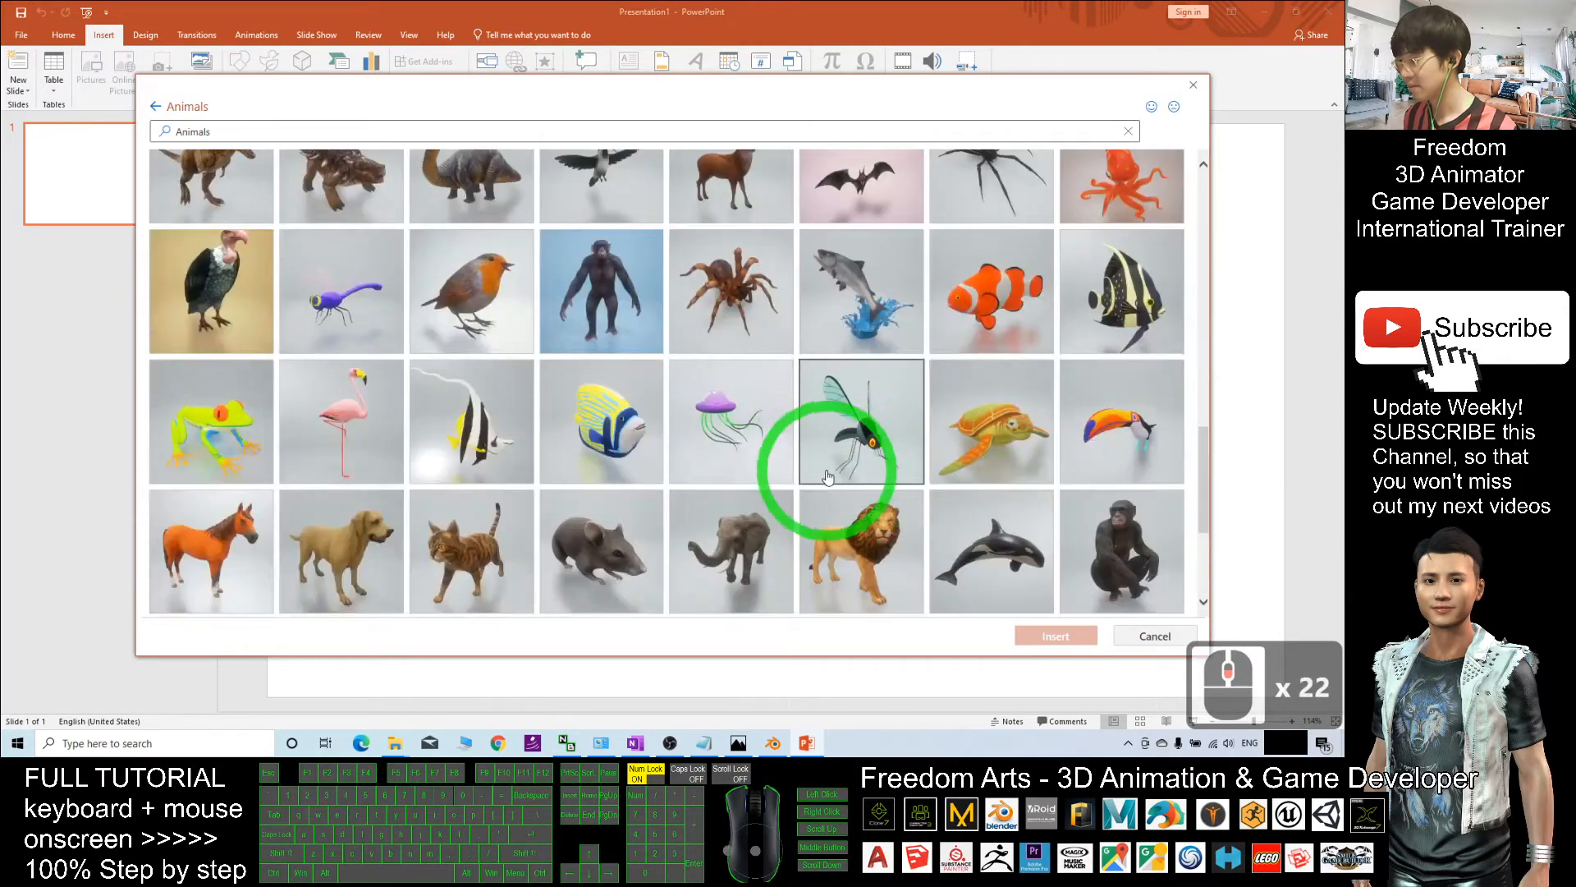
scroll(down, 3)
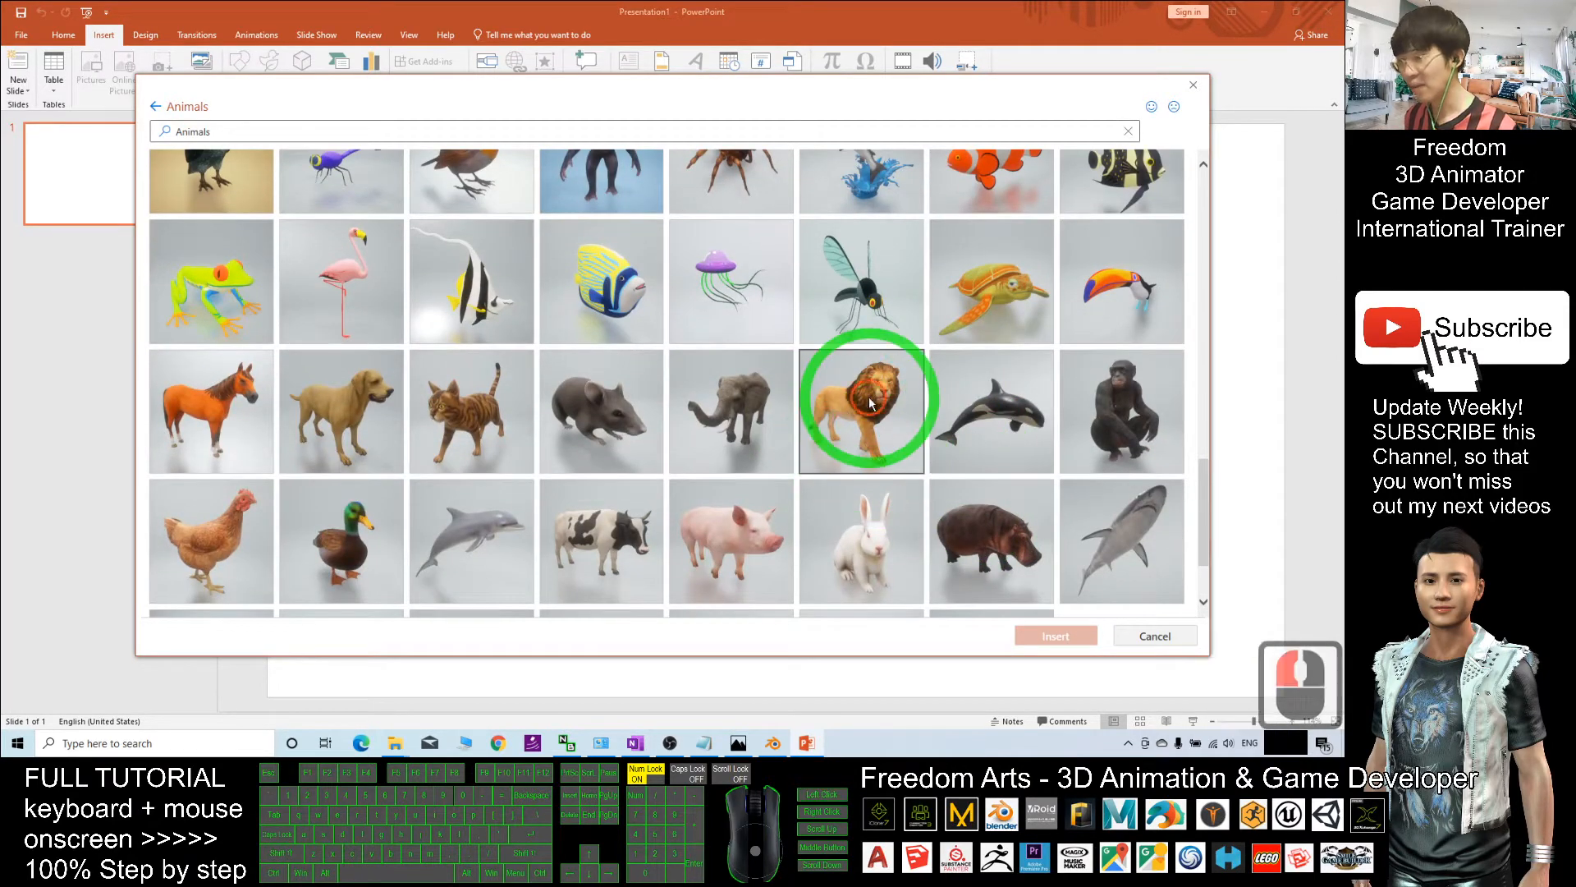
click(1156, 636)
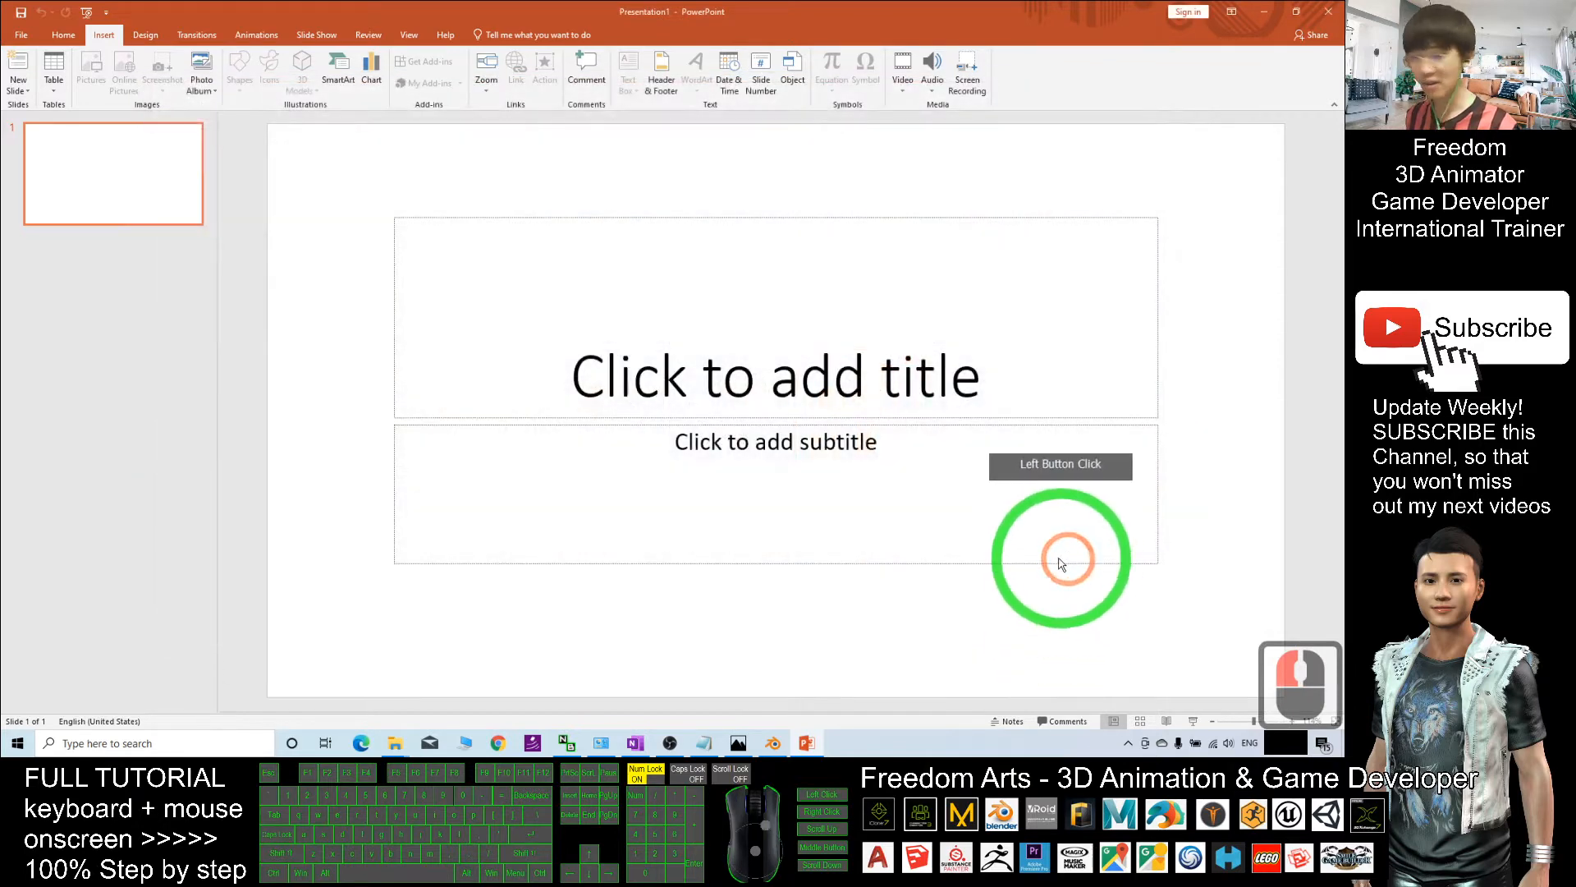
- Insert the lion onto the title slide and rotate it to view it from several angles
click(300, 69)
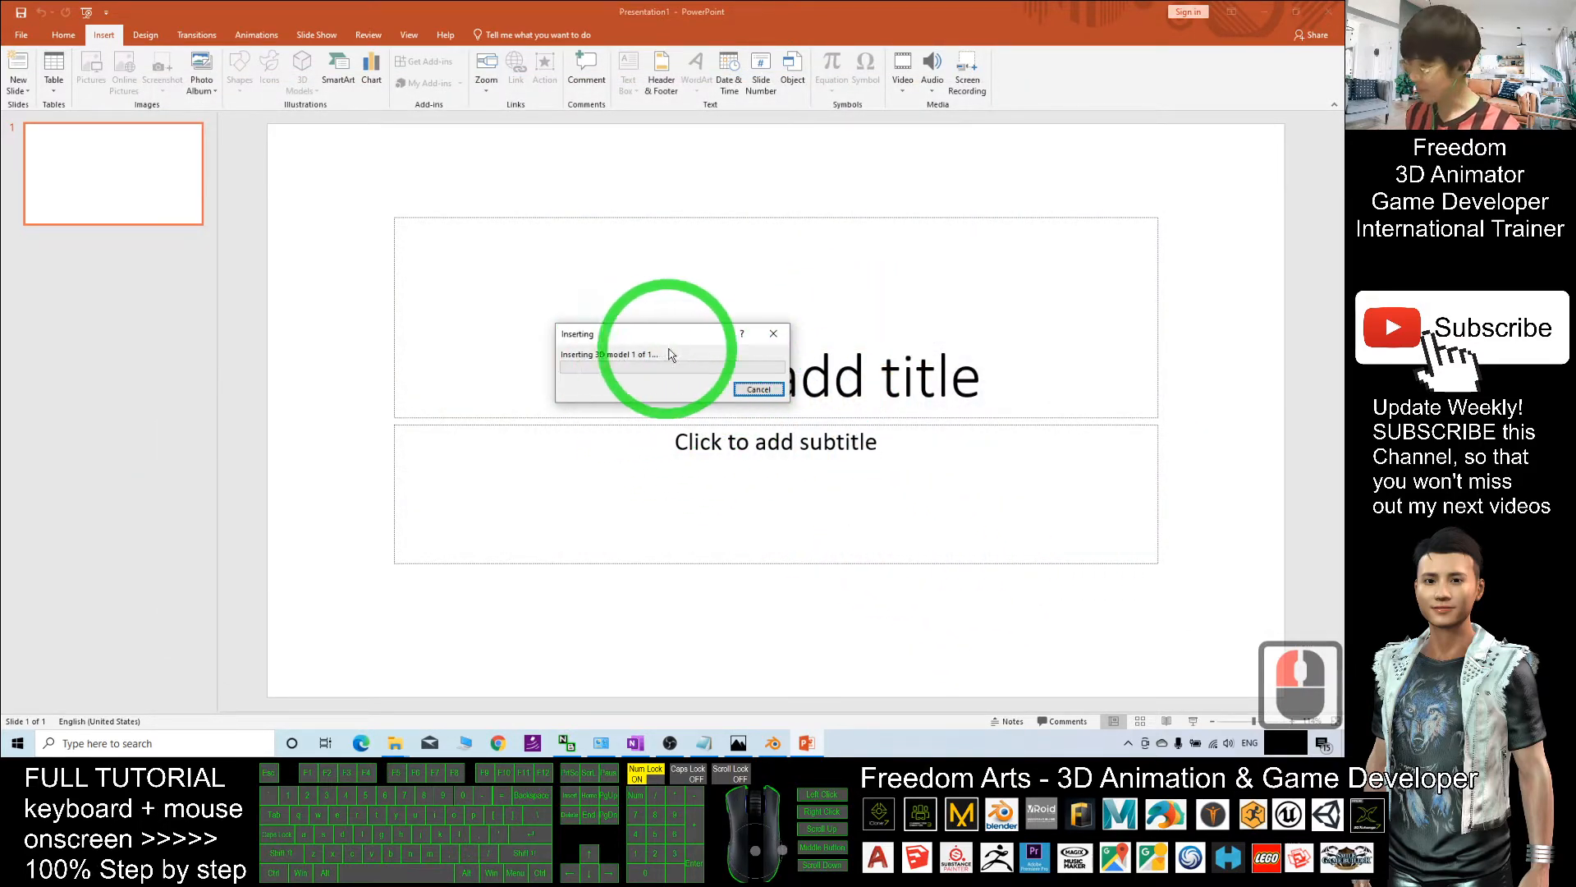
mouse_move(571, 368)
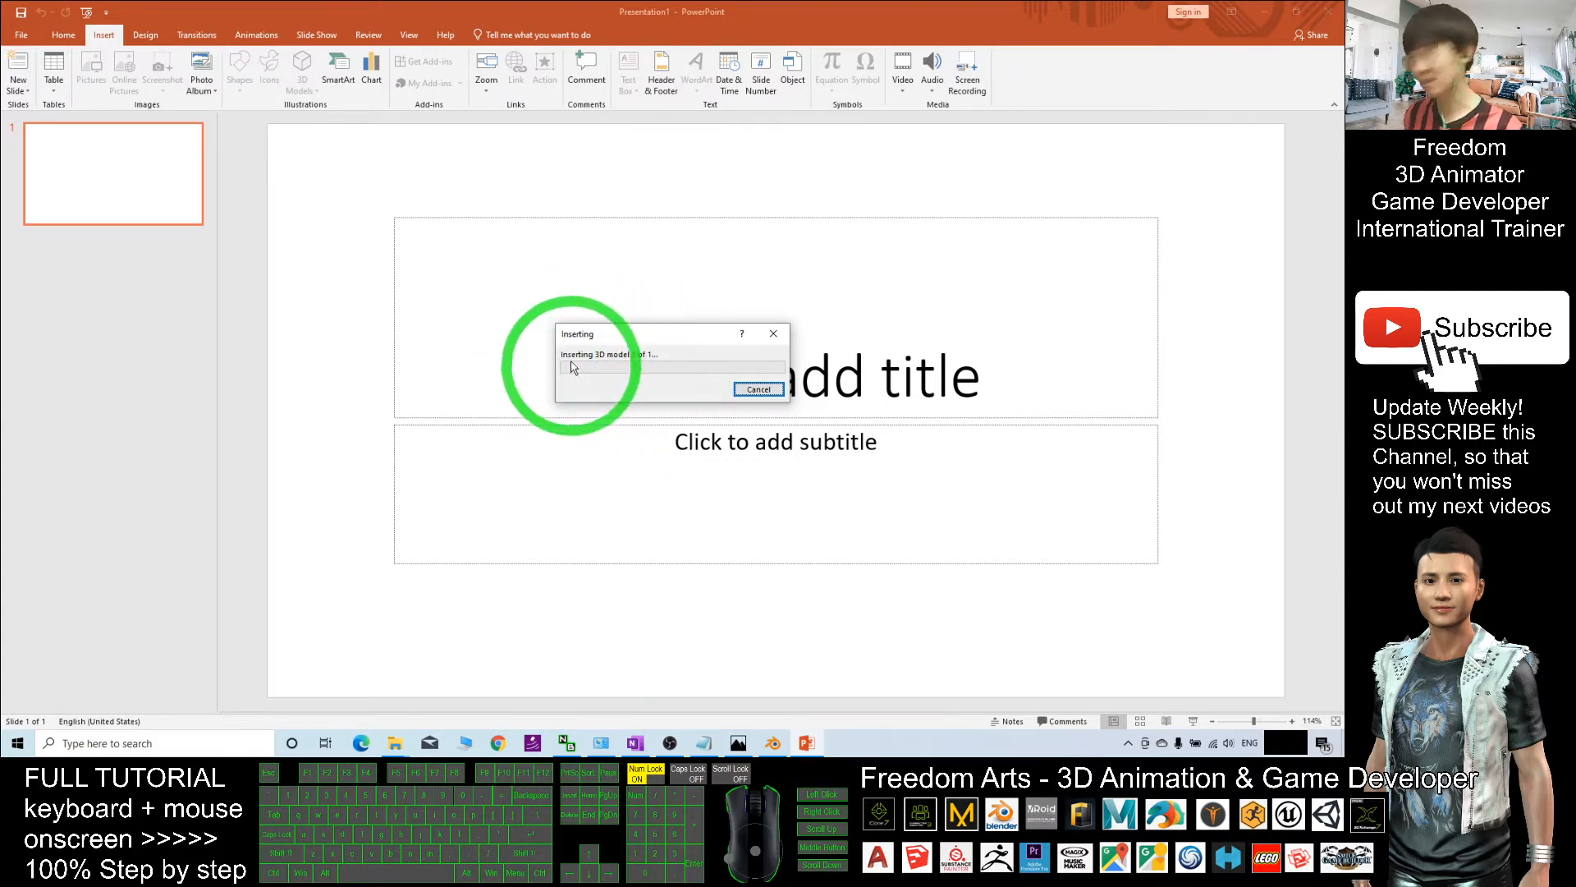
mouse_move(801, 354)
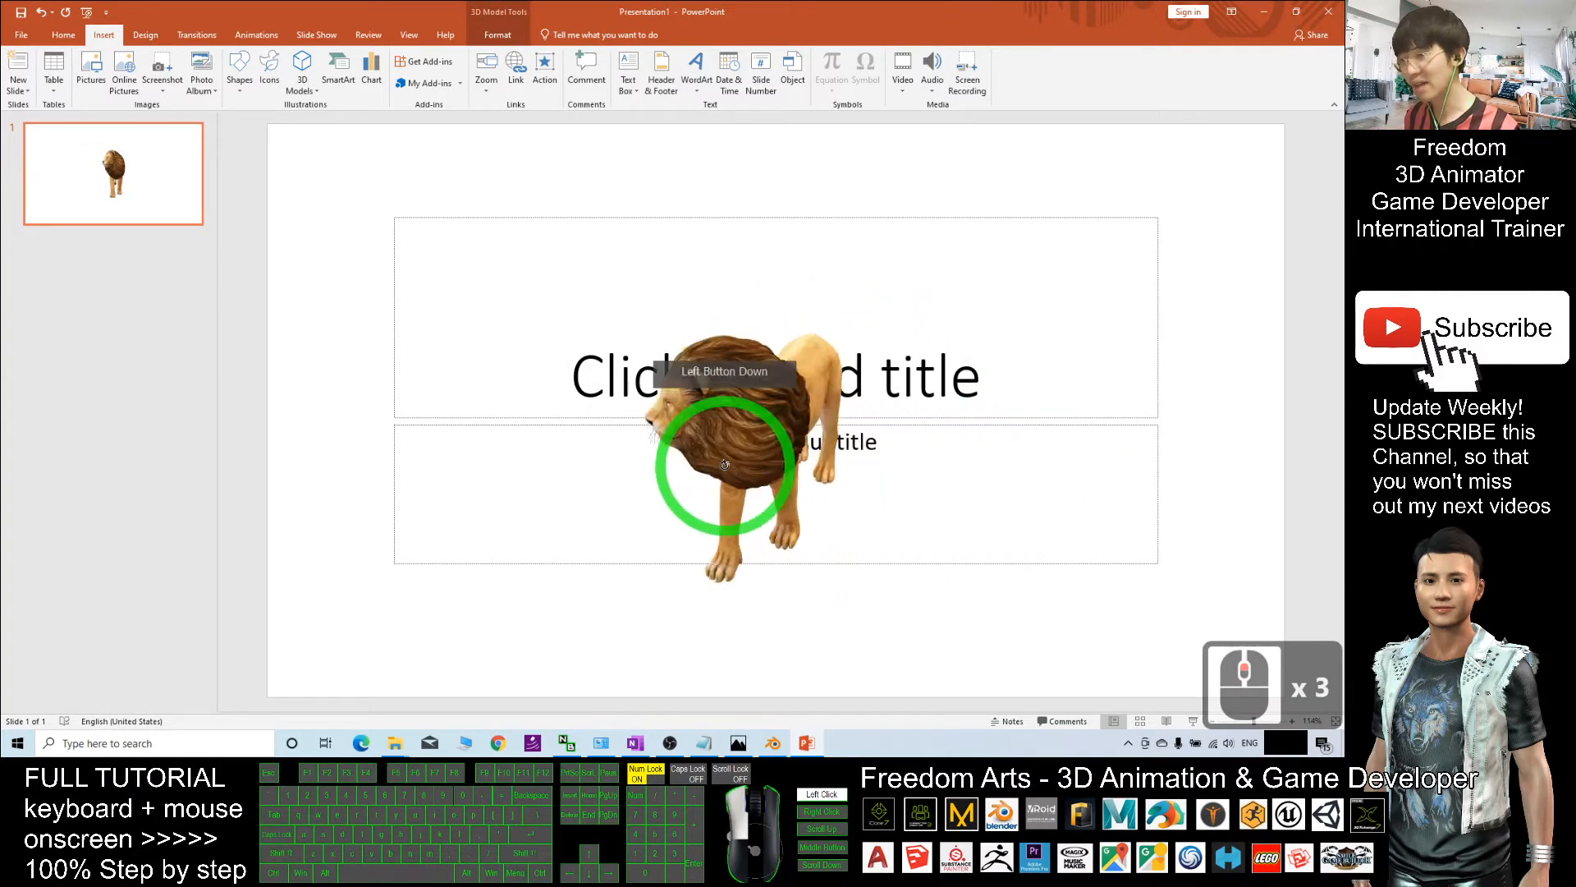
drag(724, 465, 704, 437)
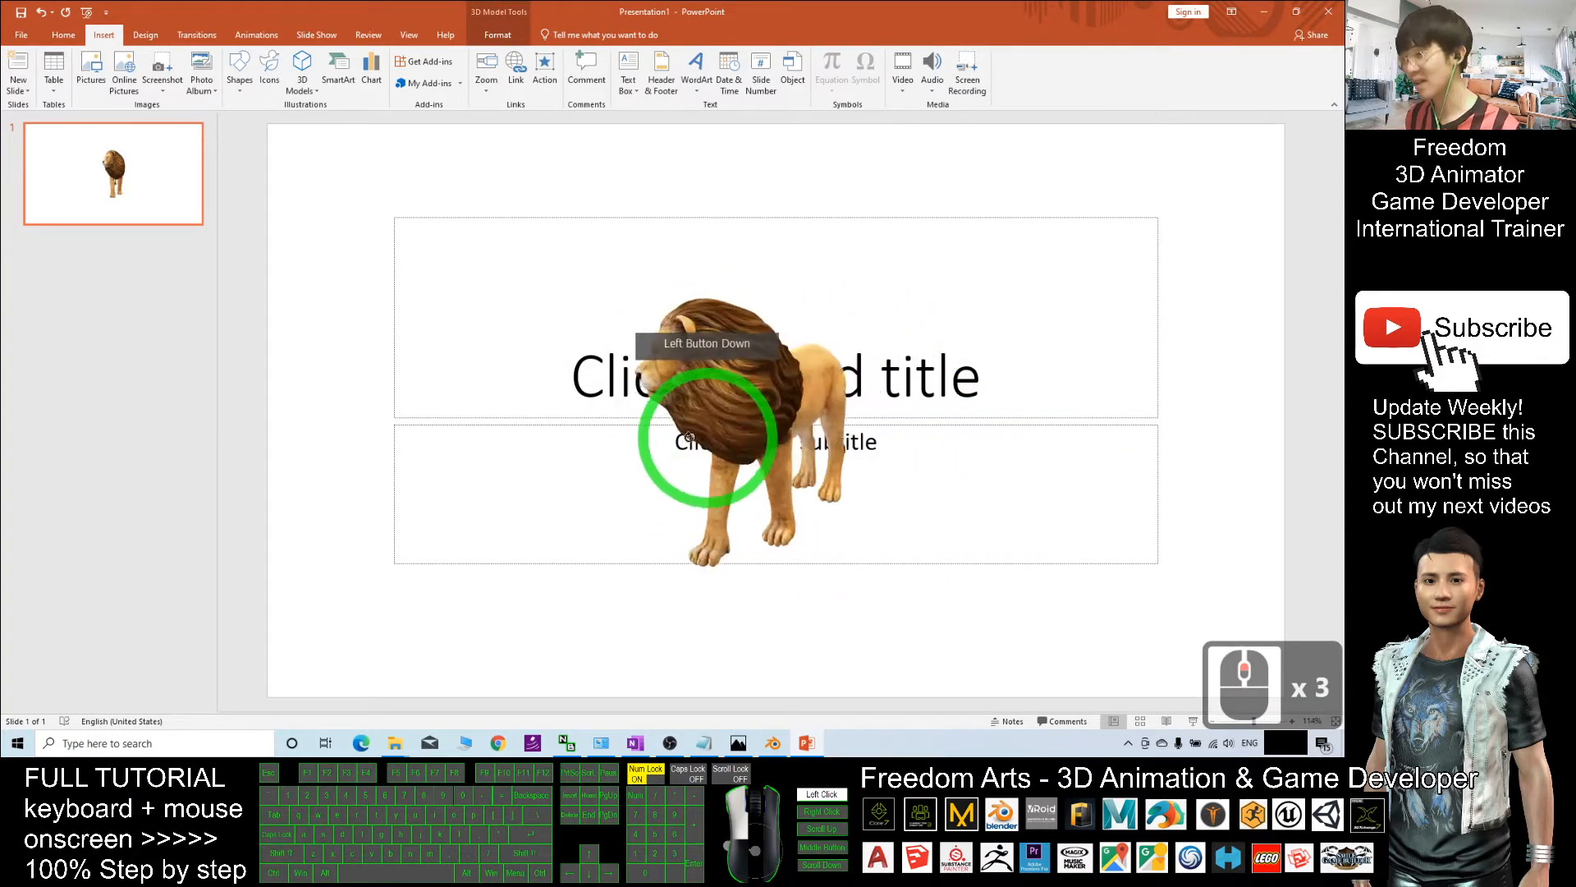
drag(704, 437, 1004, 431)
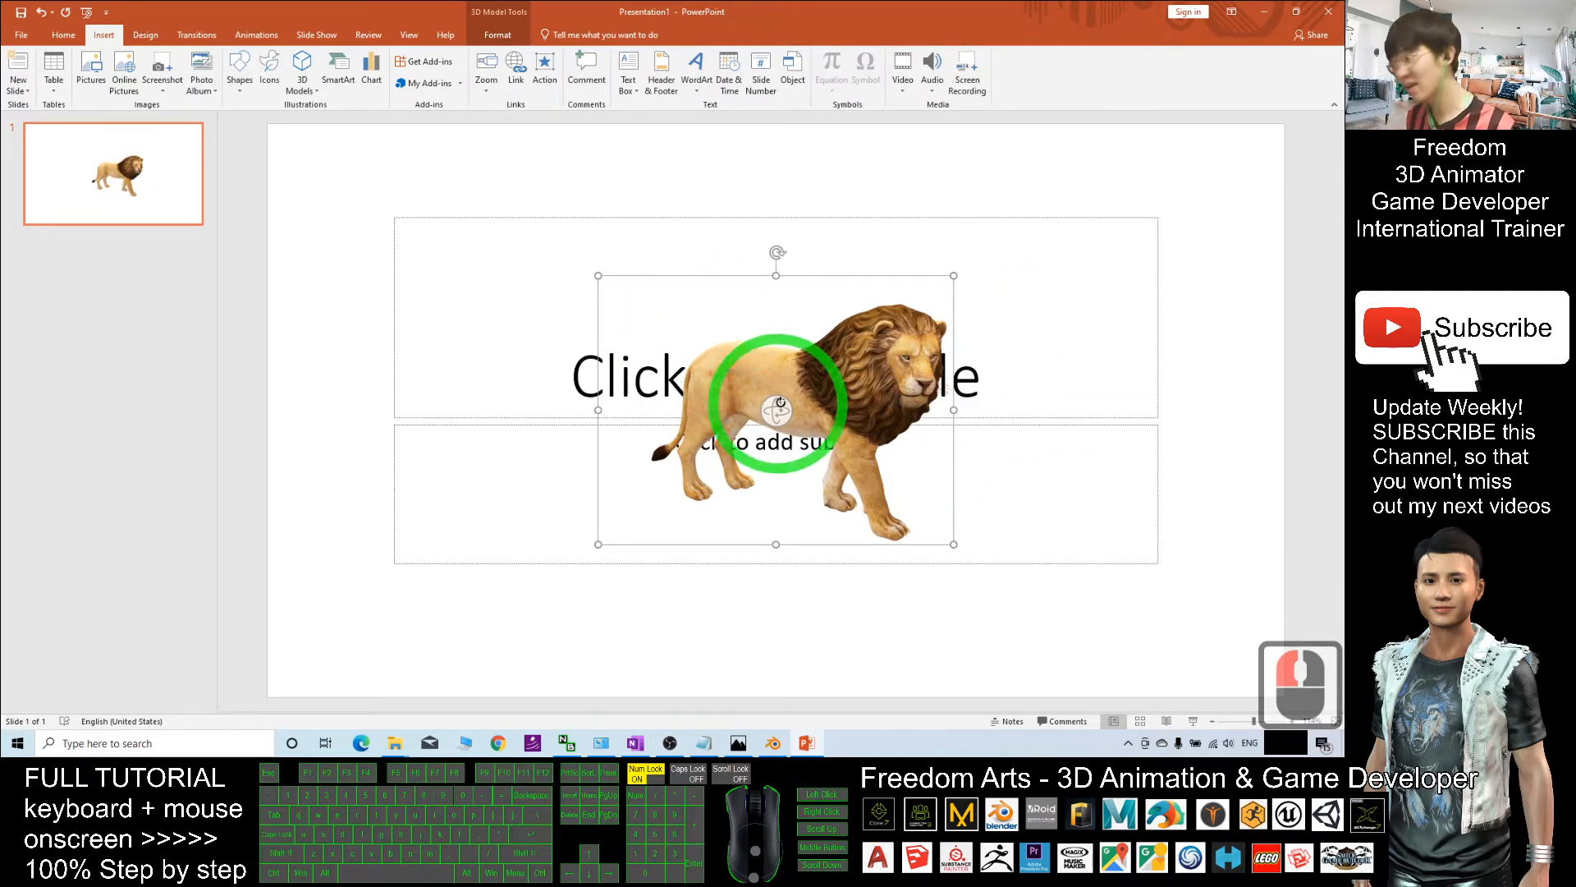
drag(775, 407, 775, 407)
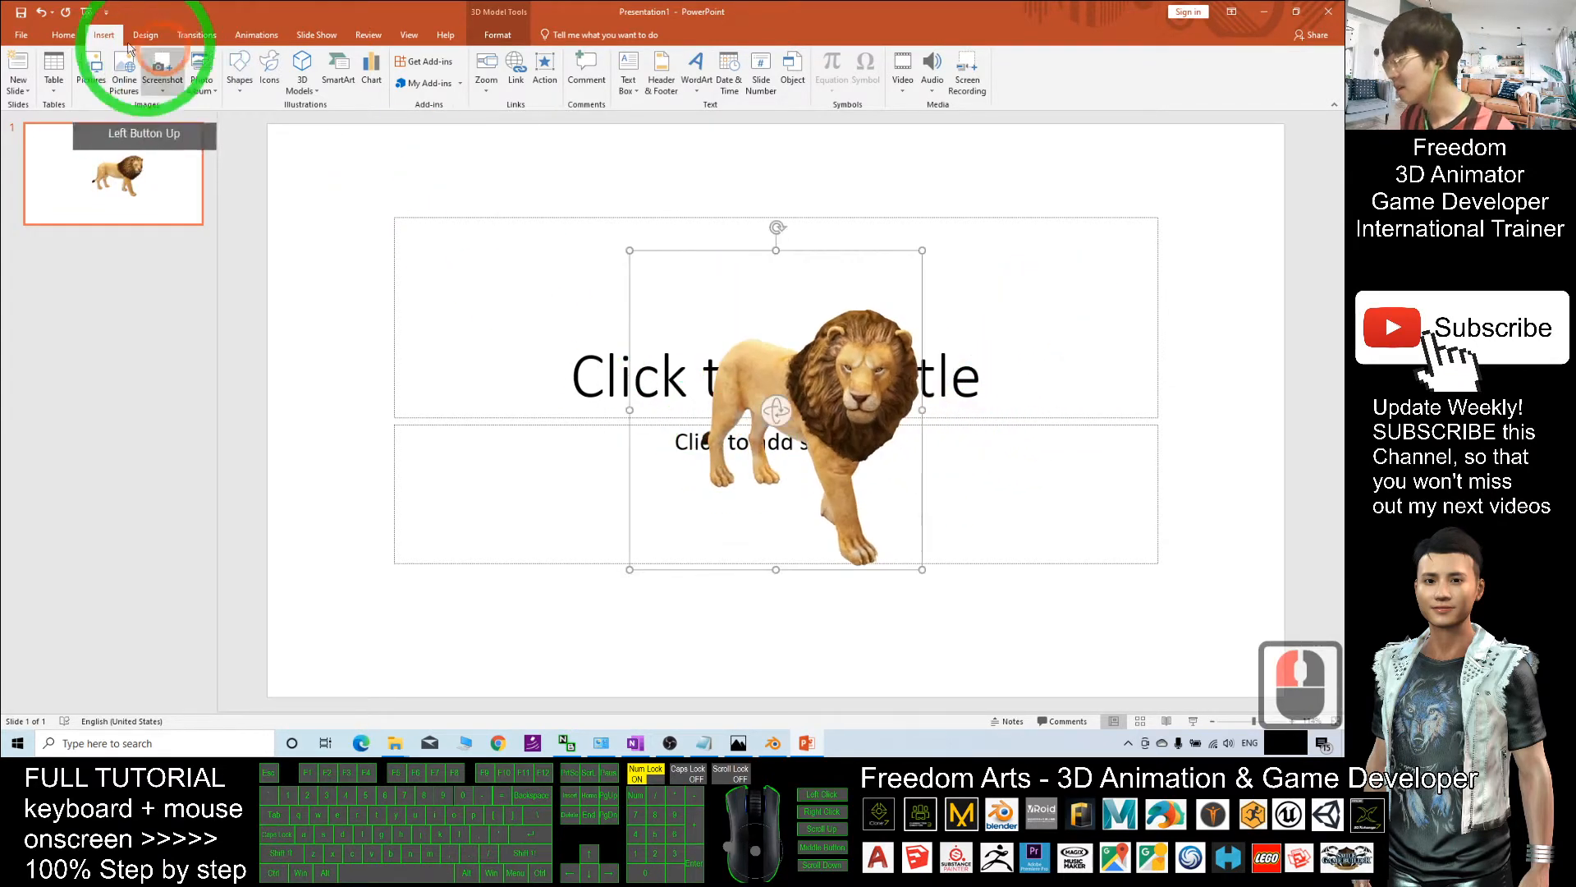
click(26, 36)
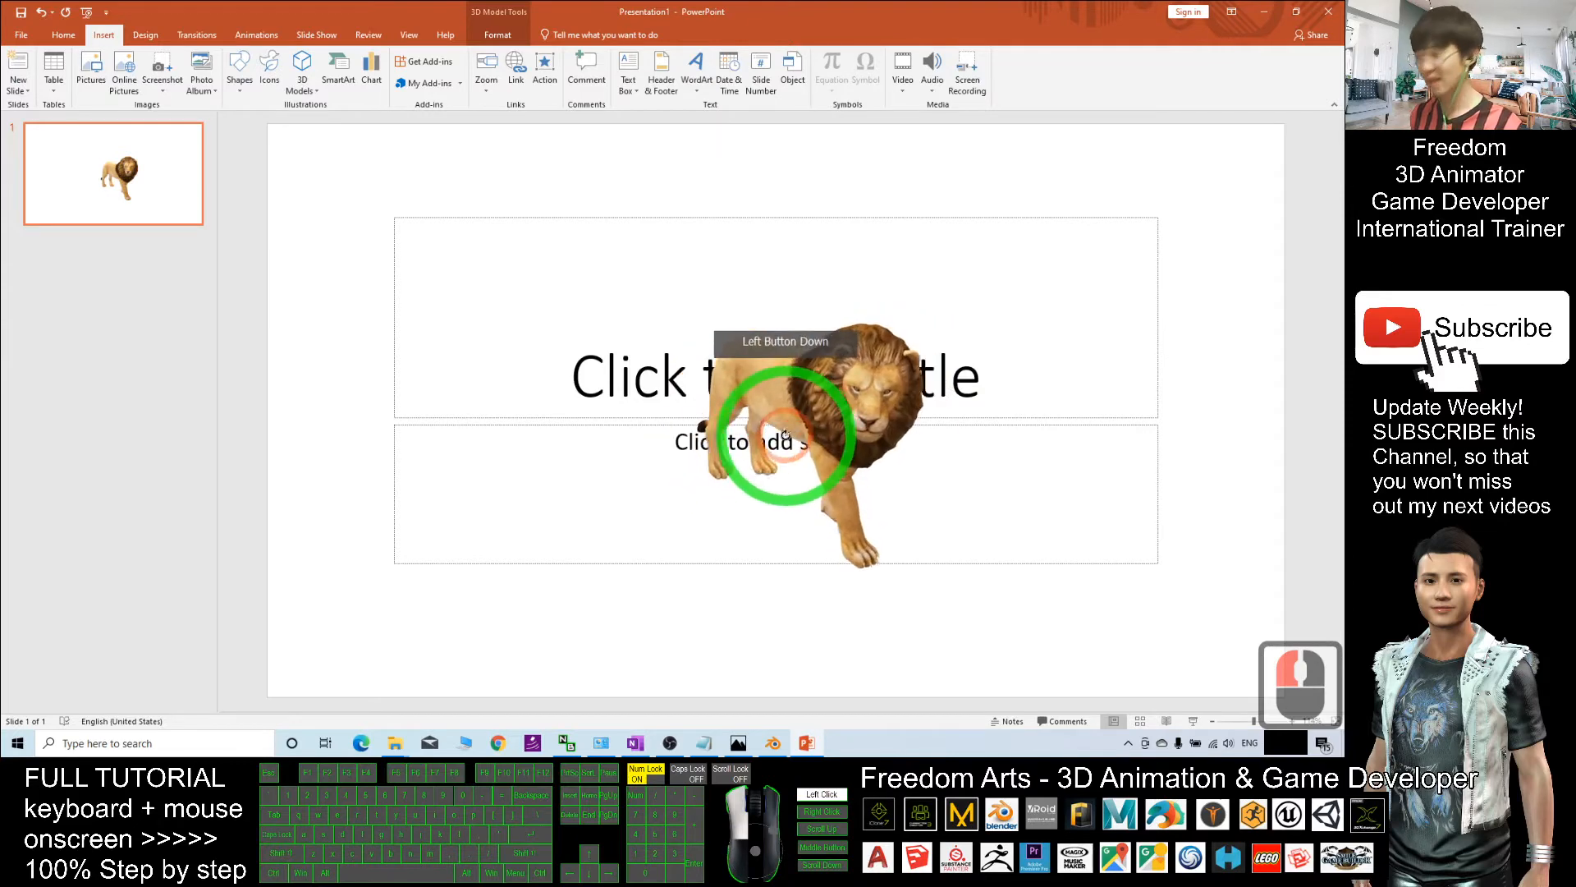
- Launch Paint 3D from Windows search, start a New project and maximize the window
click(123, 744)
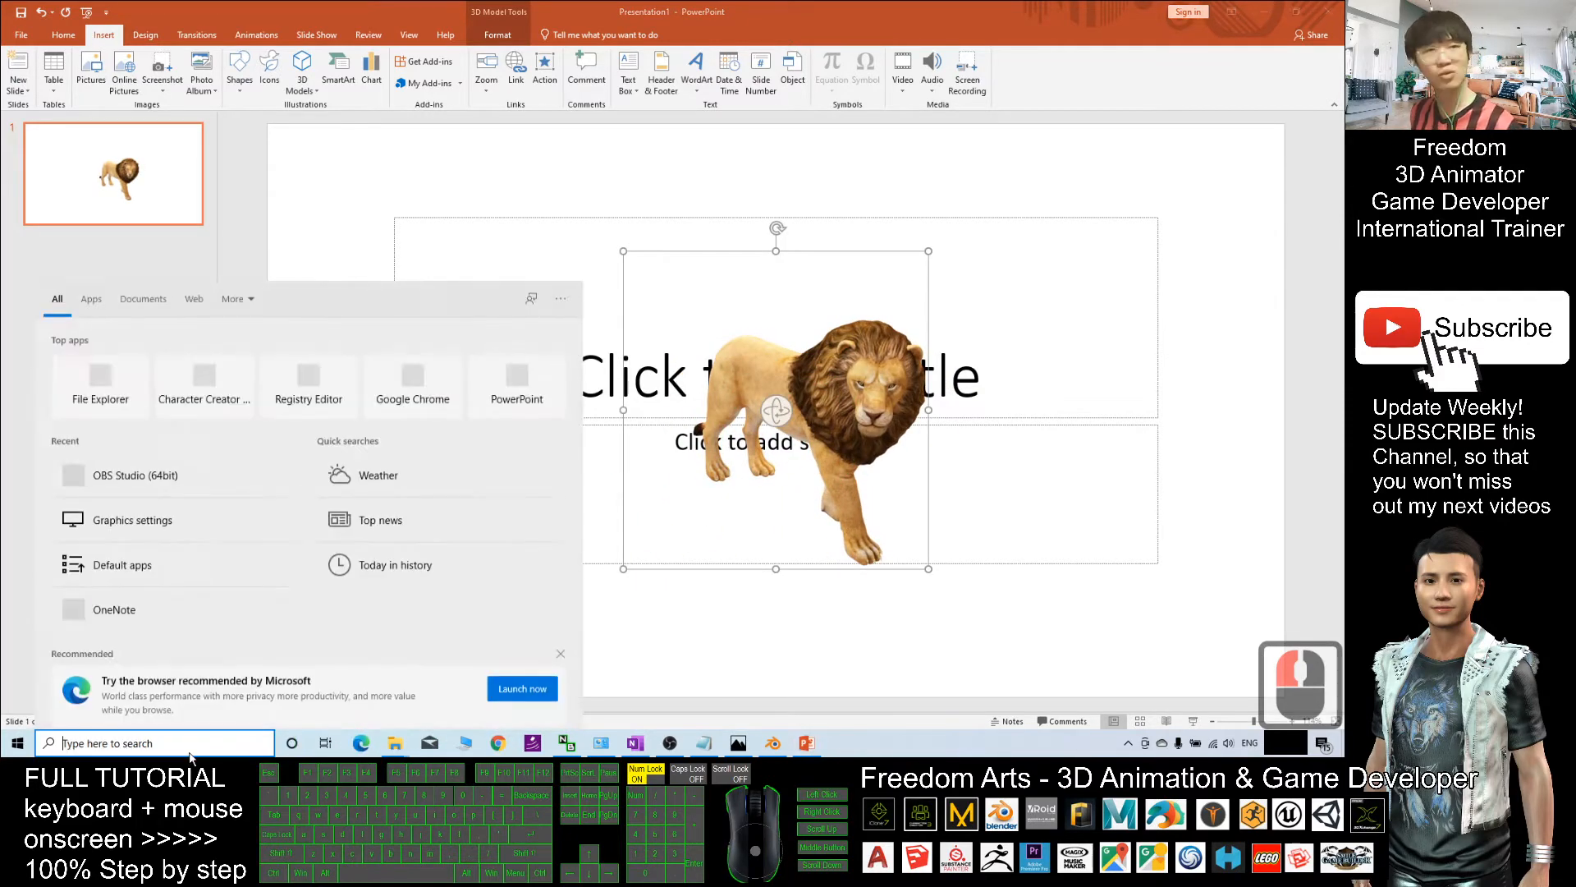
text(paint)
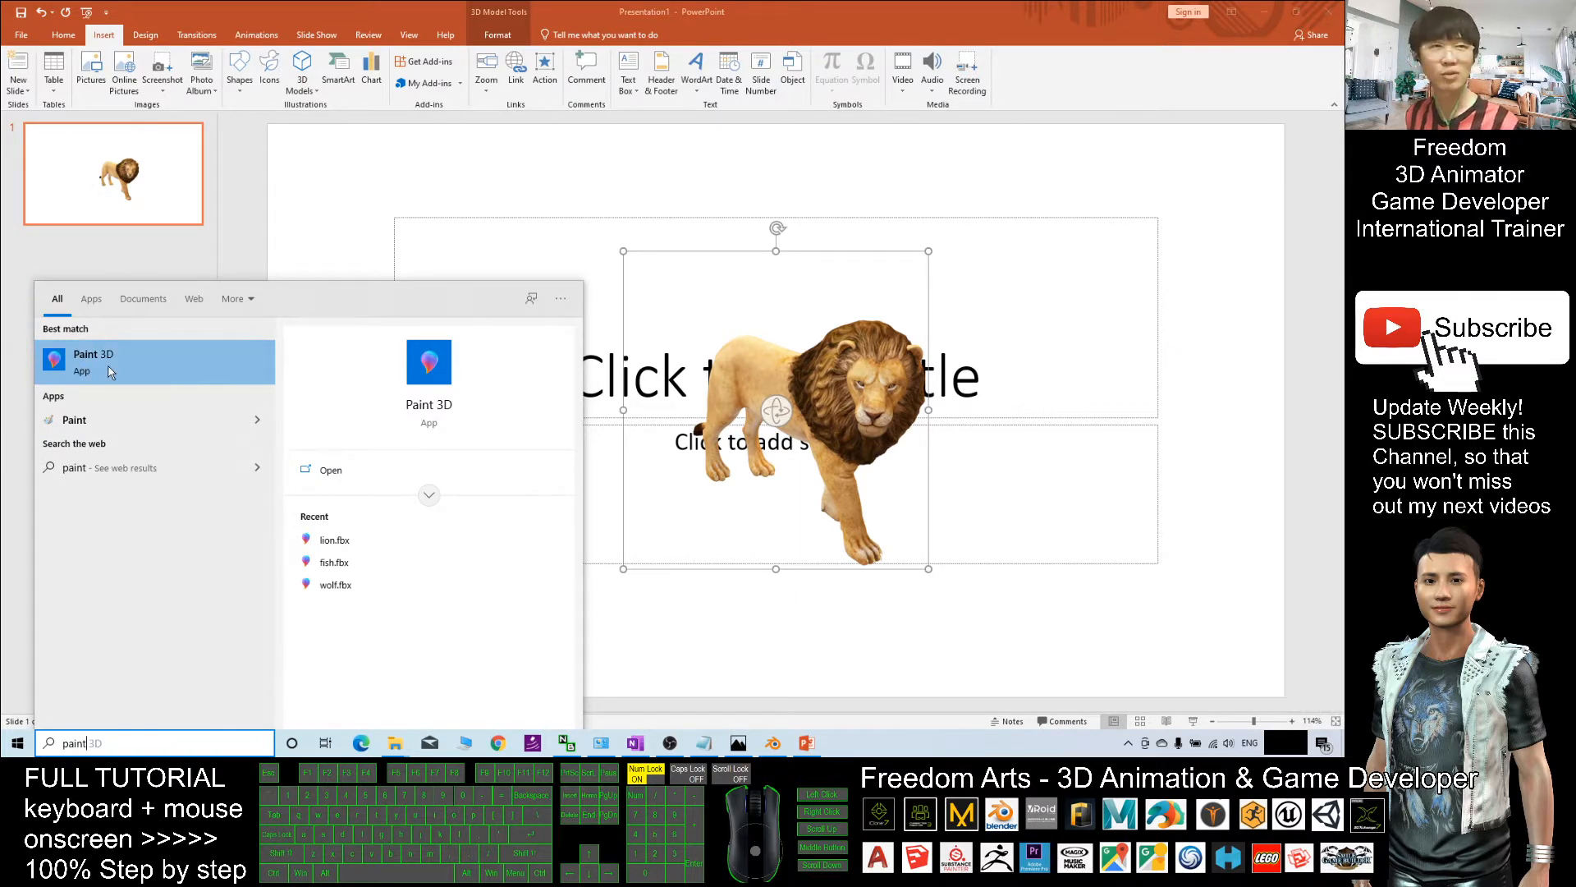
click(93, 362)
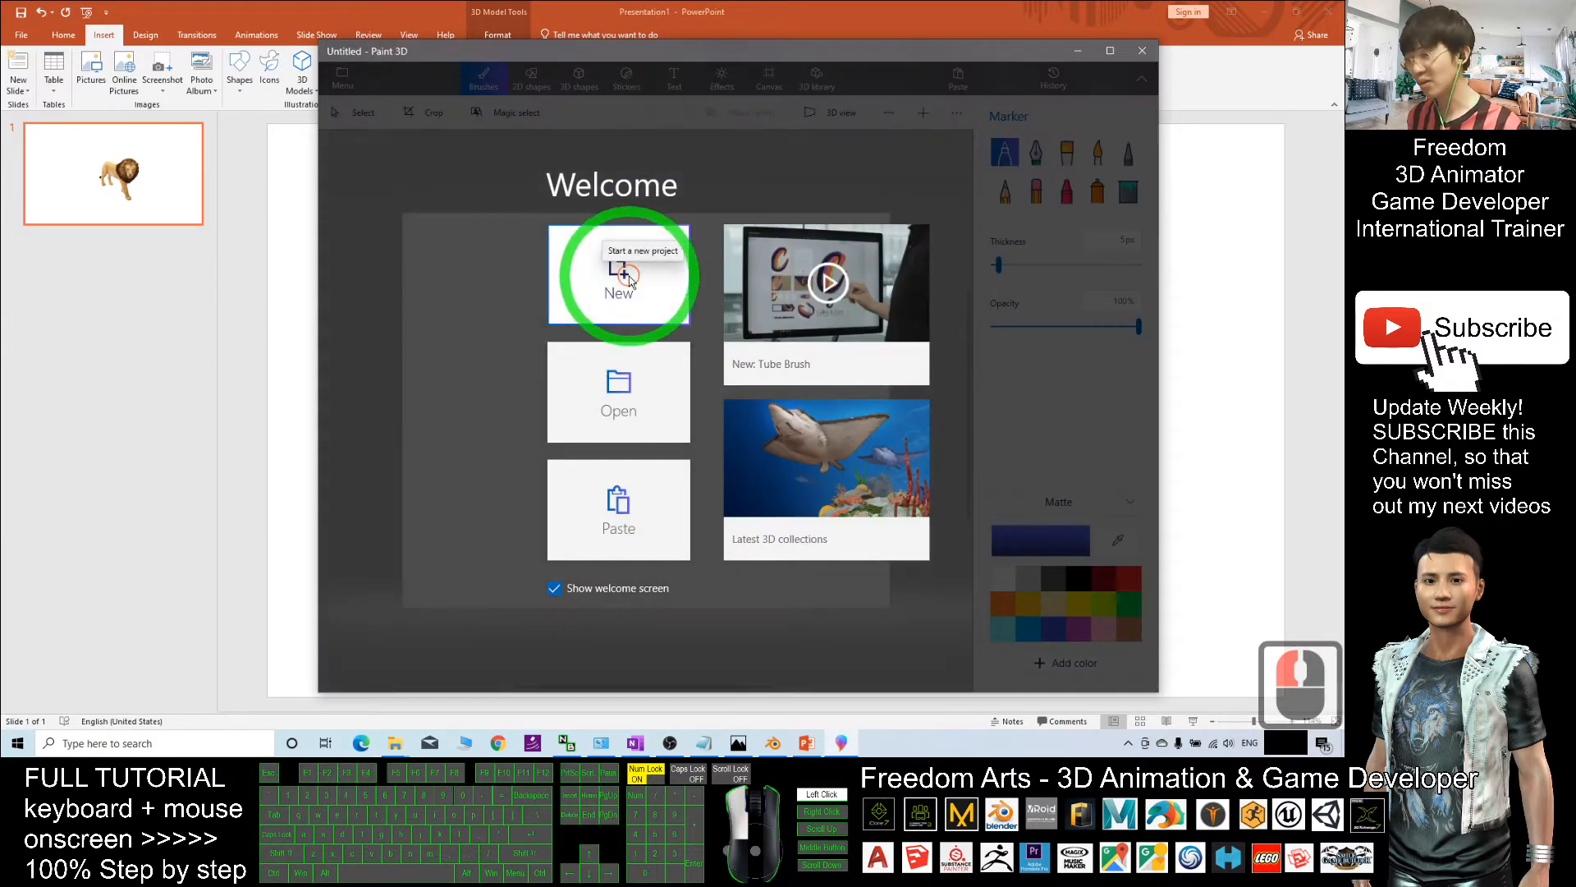
click(618, 279)
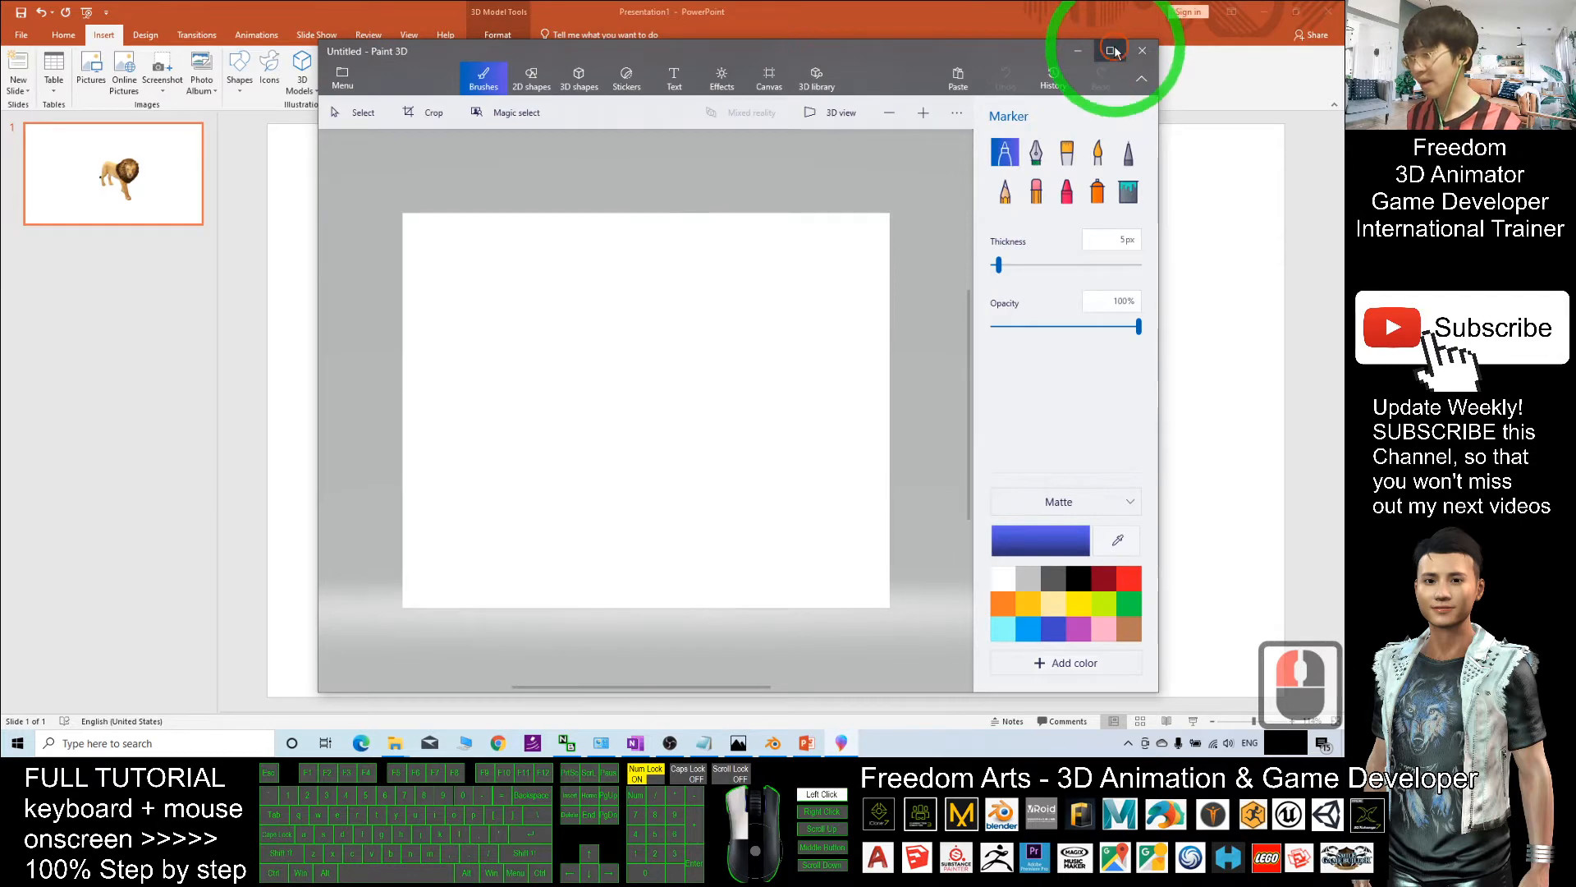
click(1113, 50)
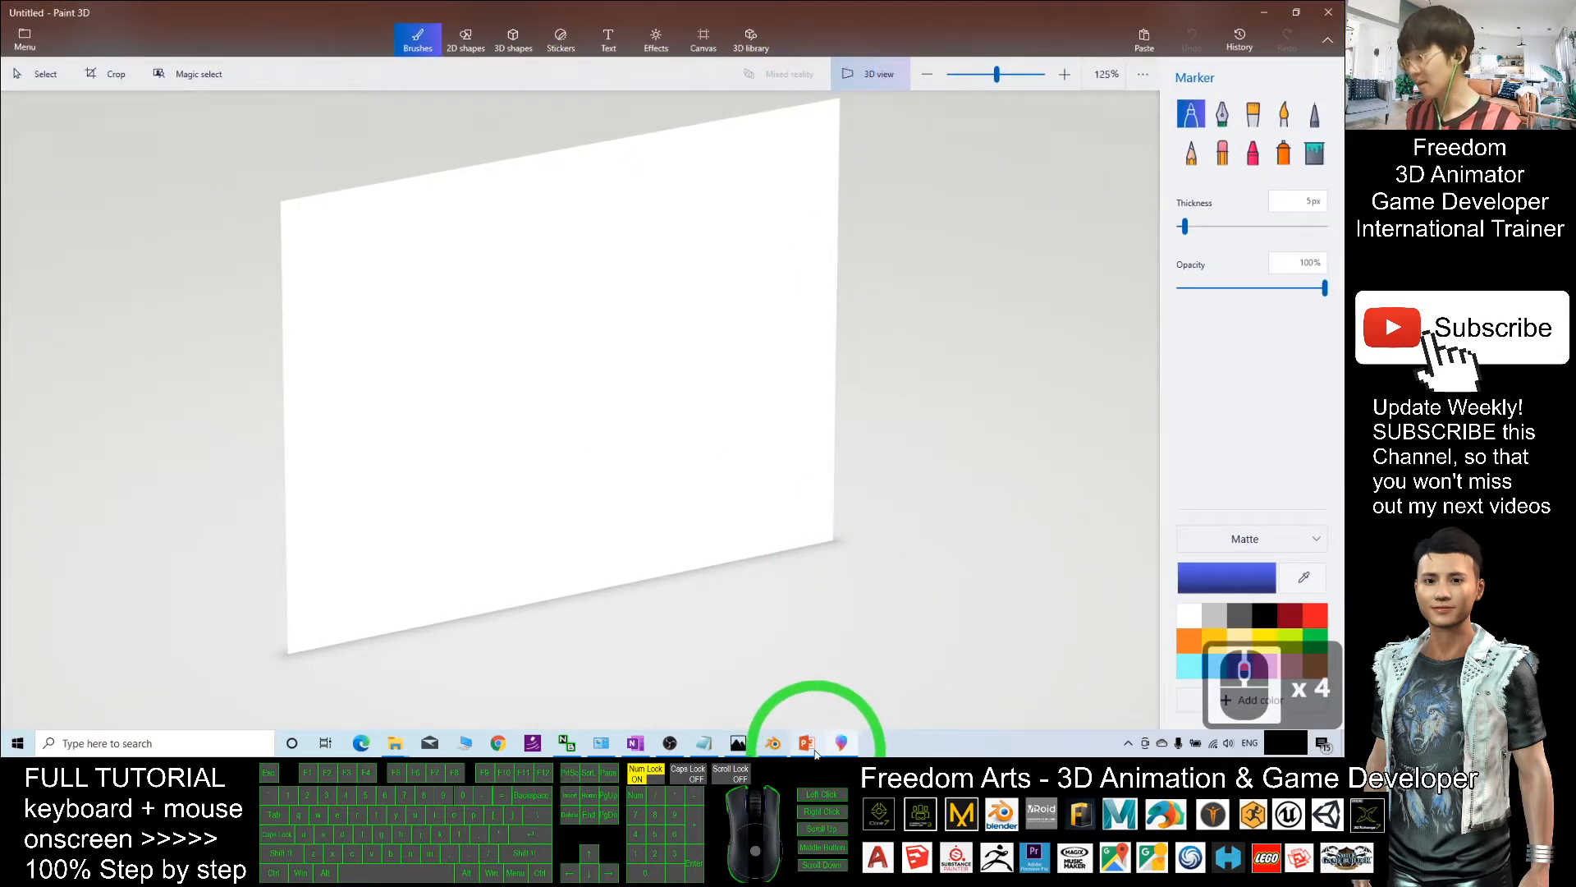
- Rotate the lion on the slide toward the viewer and copy it with Ctrl+C
click(804, 742)
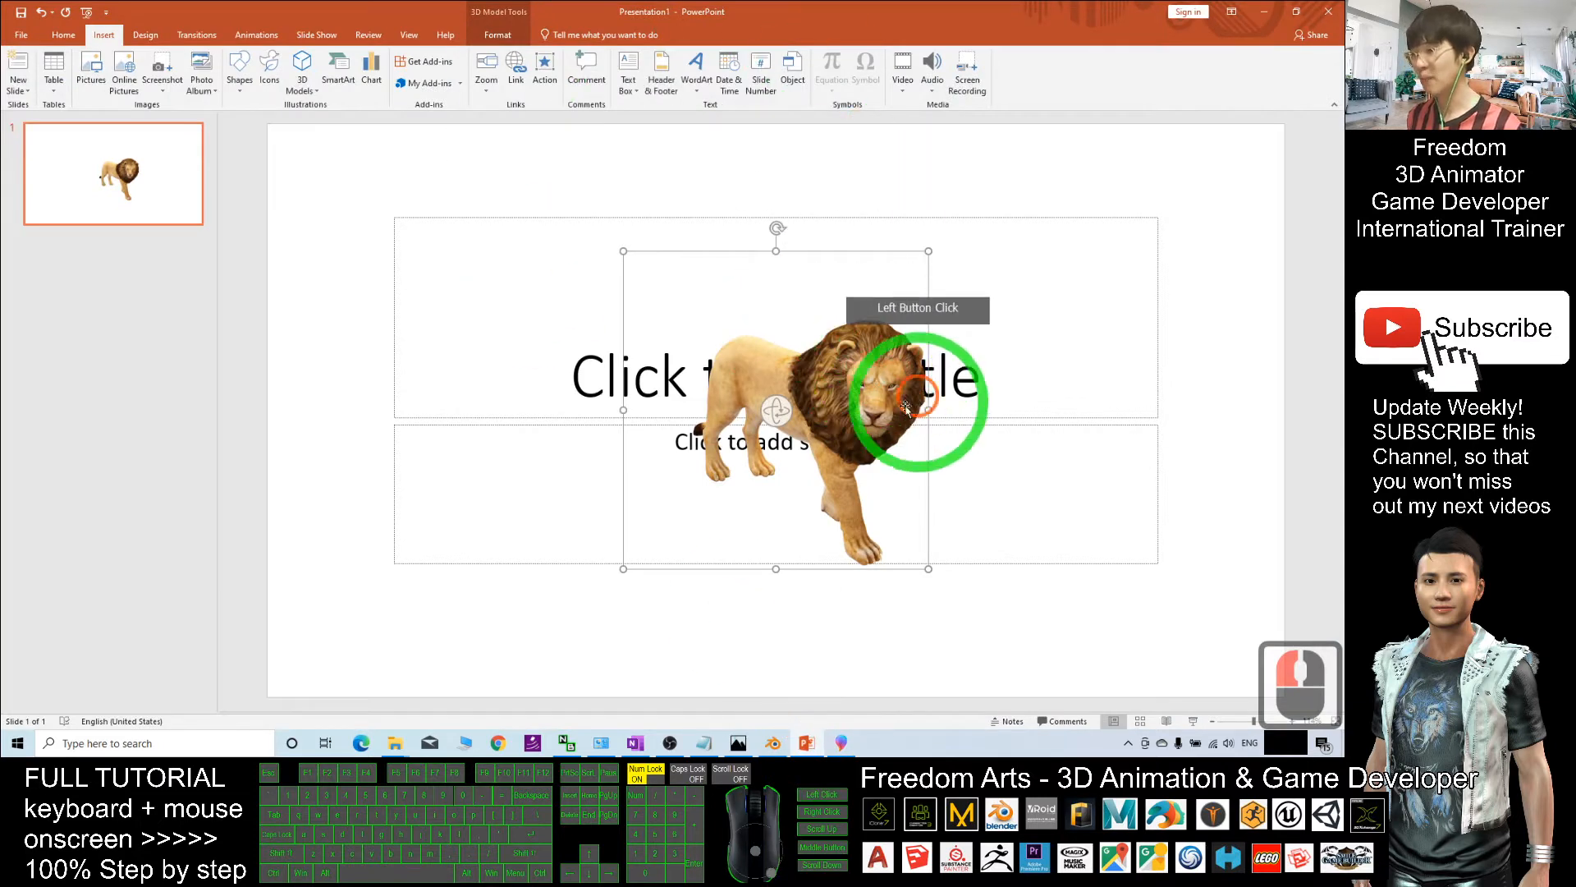
drag(915, 392, 786, 377)
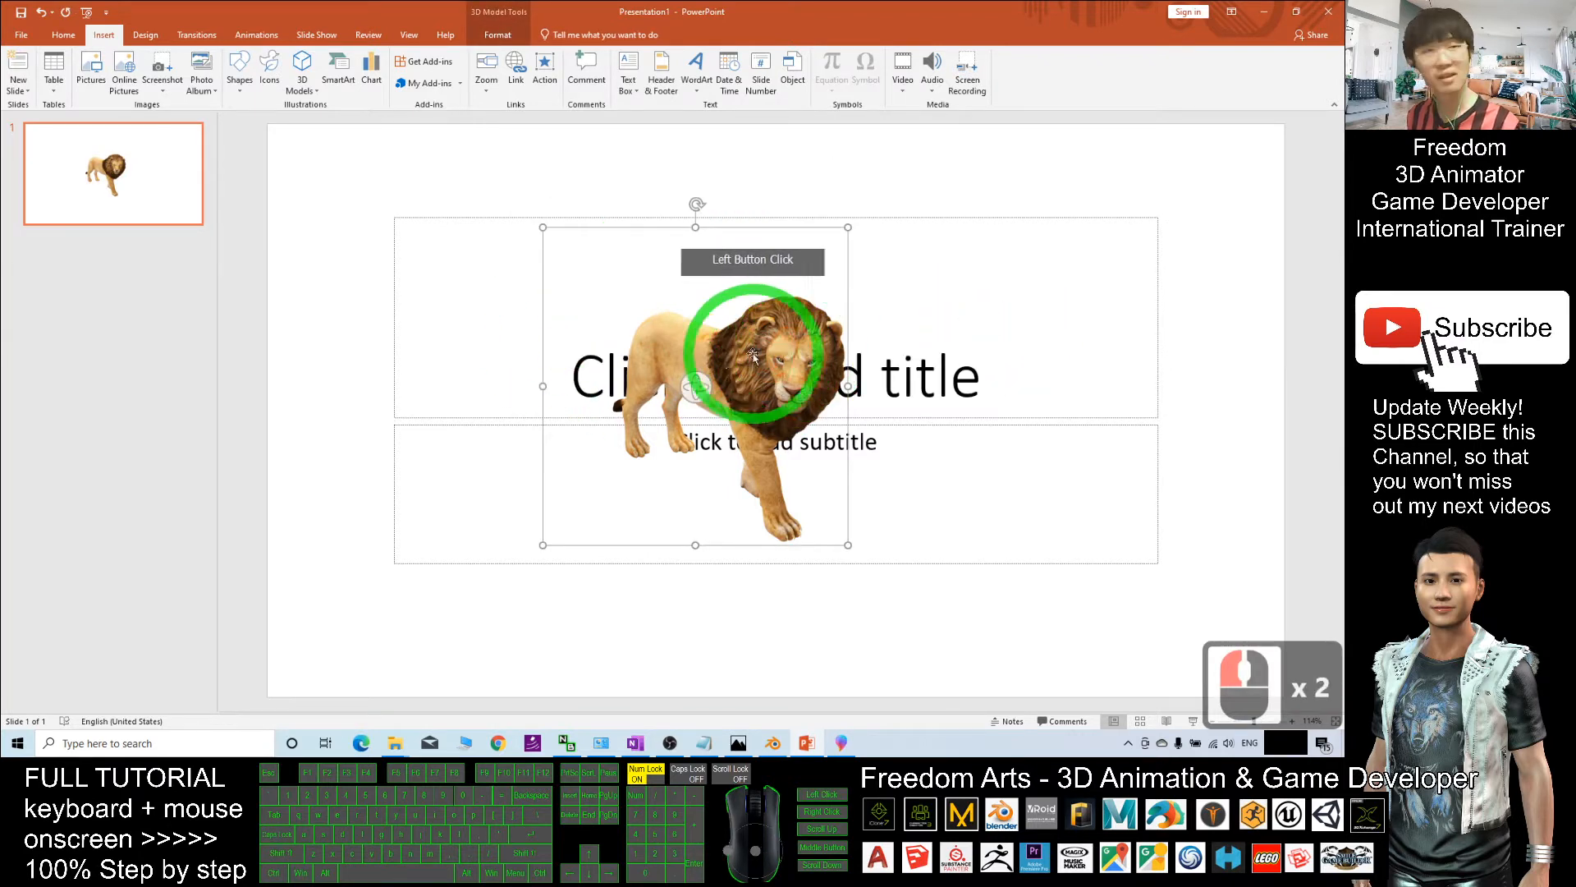
drag(749, 356, 805, 350)
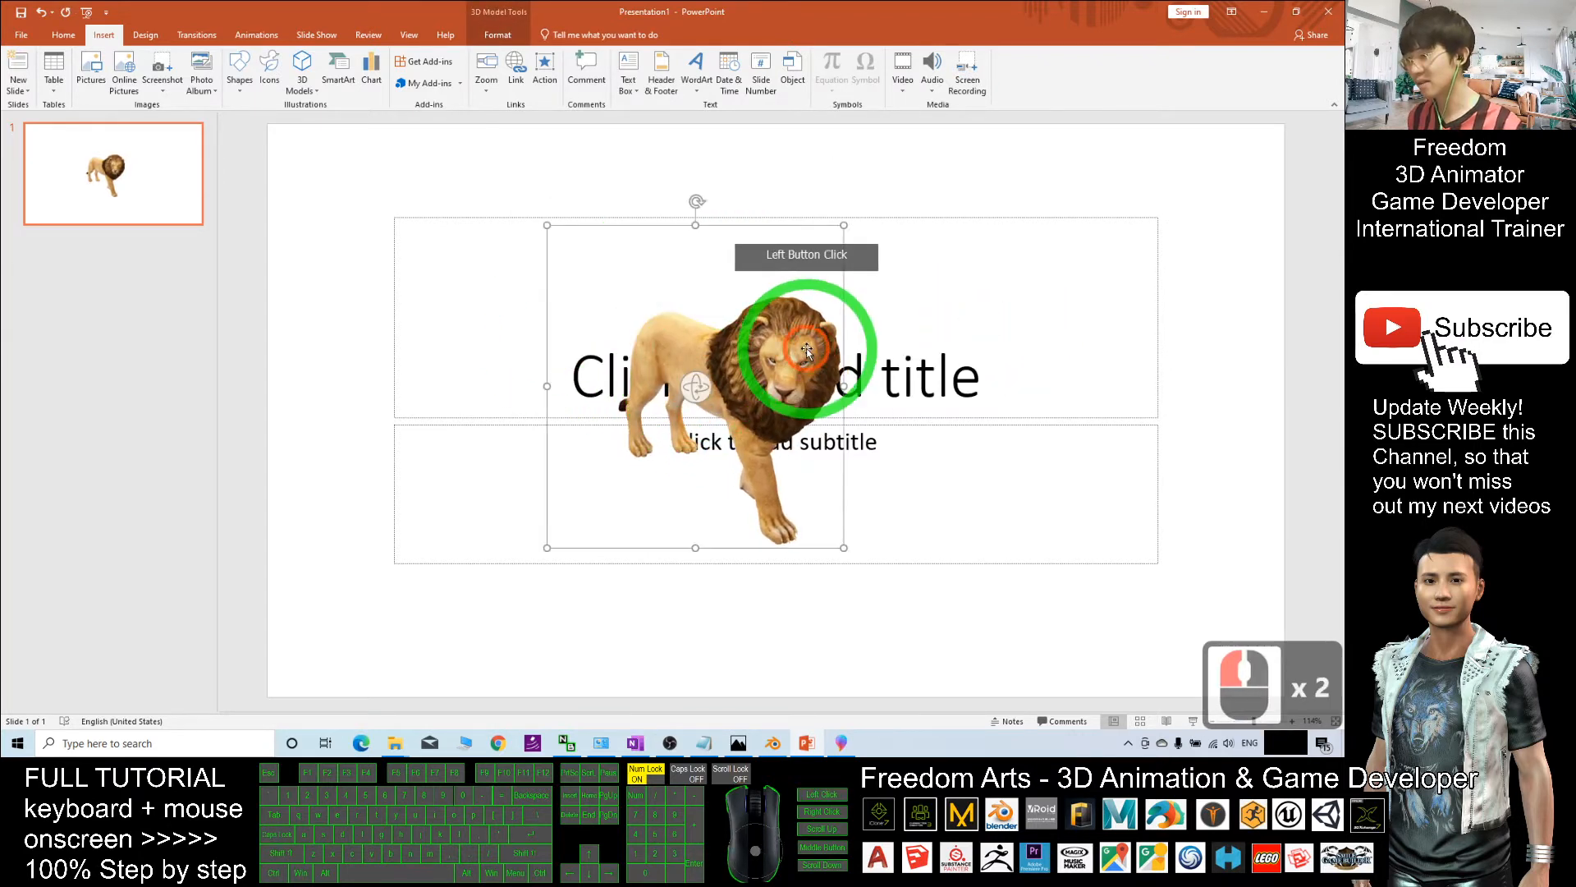
key(ctrl+c)
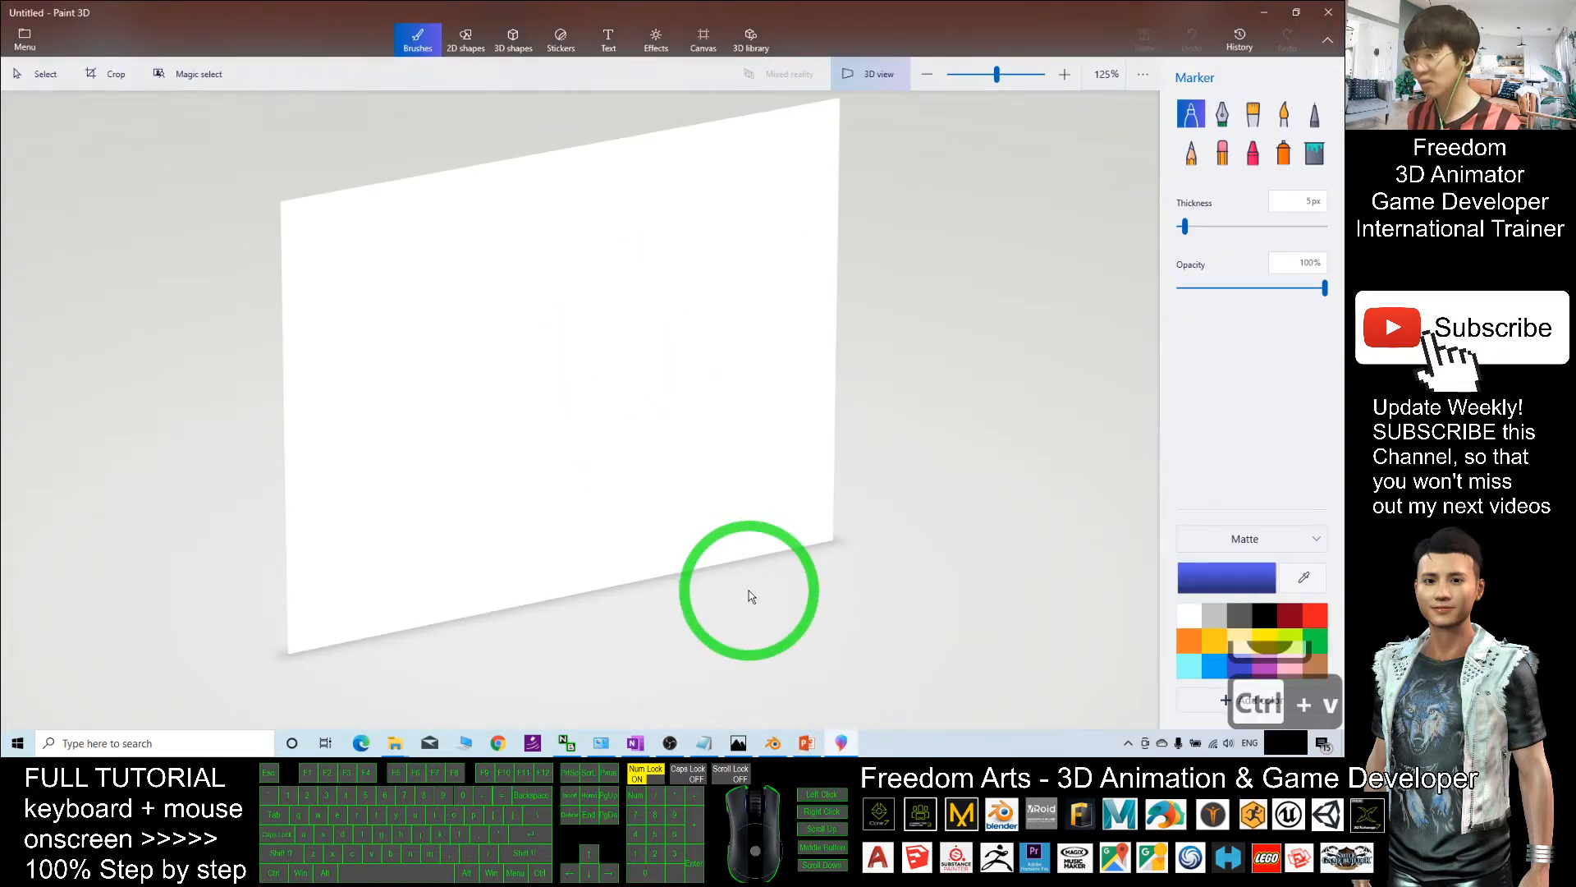
- Paste the lion into the Paint 3D scene after a failed attempt, then orbit it to face the viewer
key(ctrl+v)
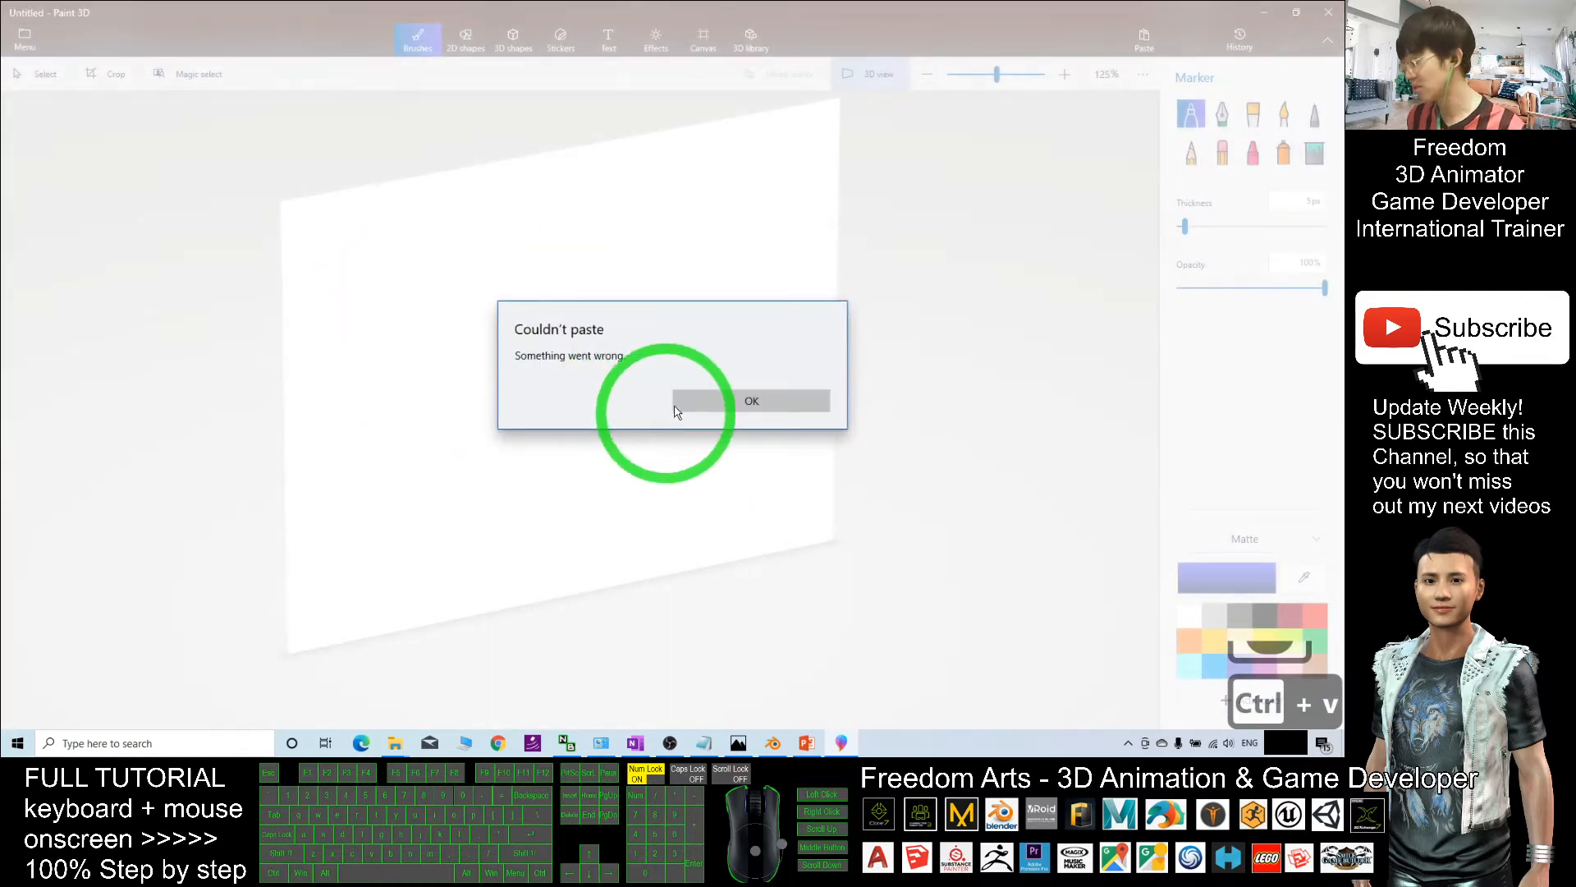
click(752, 401)
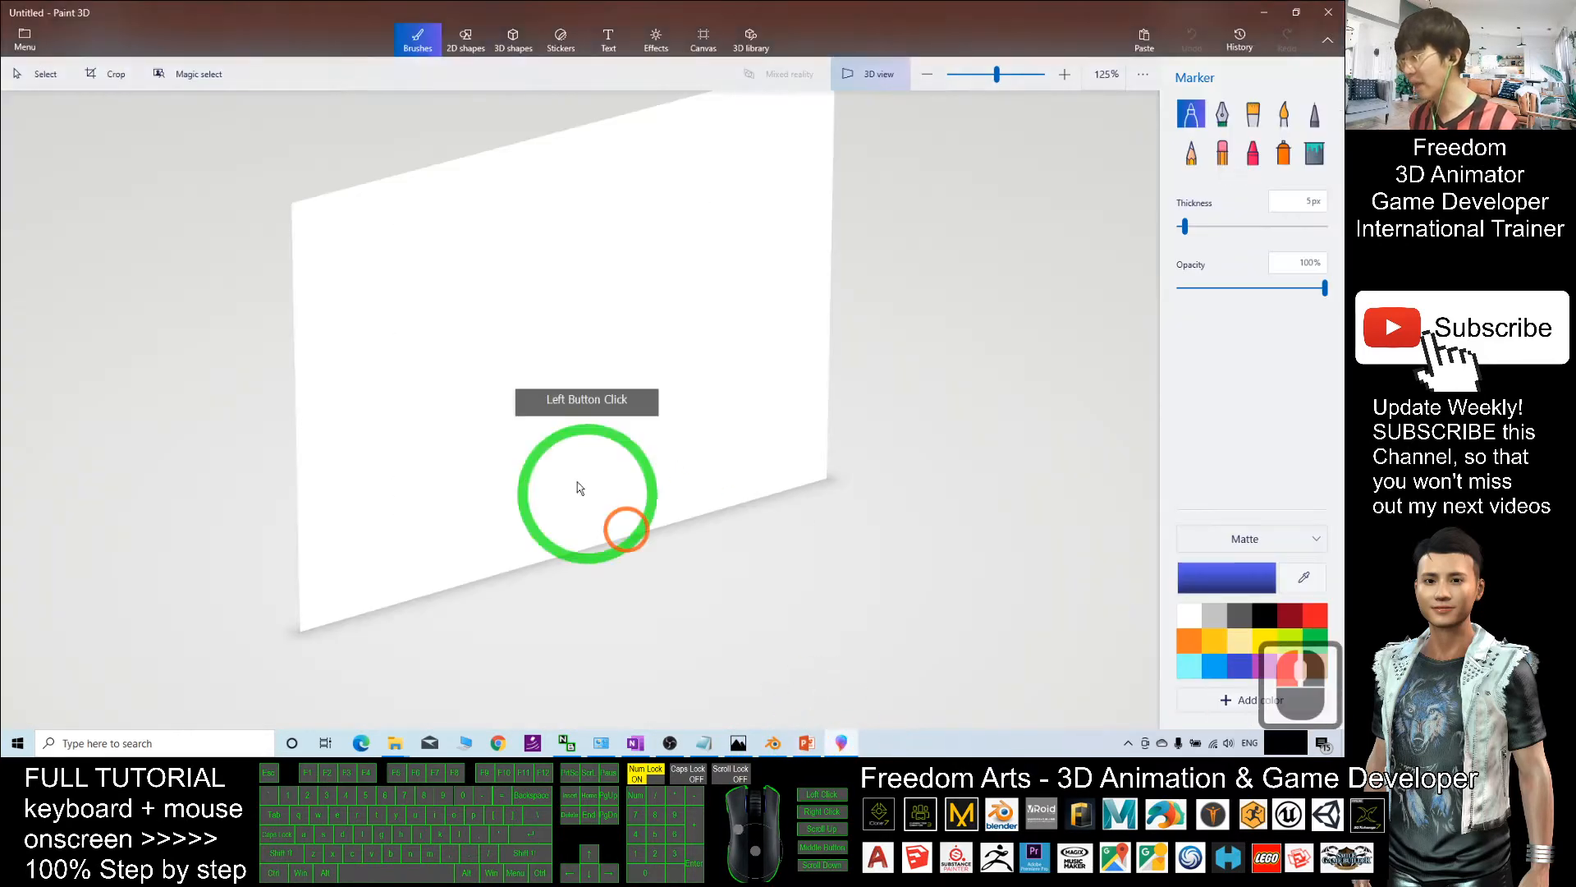
key(ctrl+v)
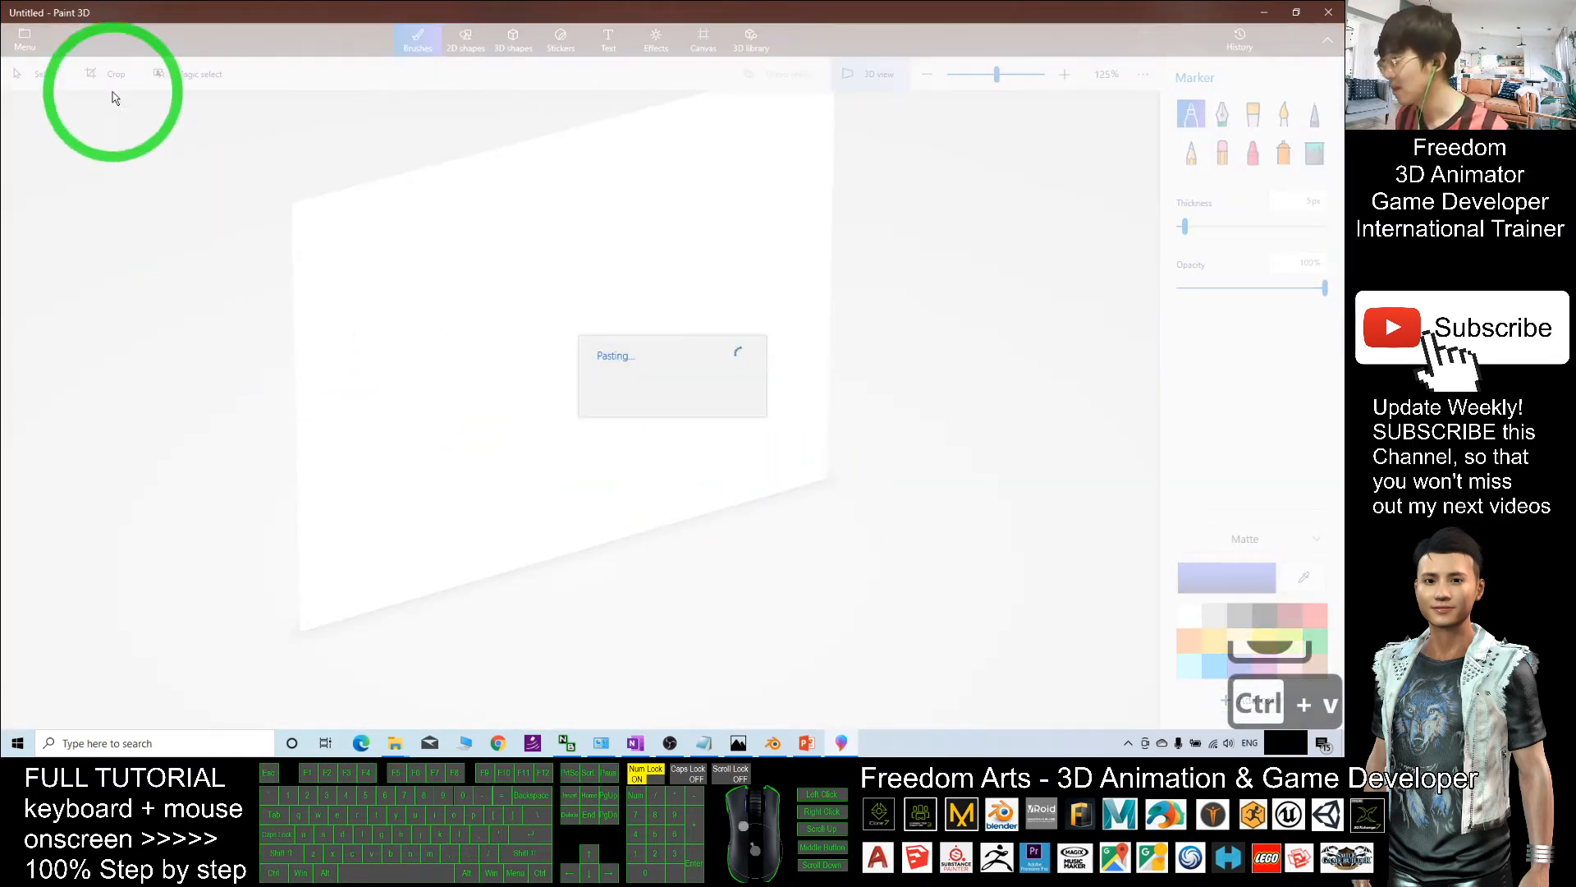
key(ctrl+v)
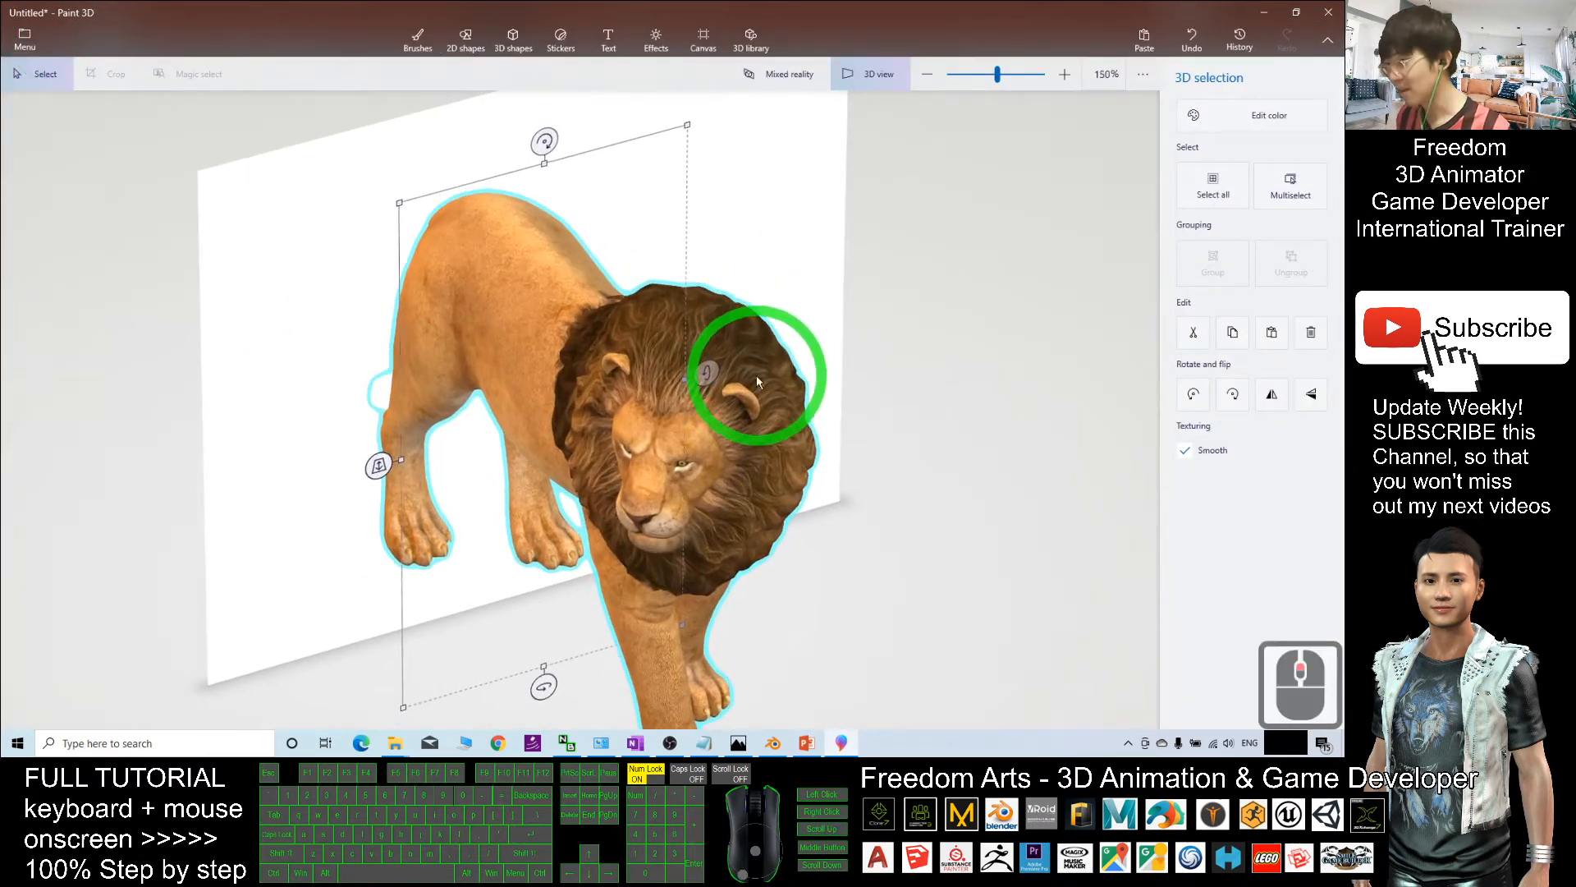
drag(758, 383, 924, 473)
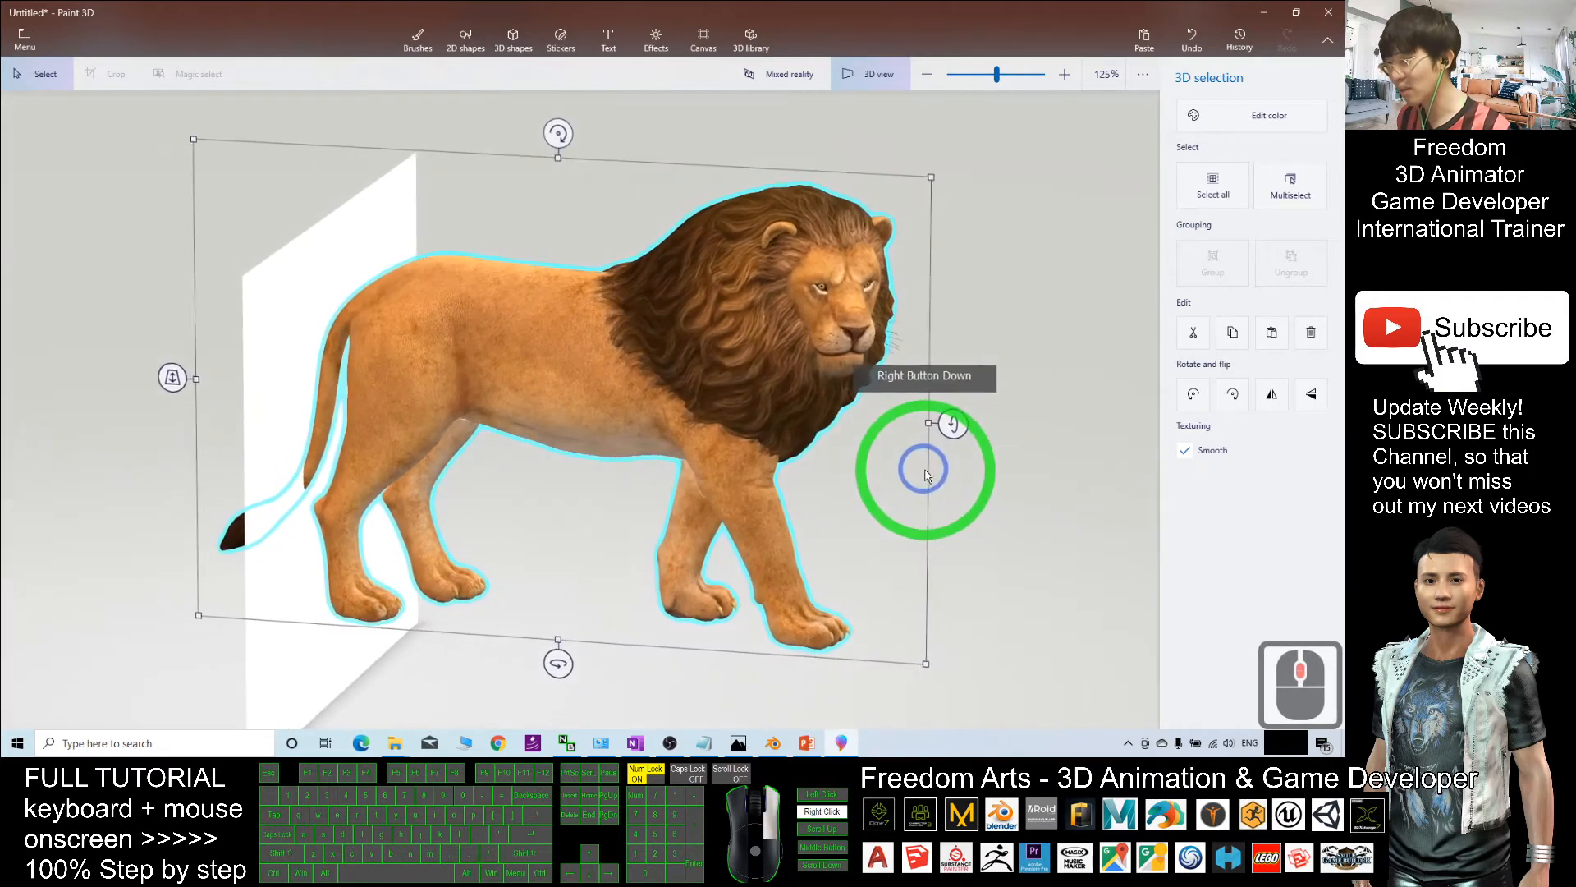
drag(924, 473, 128, 146)
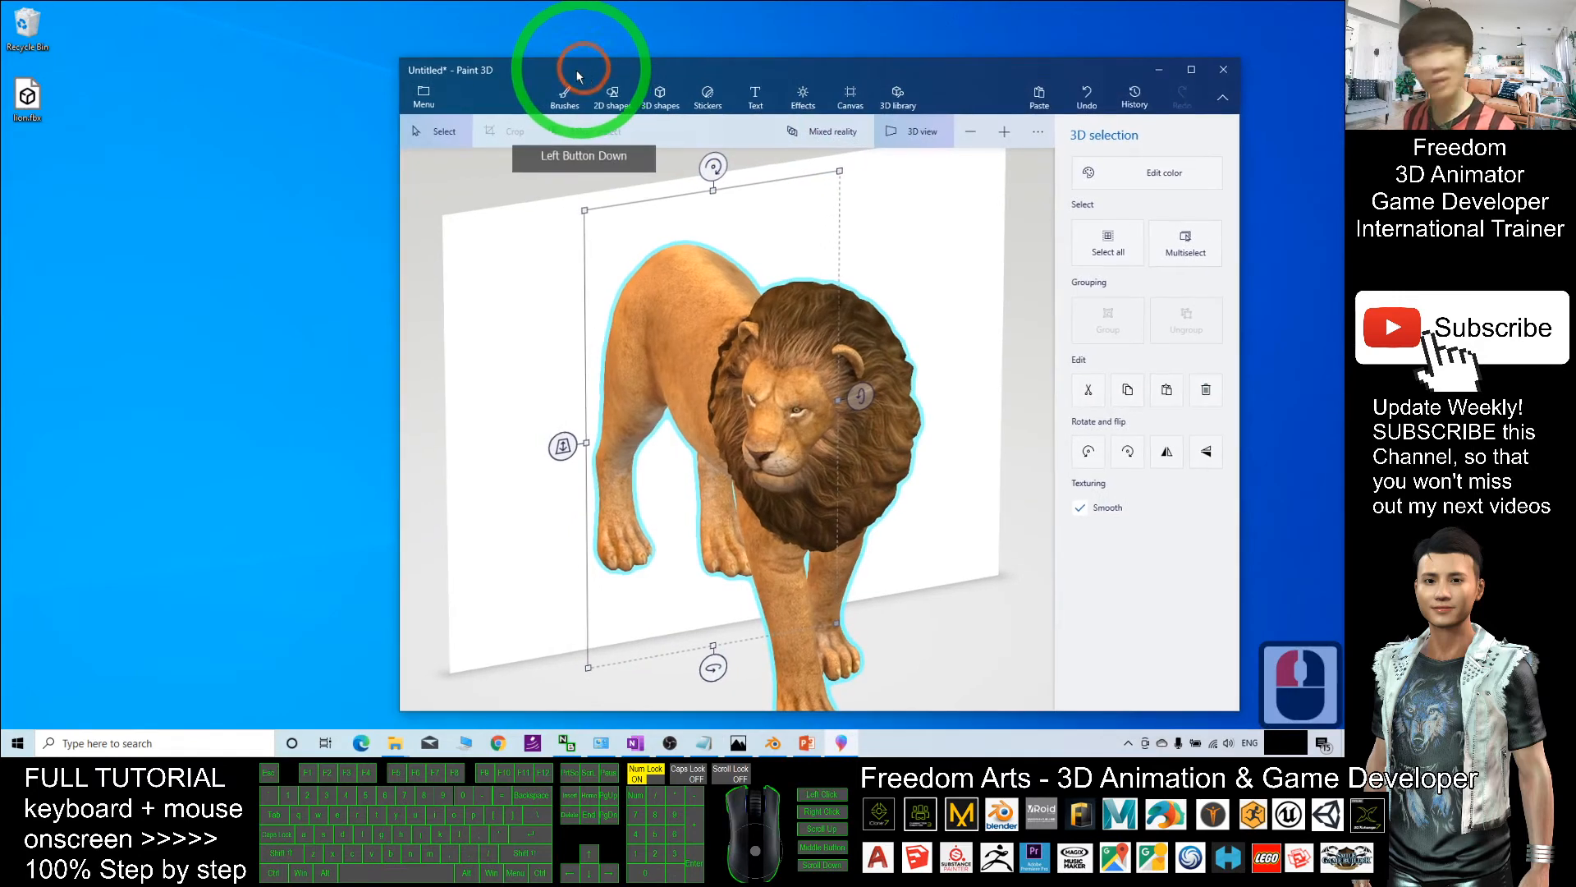
- Save the scene as a 3D model in FBX format named lion02 on the Desktop
click(422, 102)
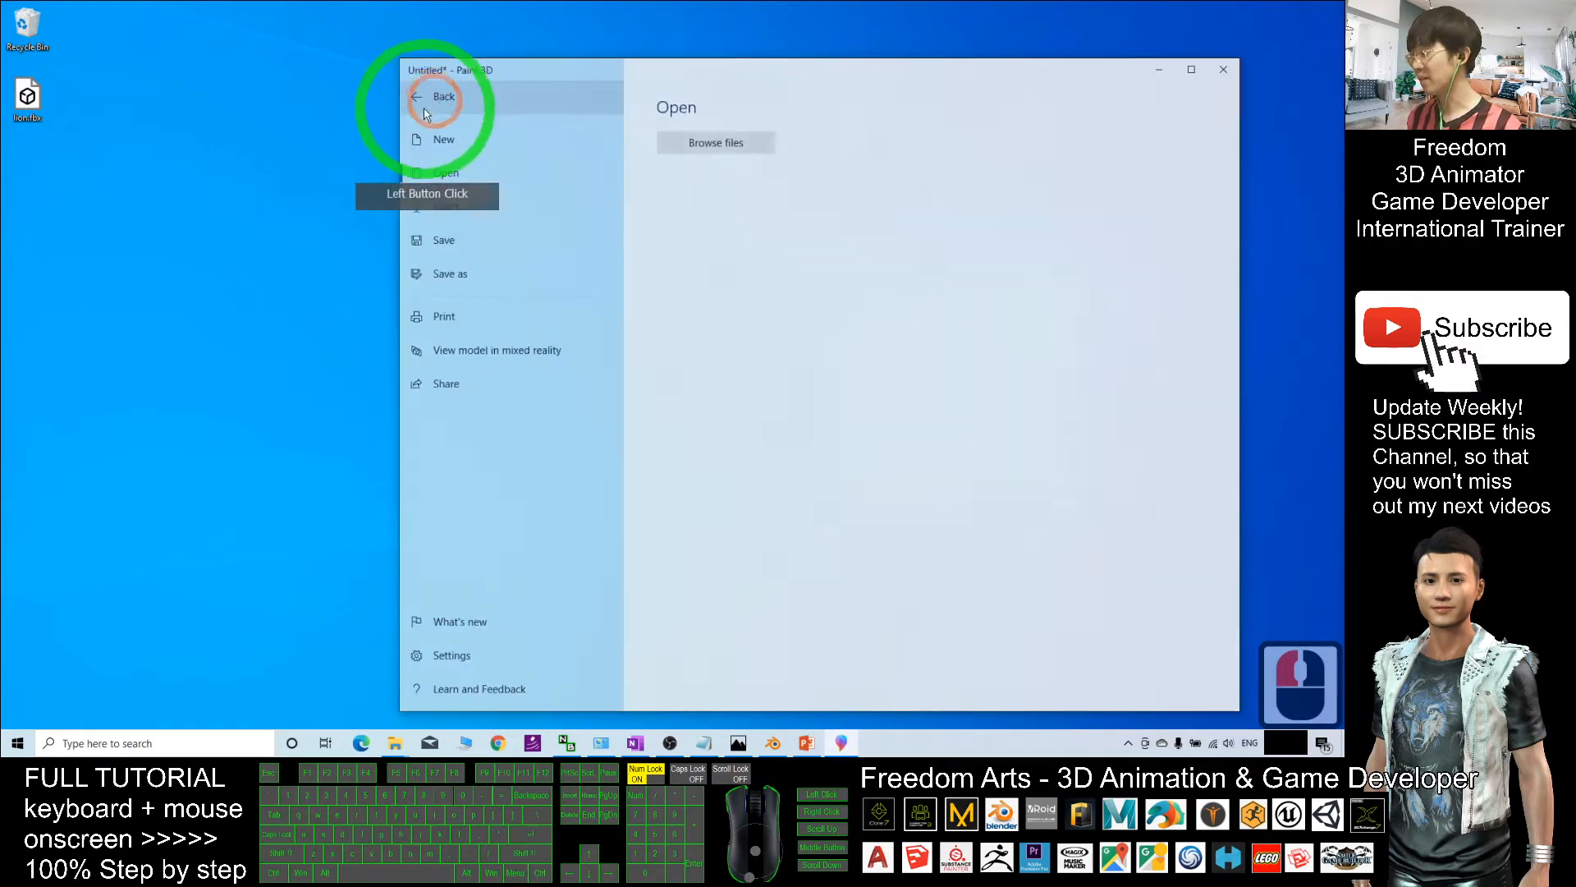
click(450, 272)
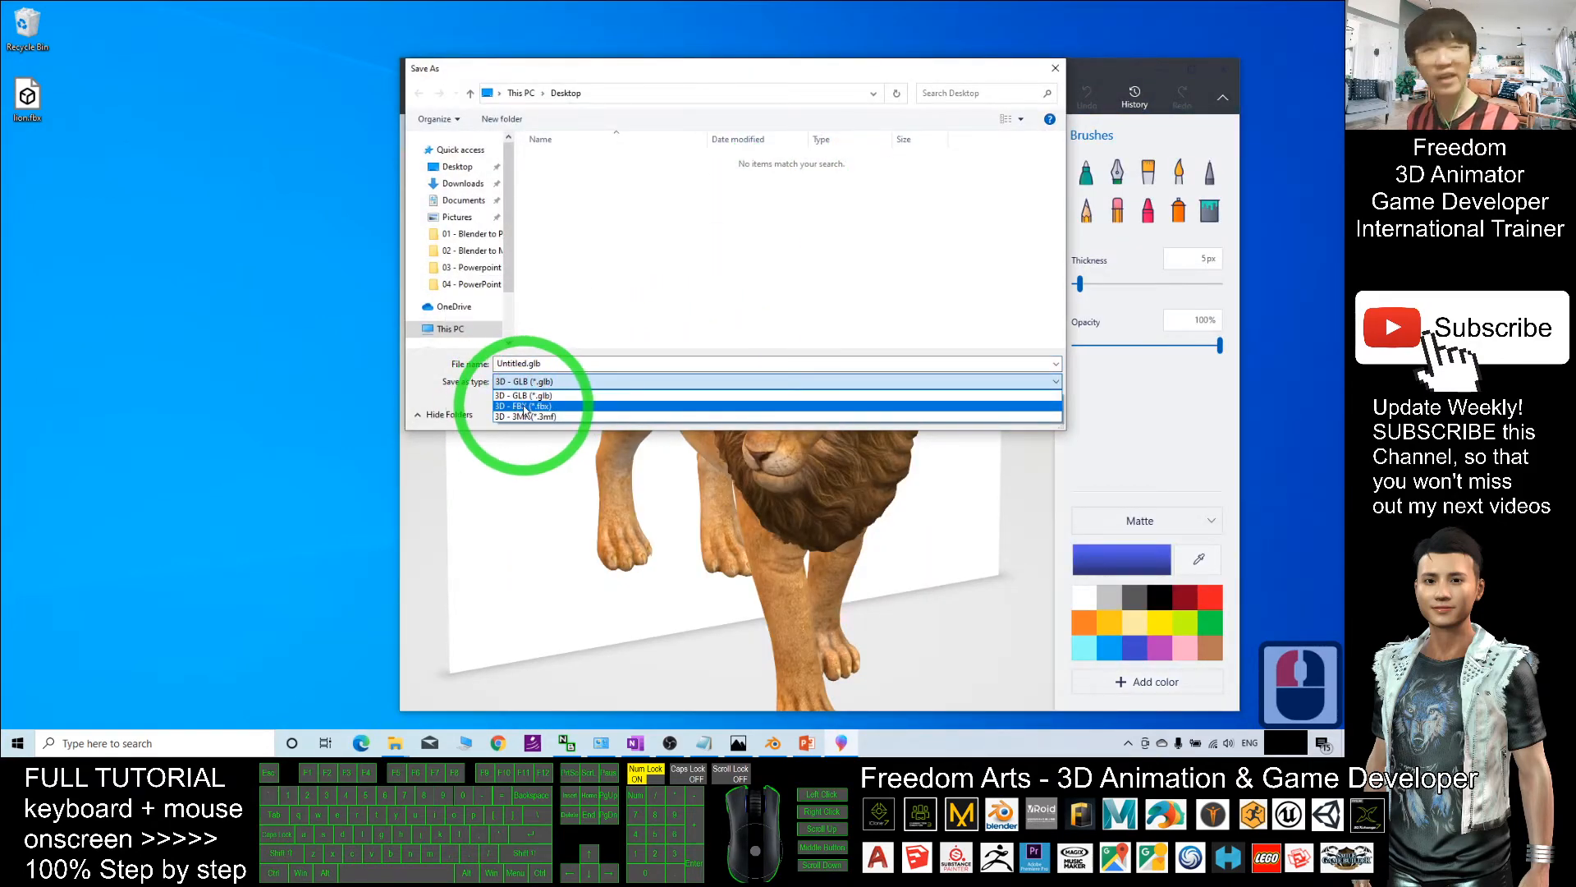
click(522, 406)
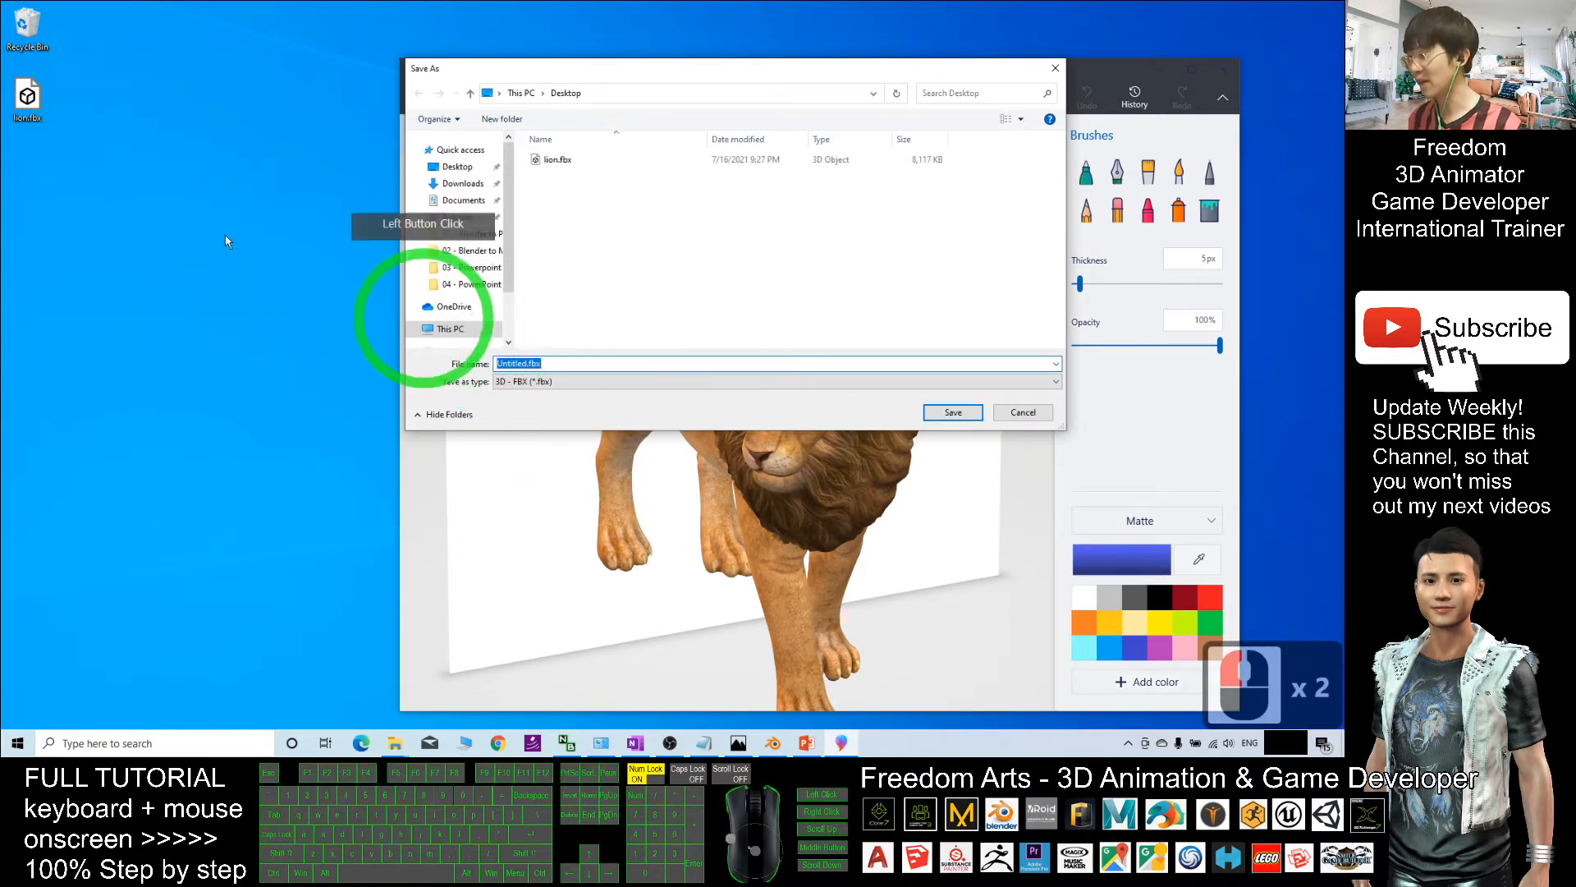
click(448, 328)
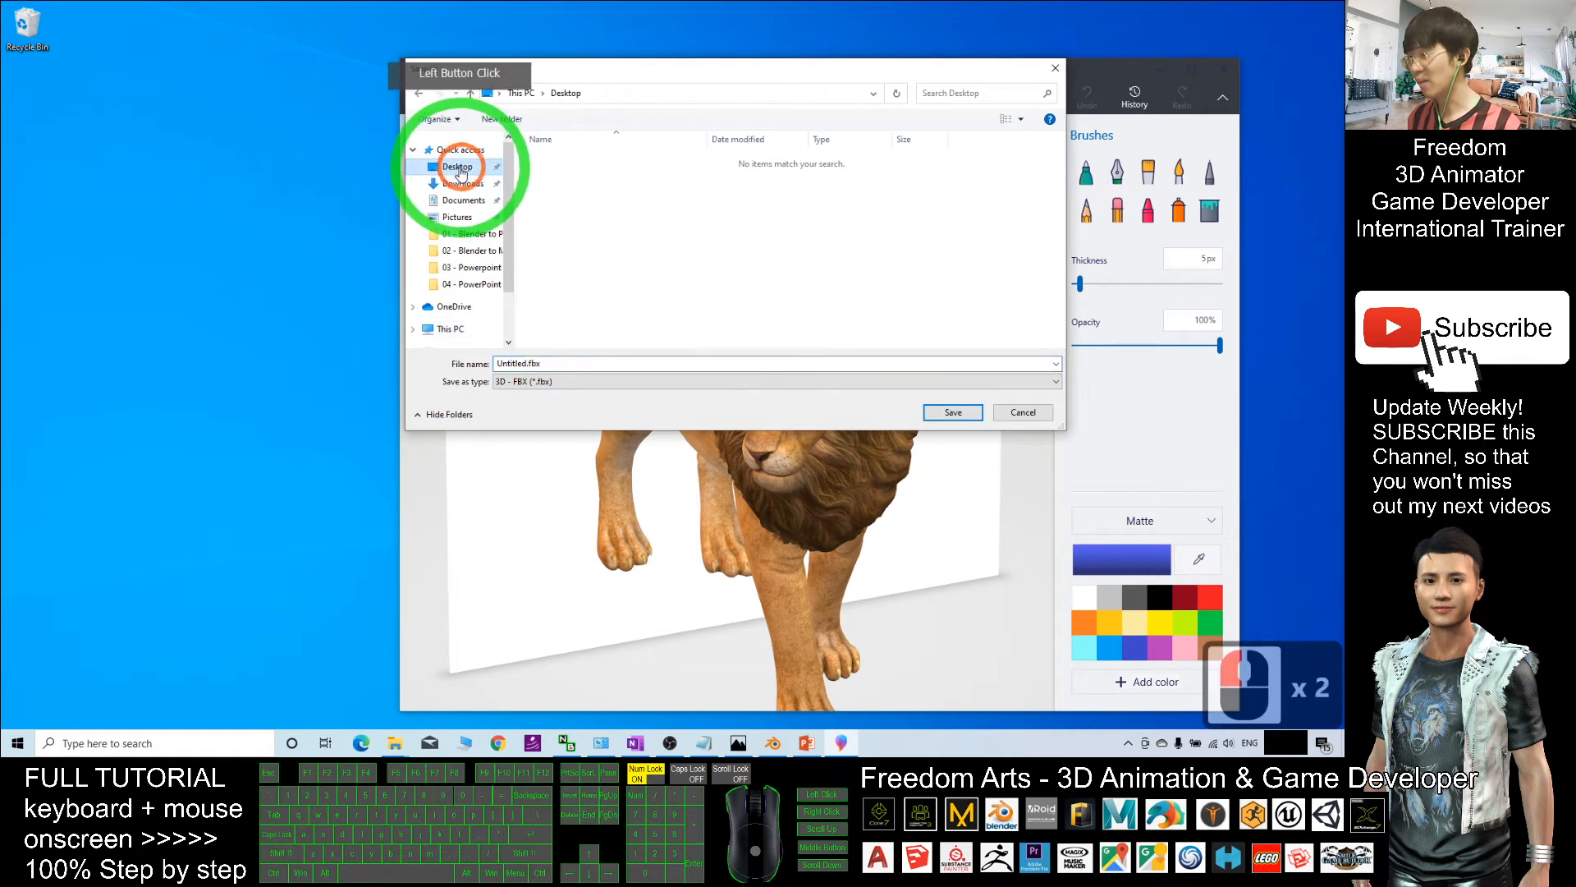
click(584, 363)
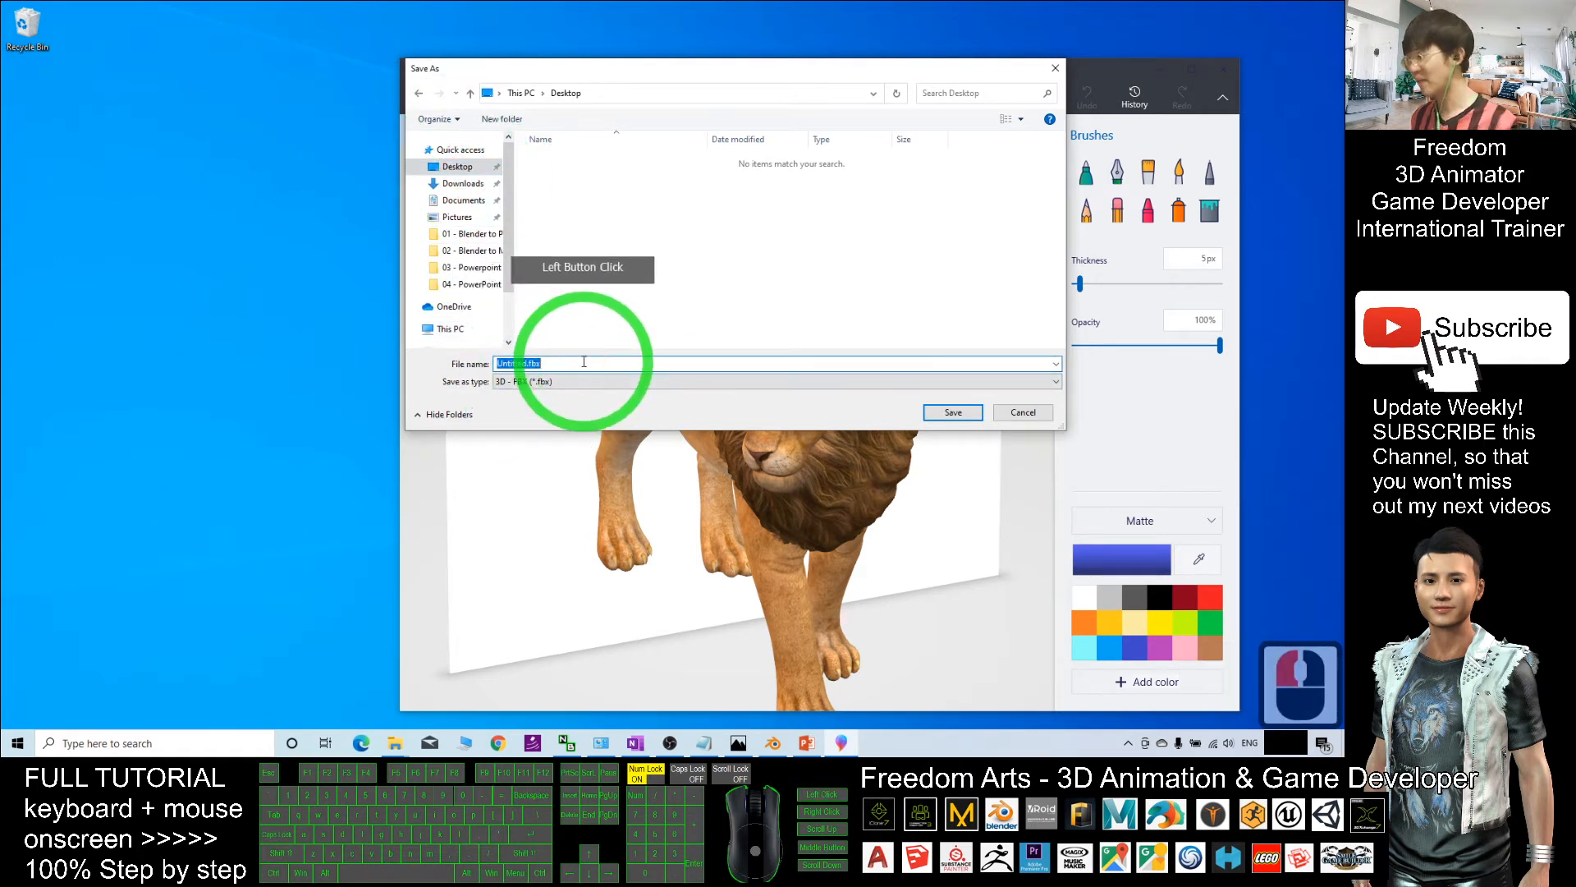
text(lion02)
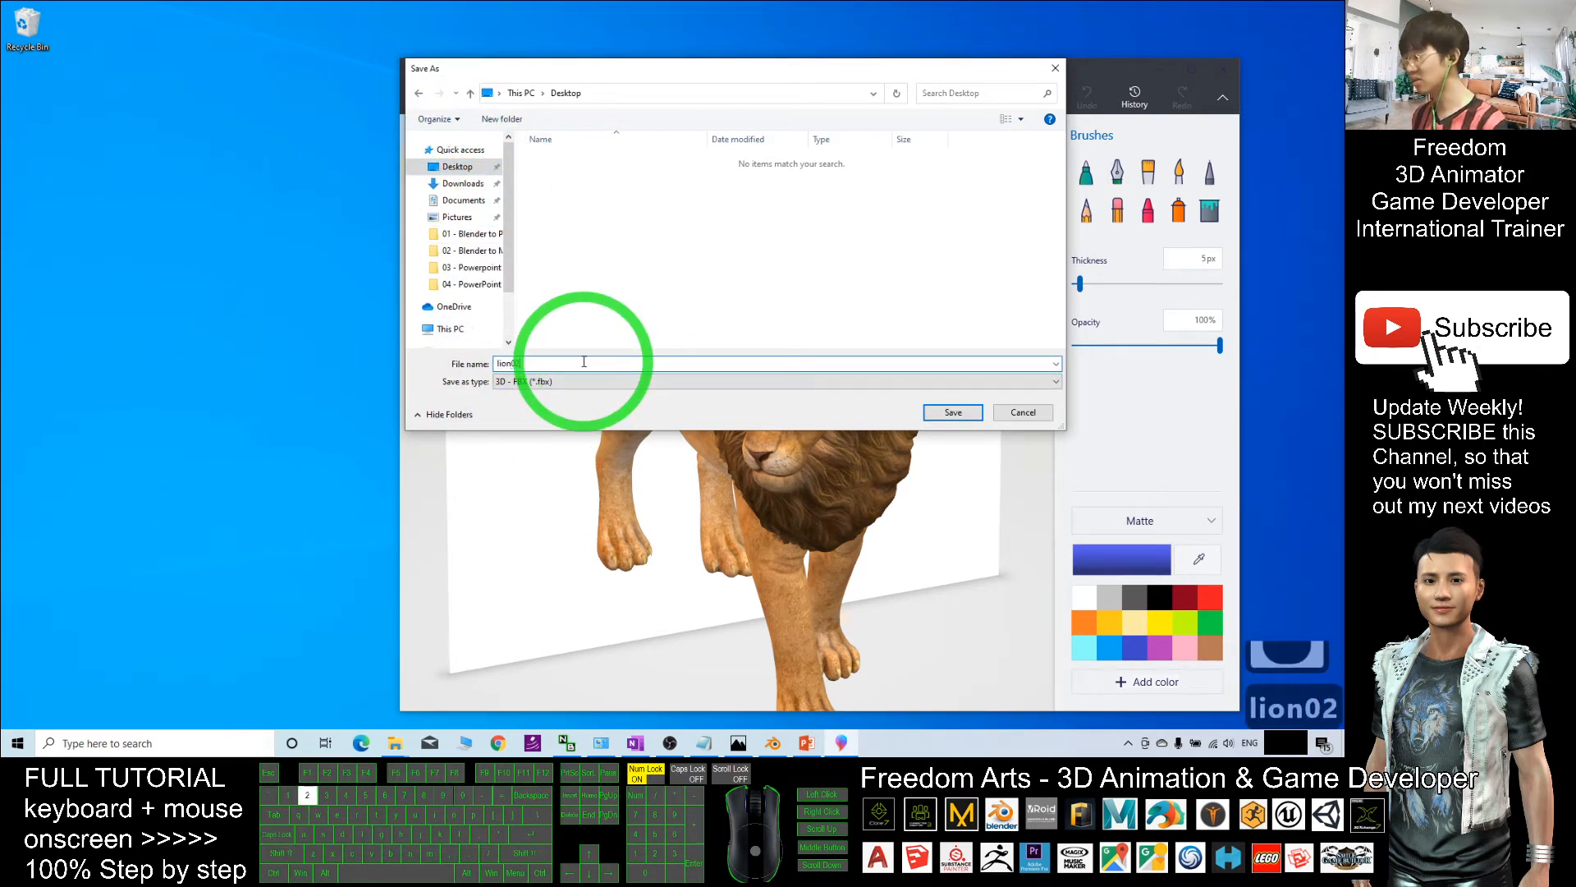
click(952, 412)
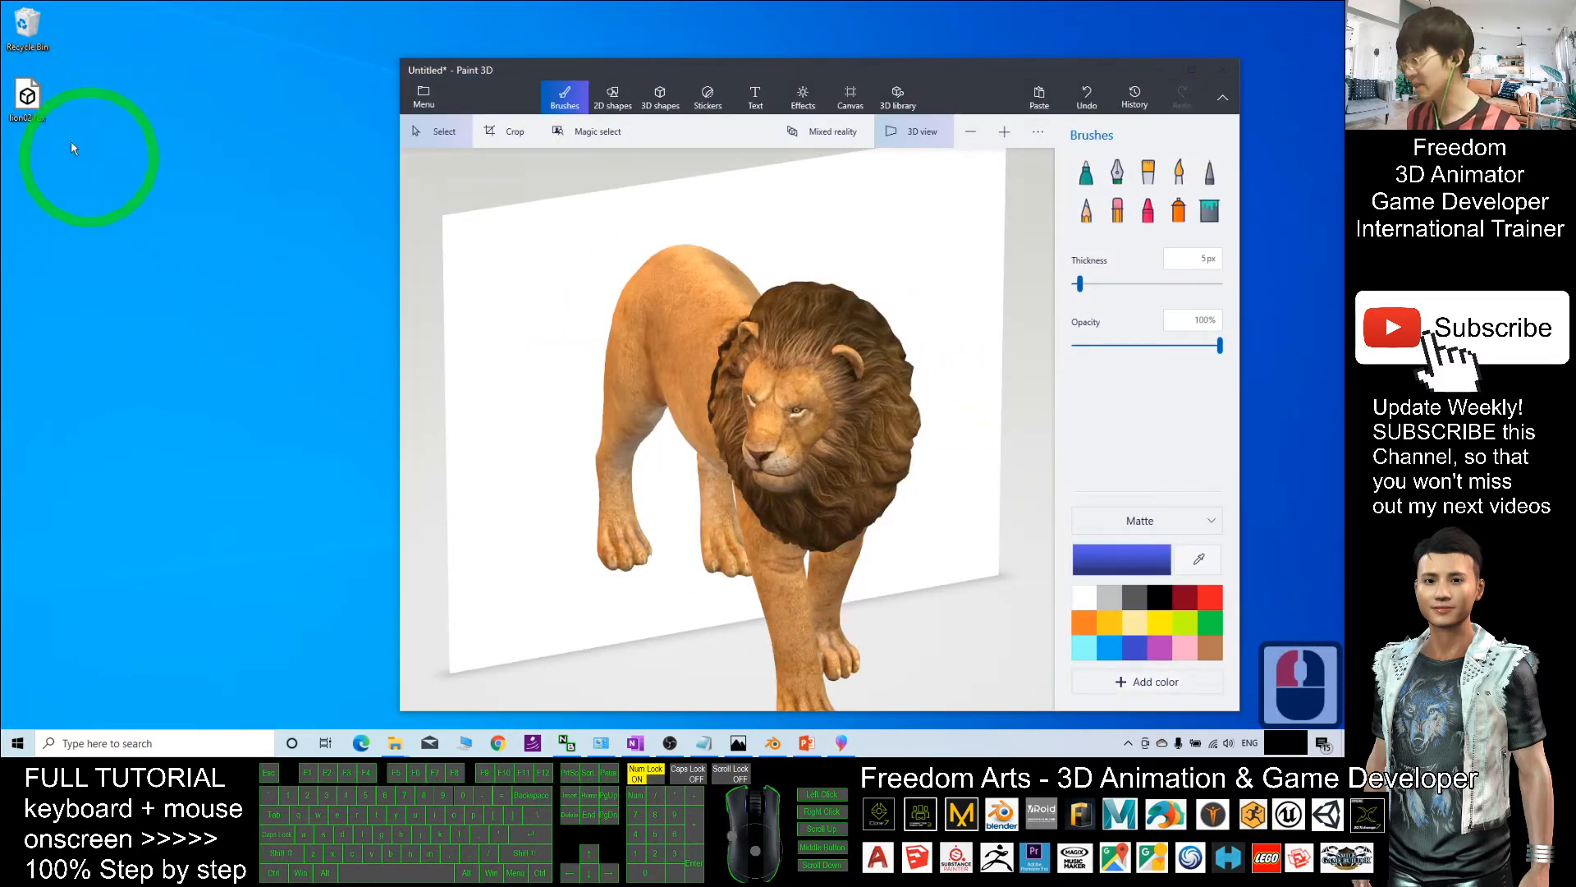
click(26, 95)
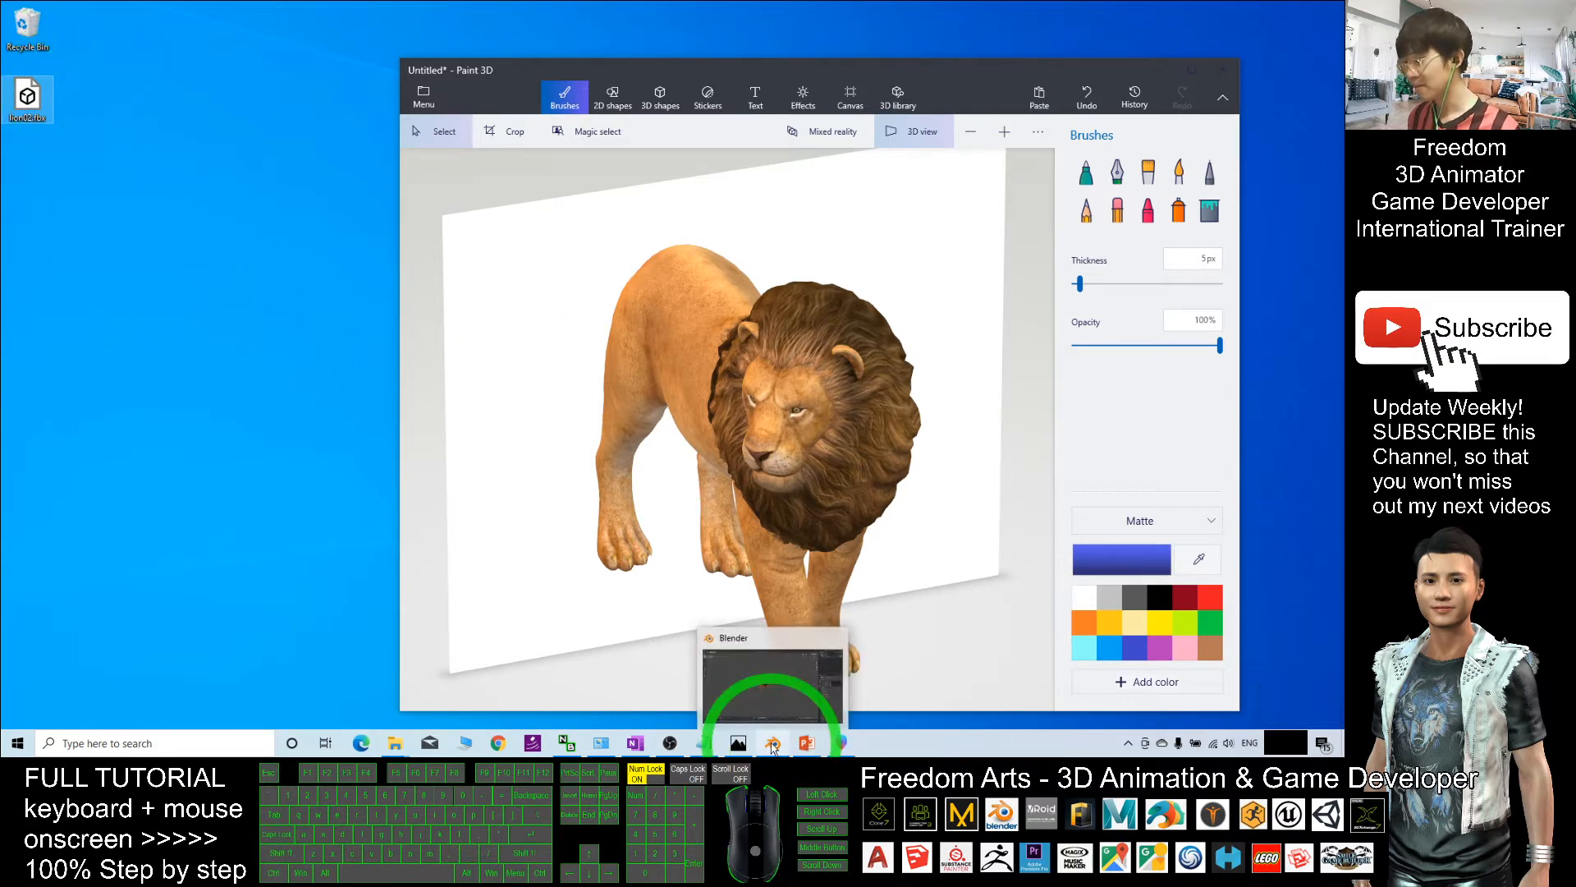
click(771, 743)
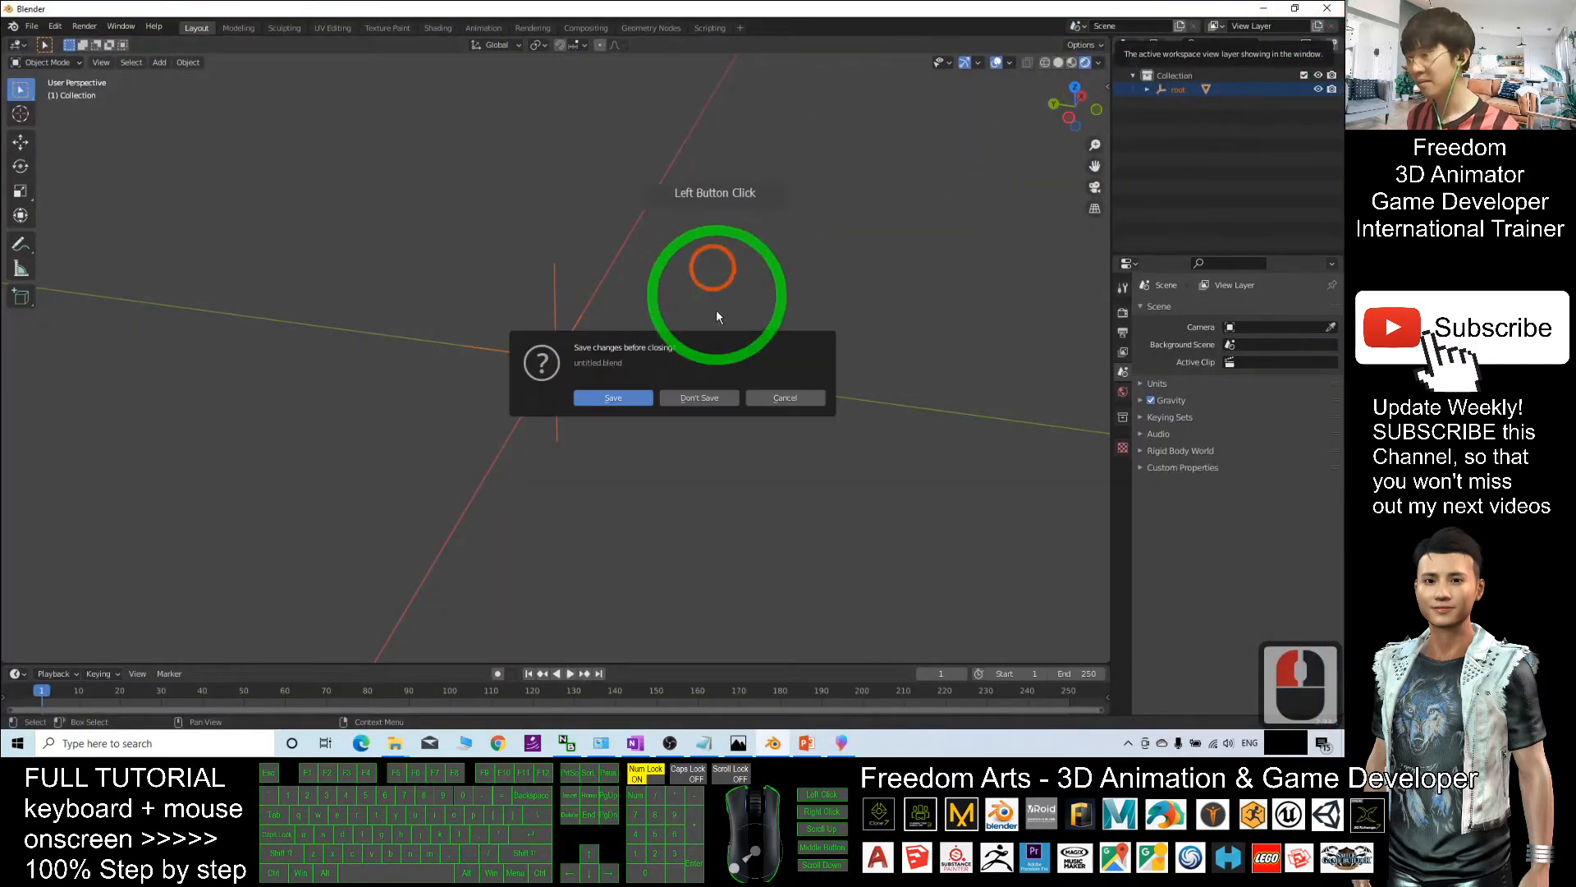
click(700, 397)
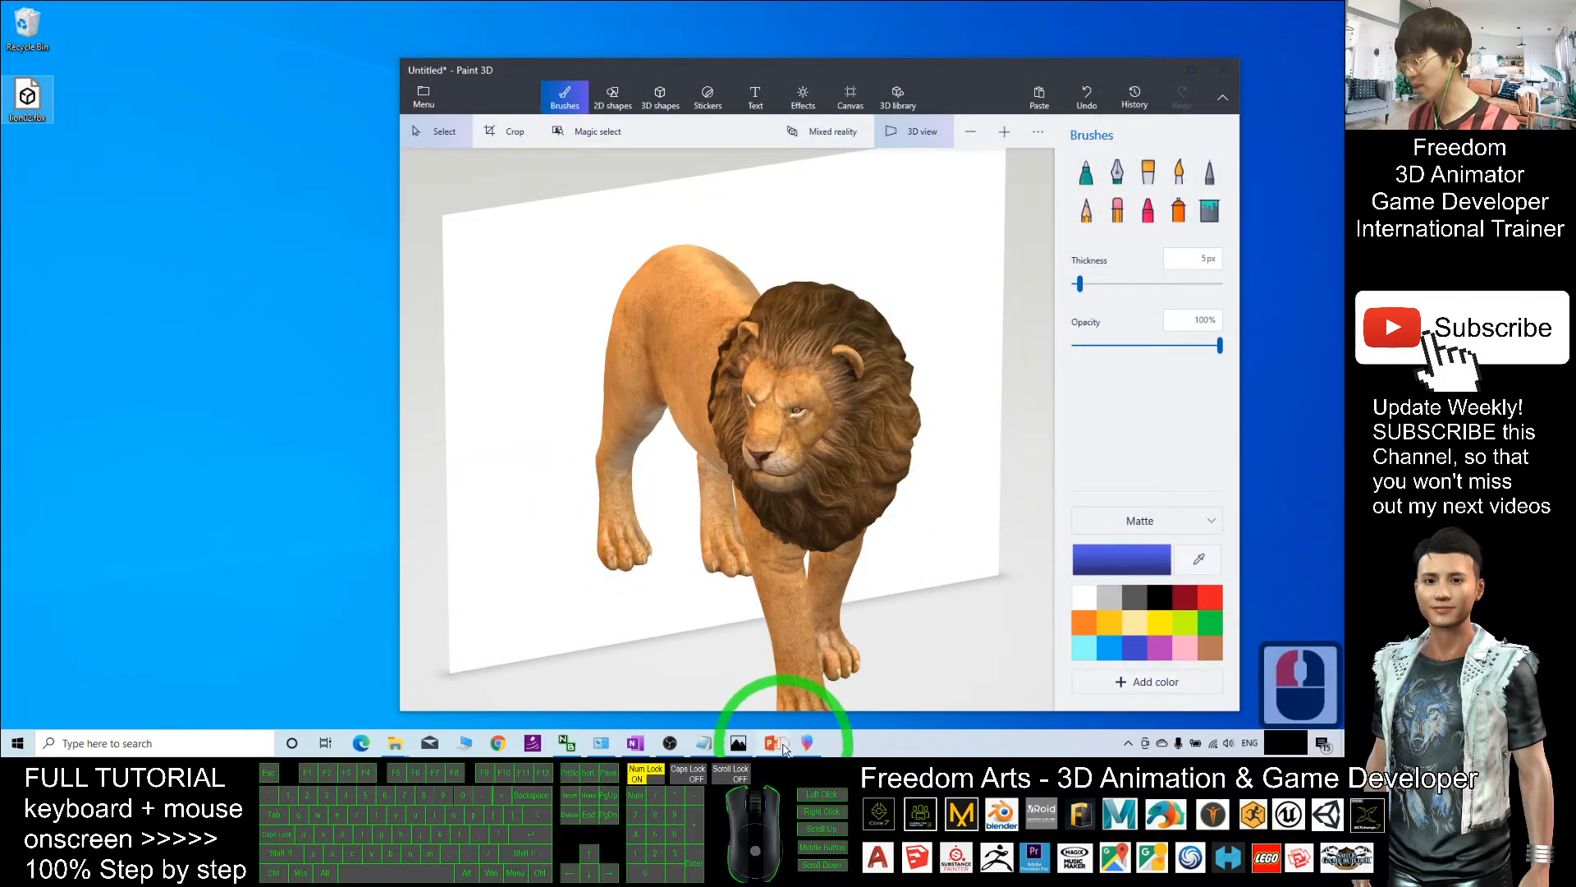
- Add a blank second slide after the lion slide and minimize PowerPoint
click(772, 744)
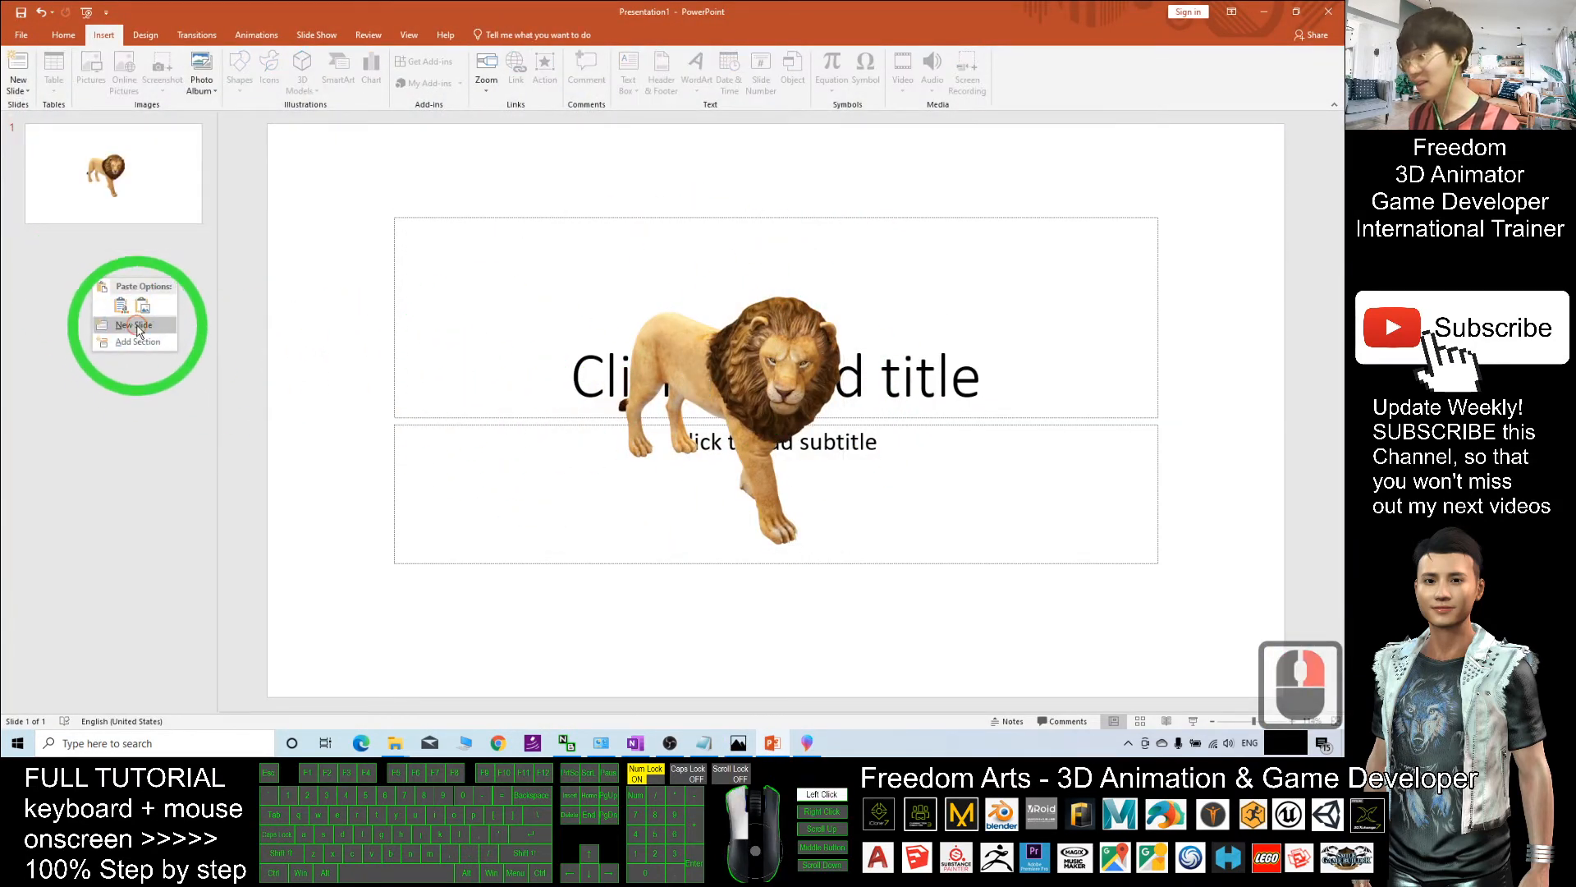
click(135, 323)
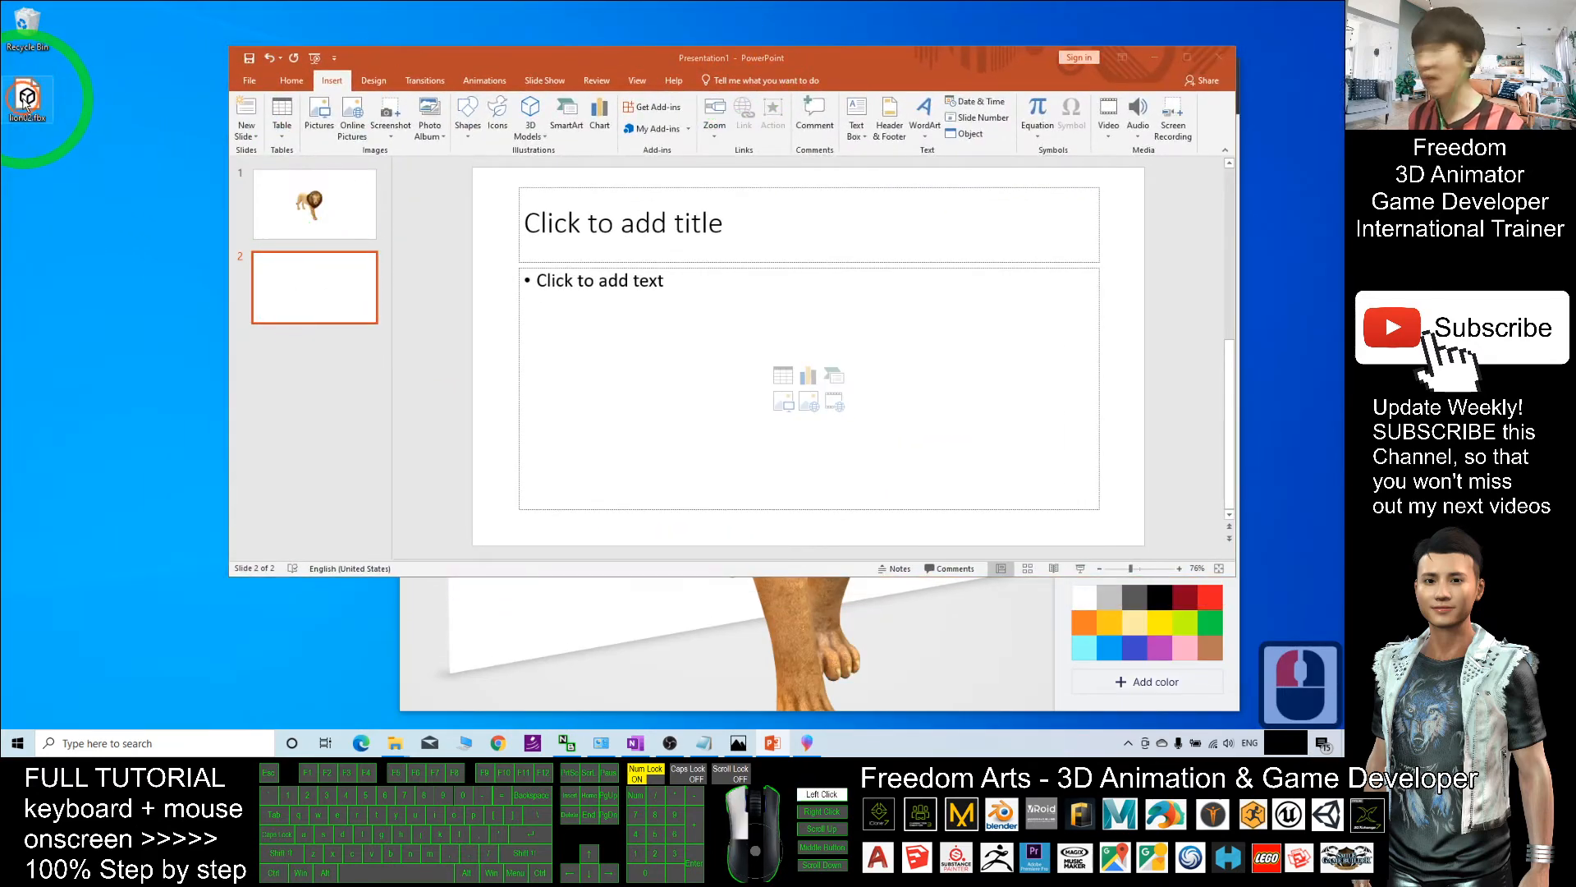
click(1044, 279)
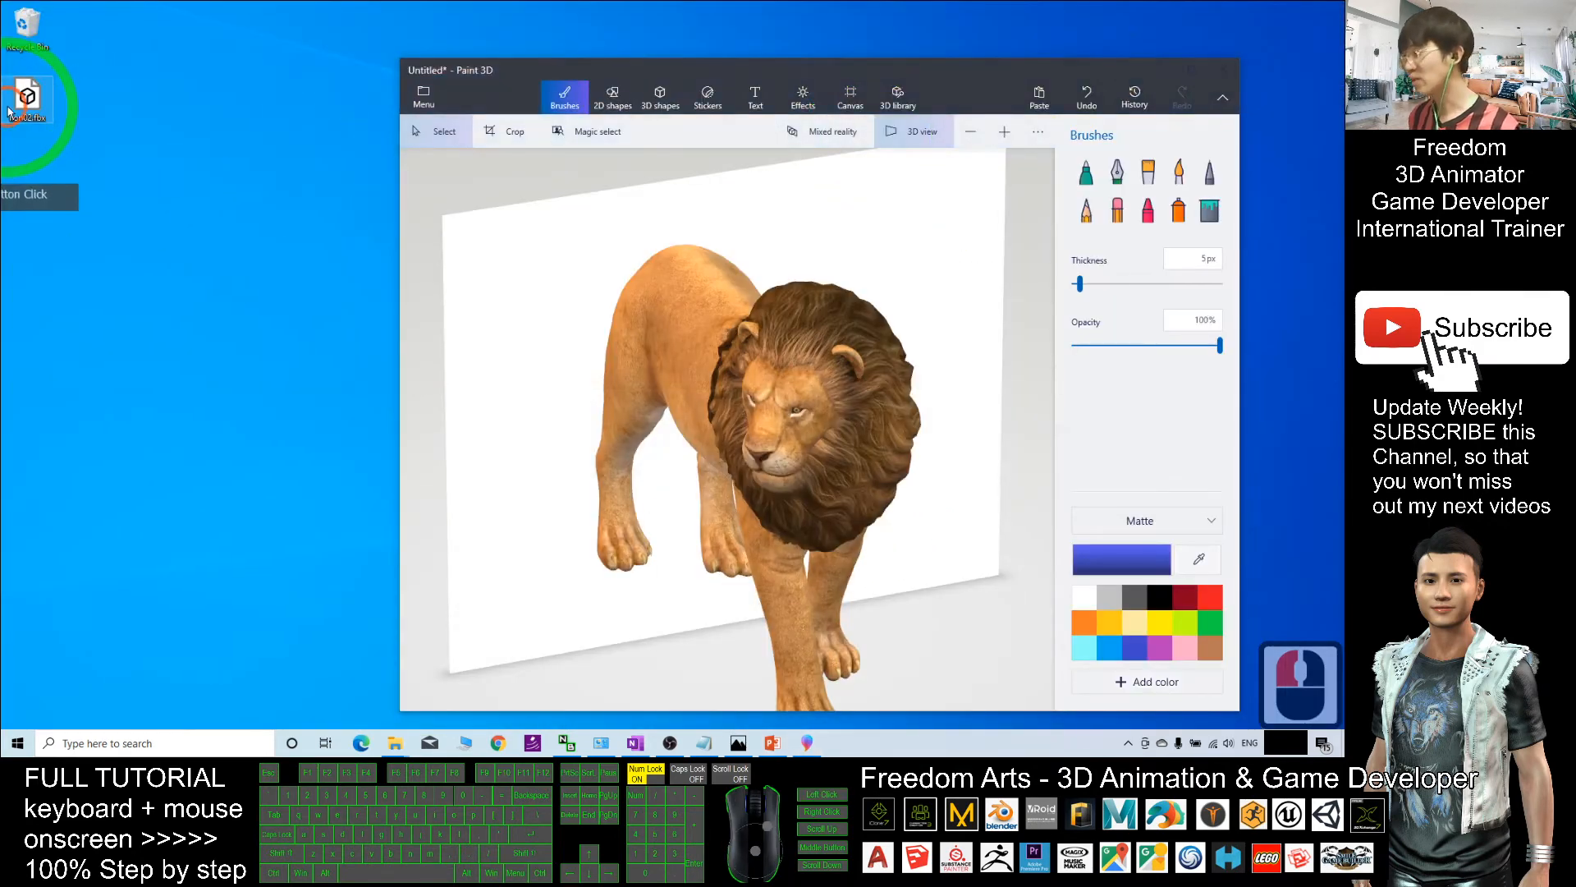
- Minimize Paint 3D, launch Blender from search and dismiss its splash screen
click(1222, 69)
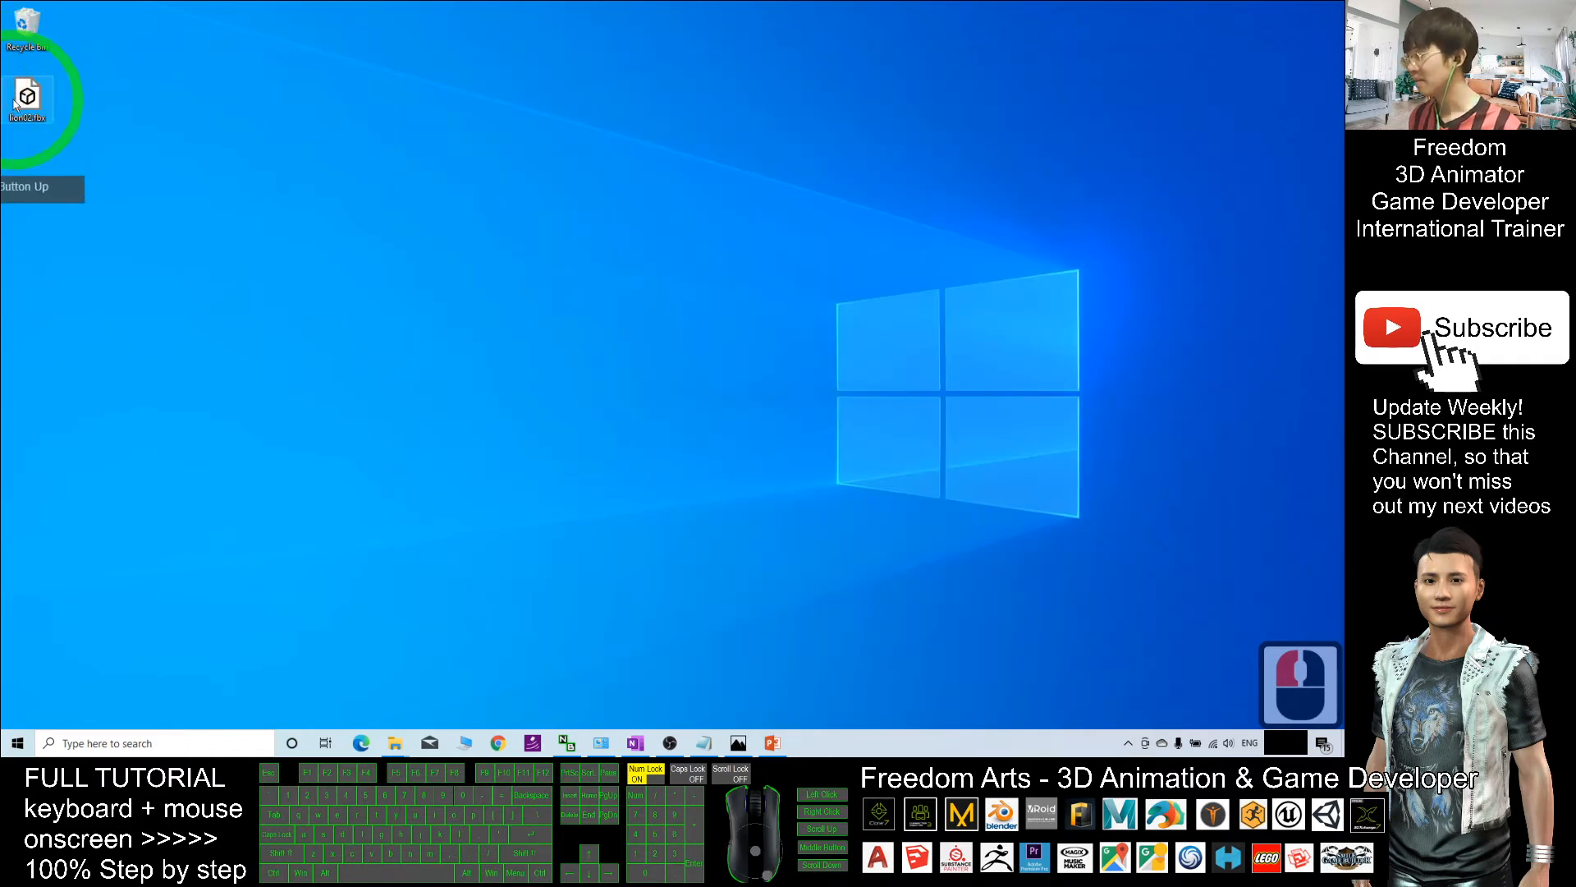
click(161, 744)
text(blender)
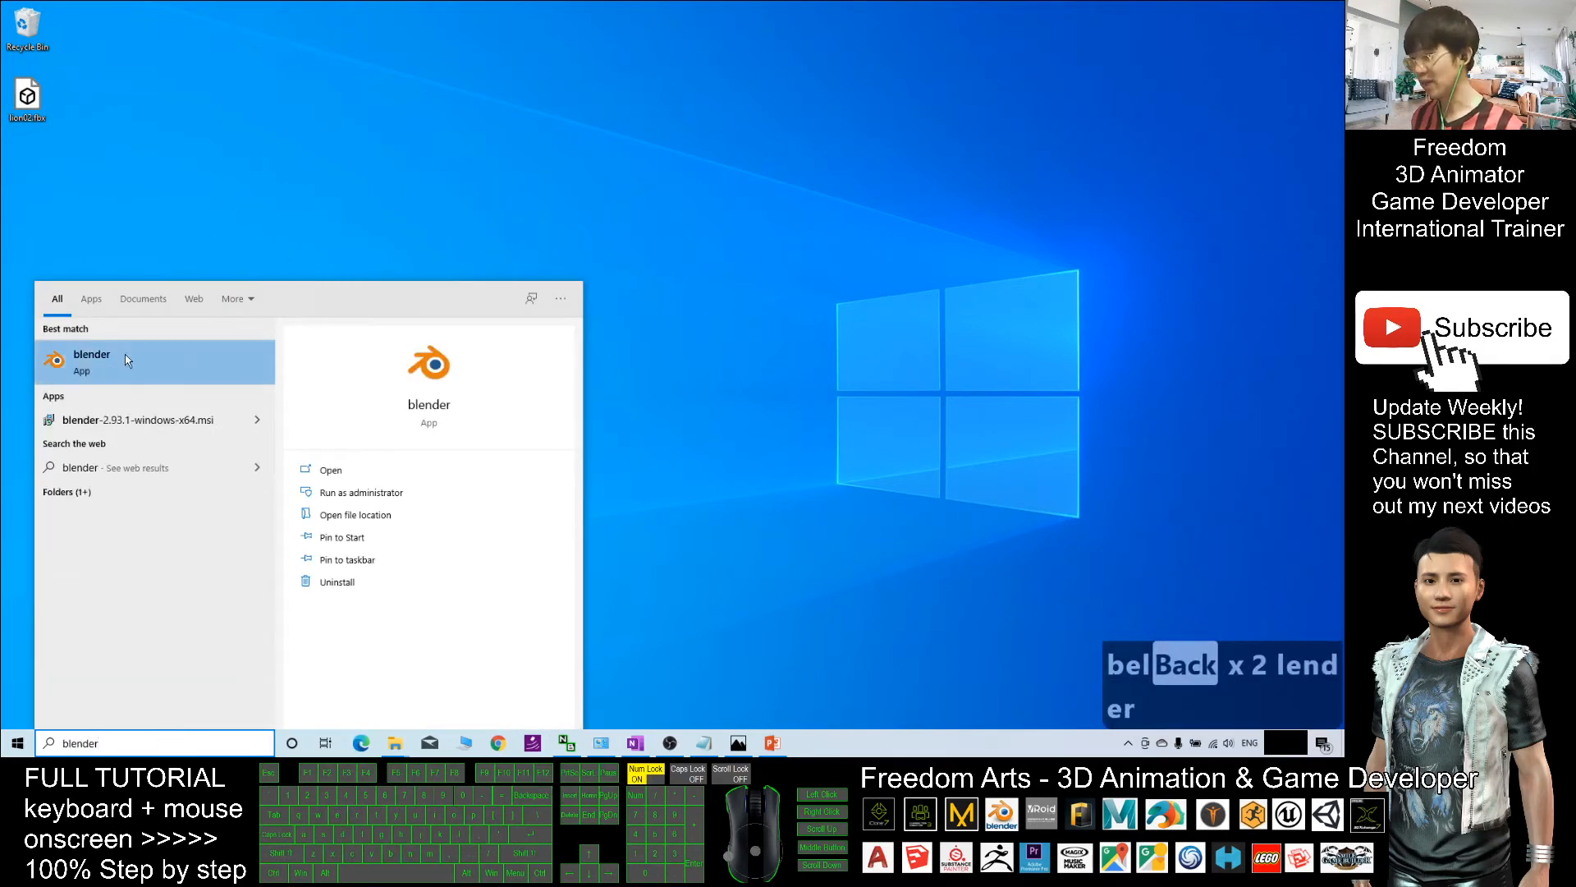
click(92, 359)
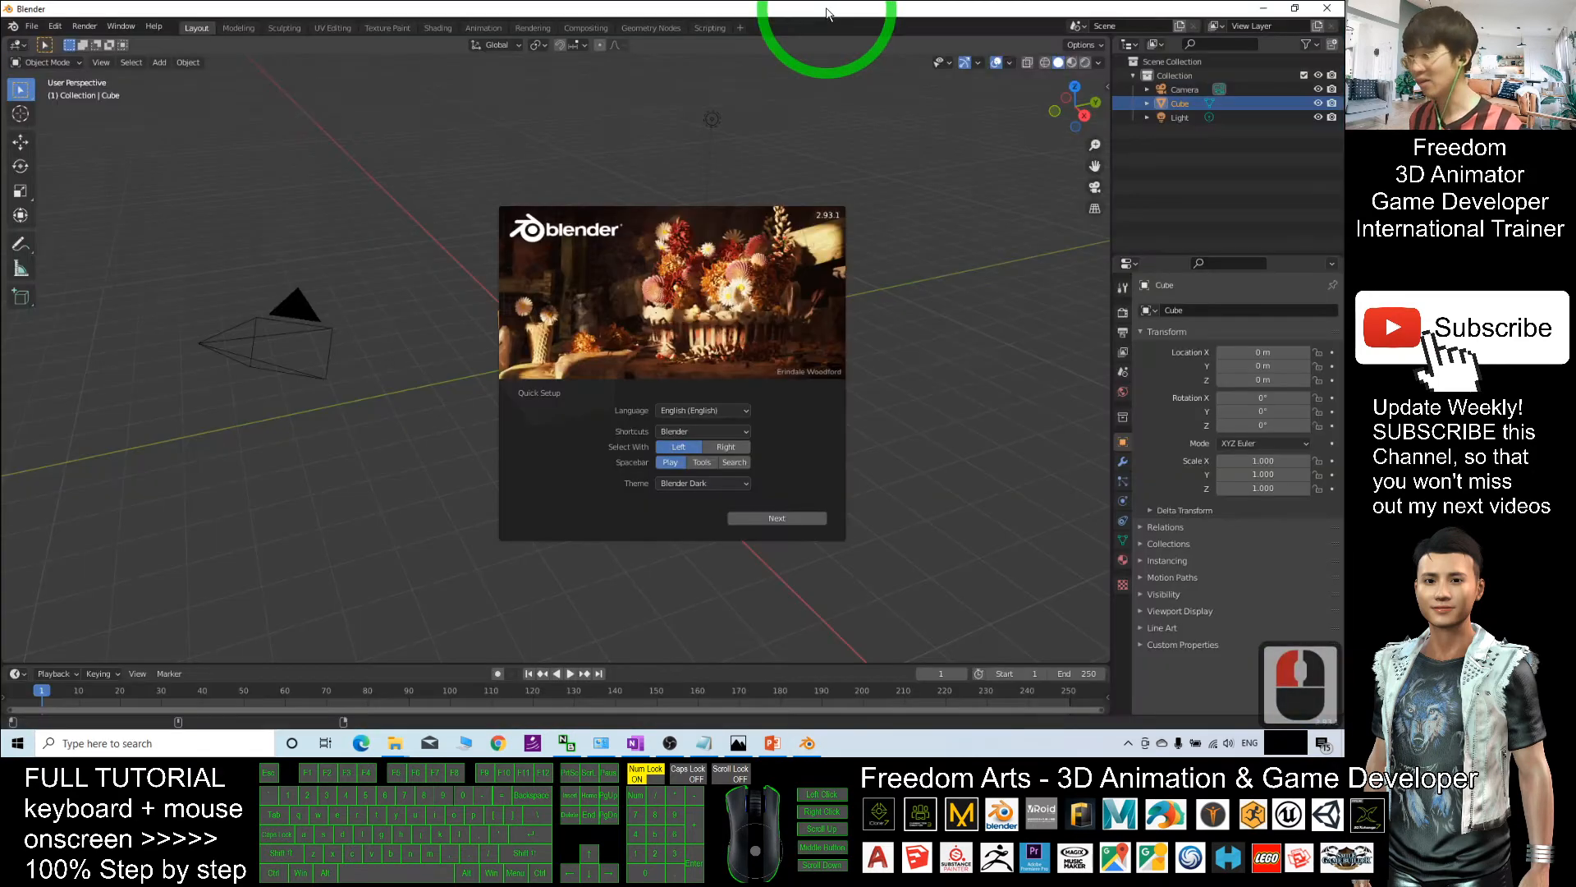
click(276, 222)
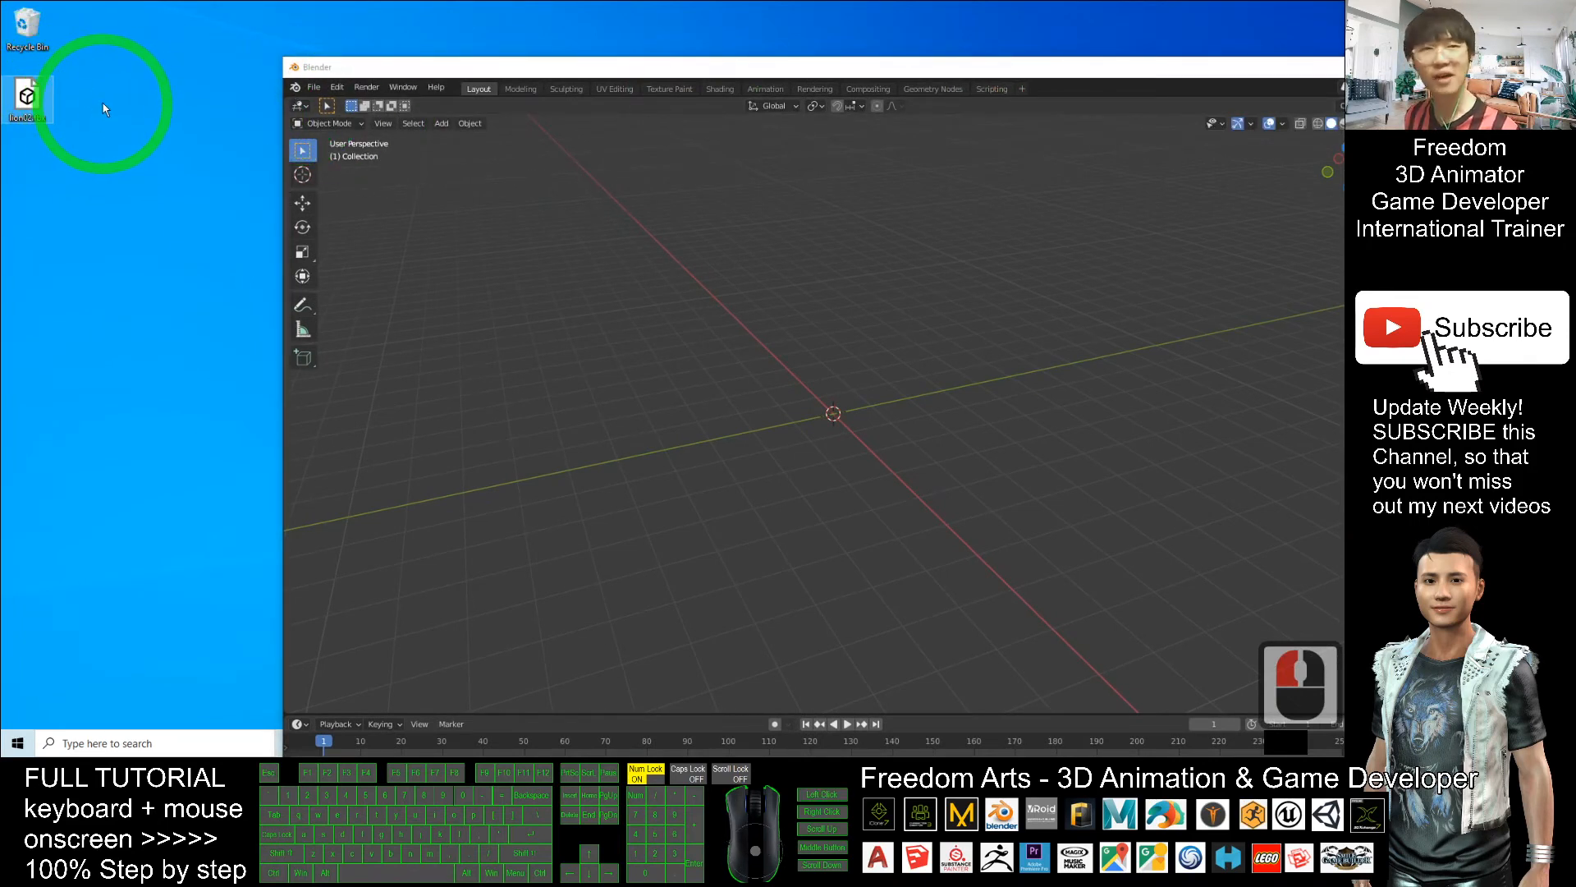
- Import the lion FBX file from the Desktop into the Blender scene and inspect it
click(312, 87)
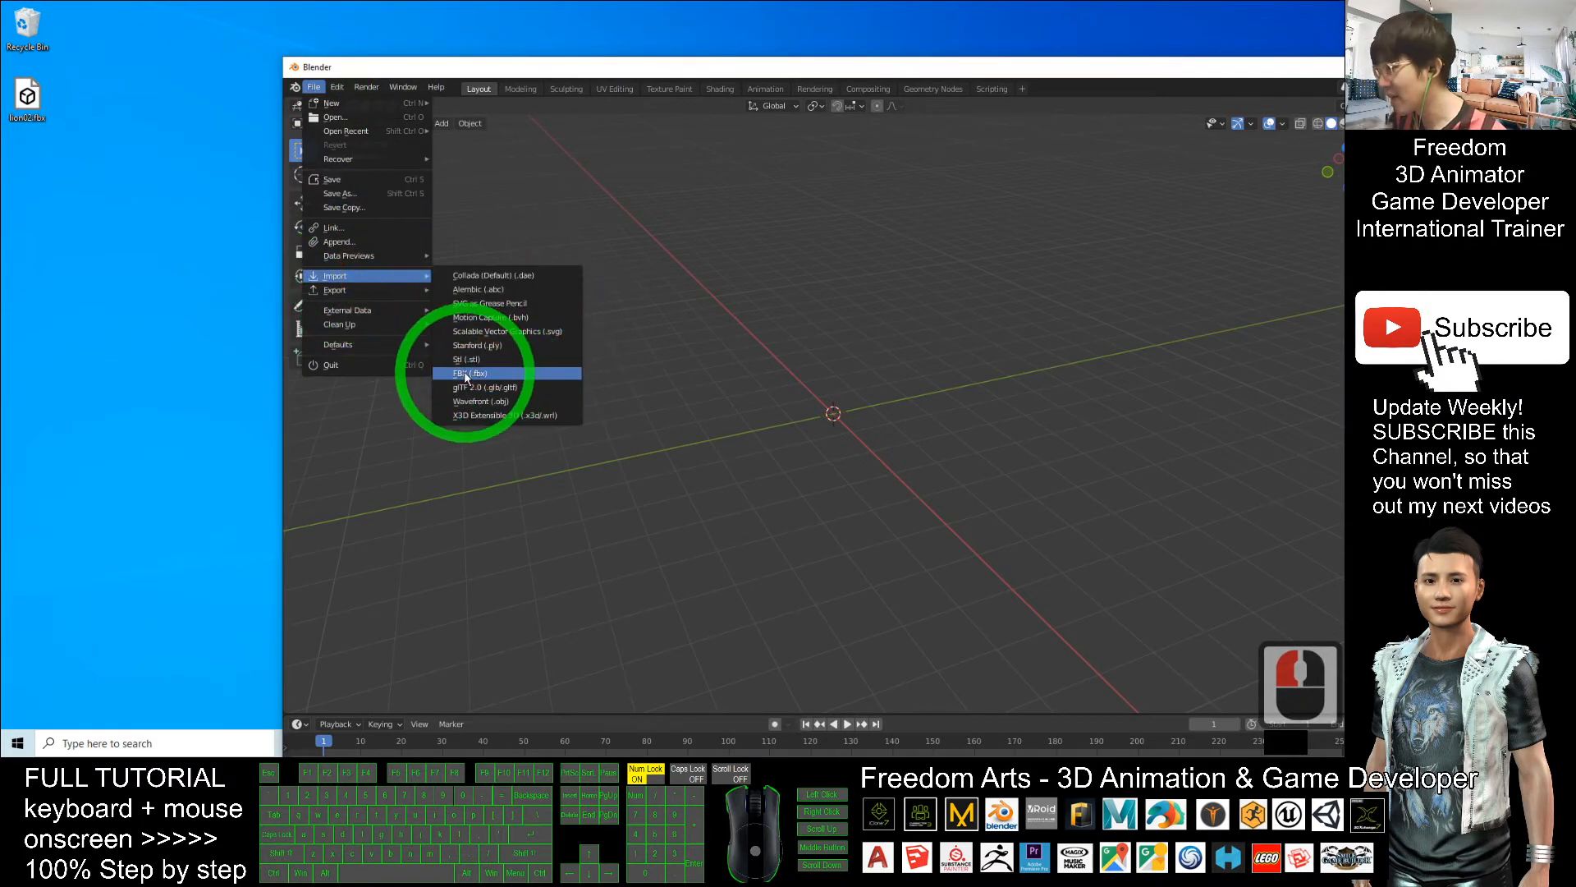
click(470, 373)
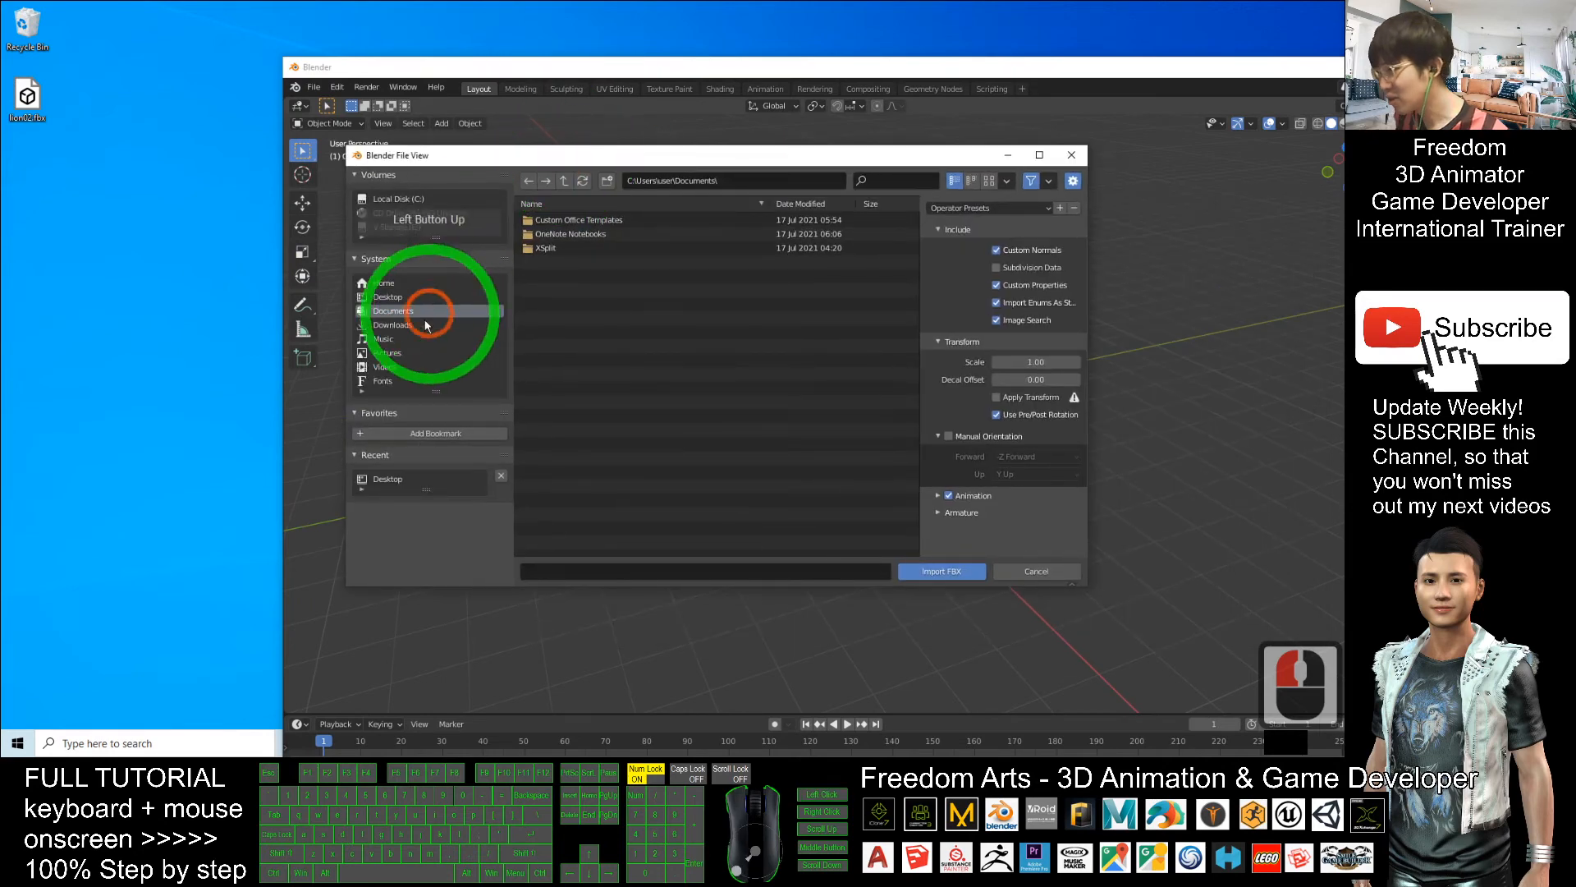
click(387, 296)
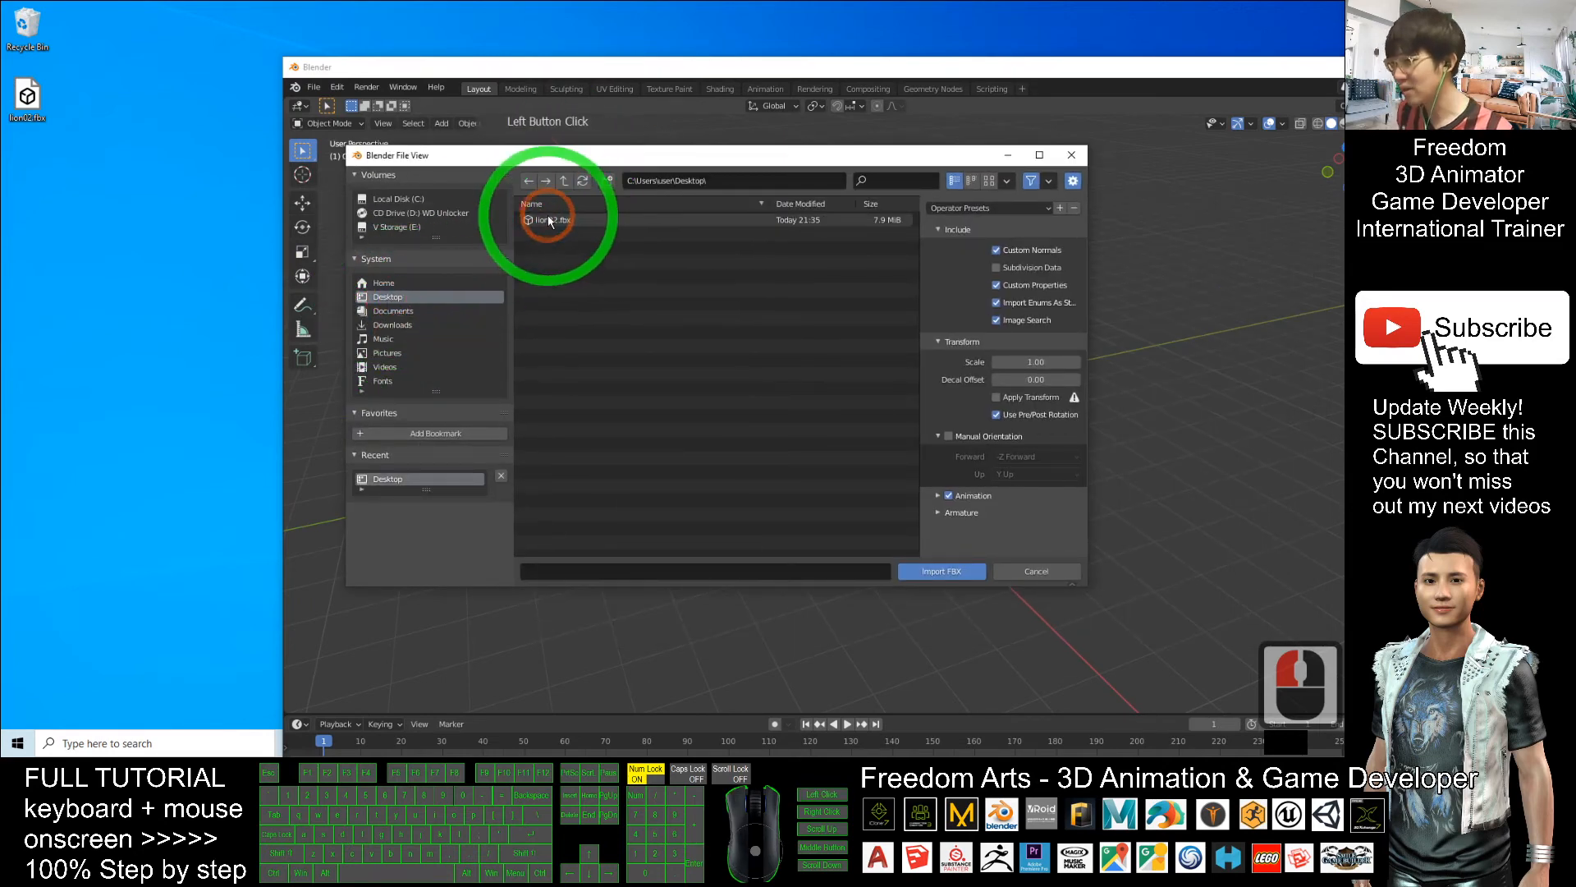
double_click(549, 220)
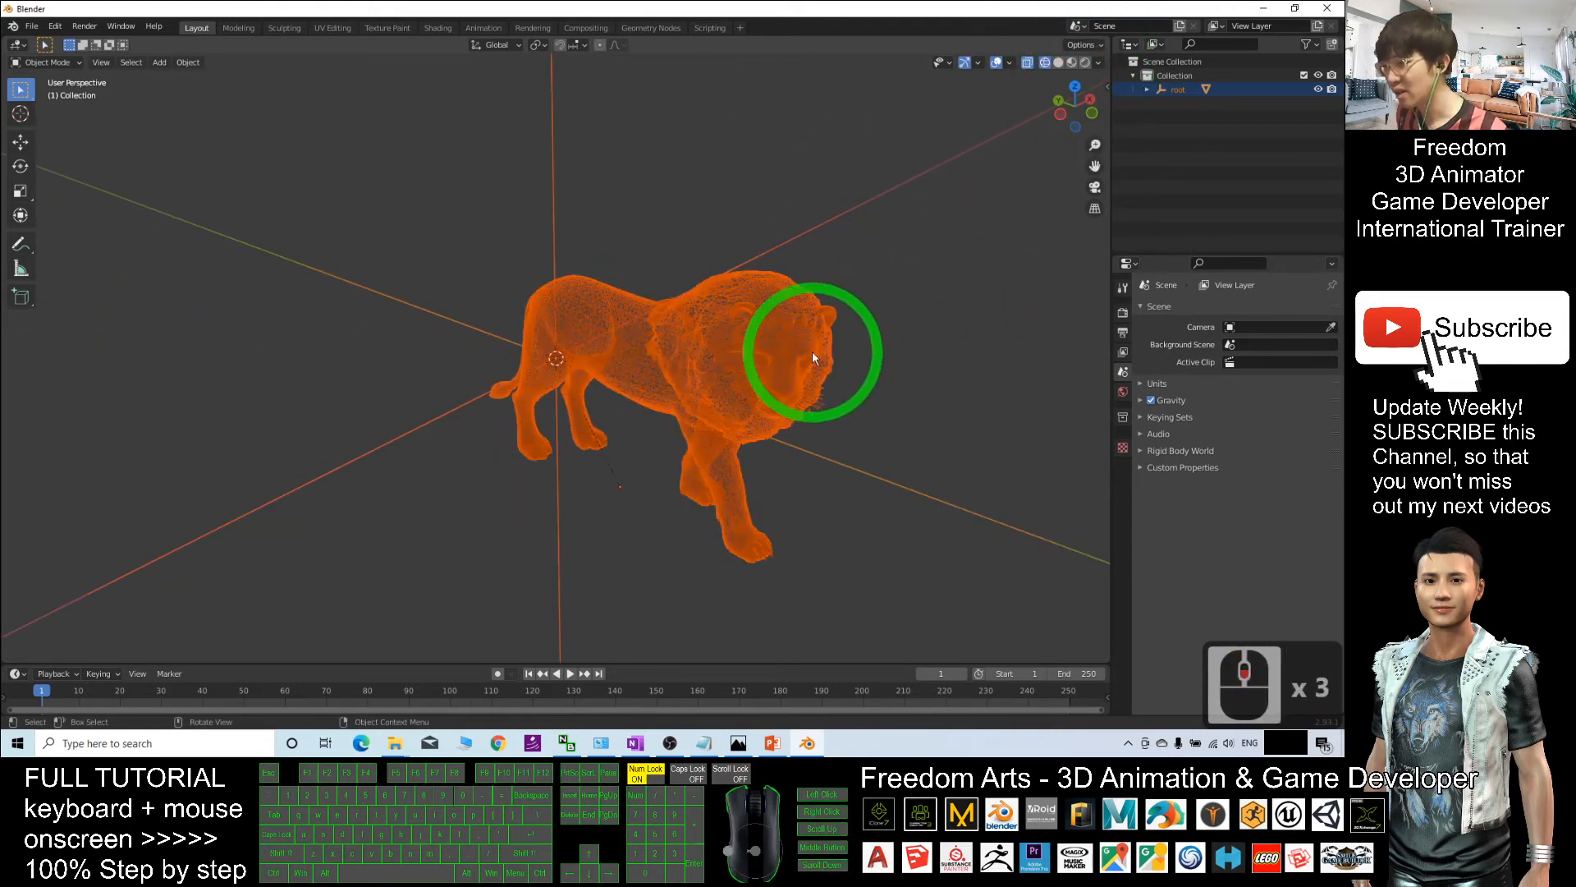
drag(815, 360, 763, 346)
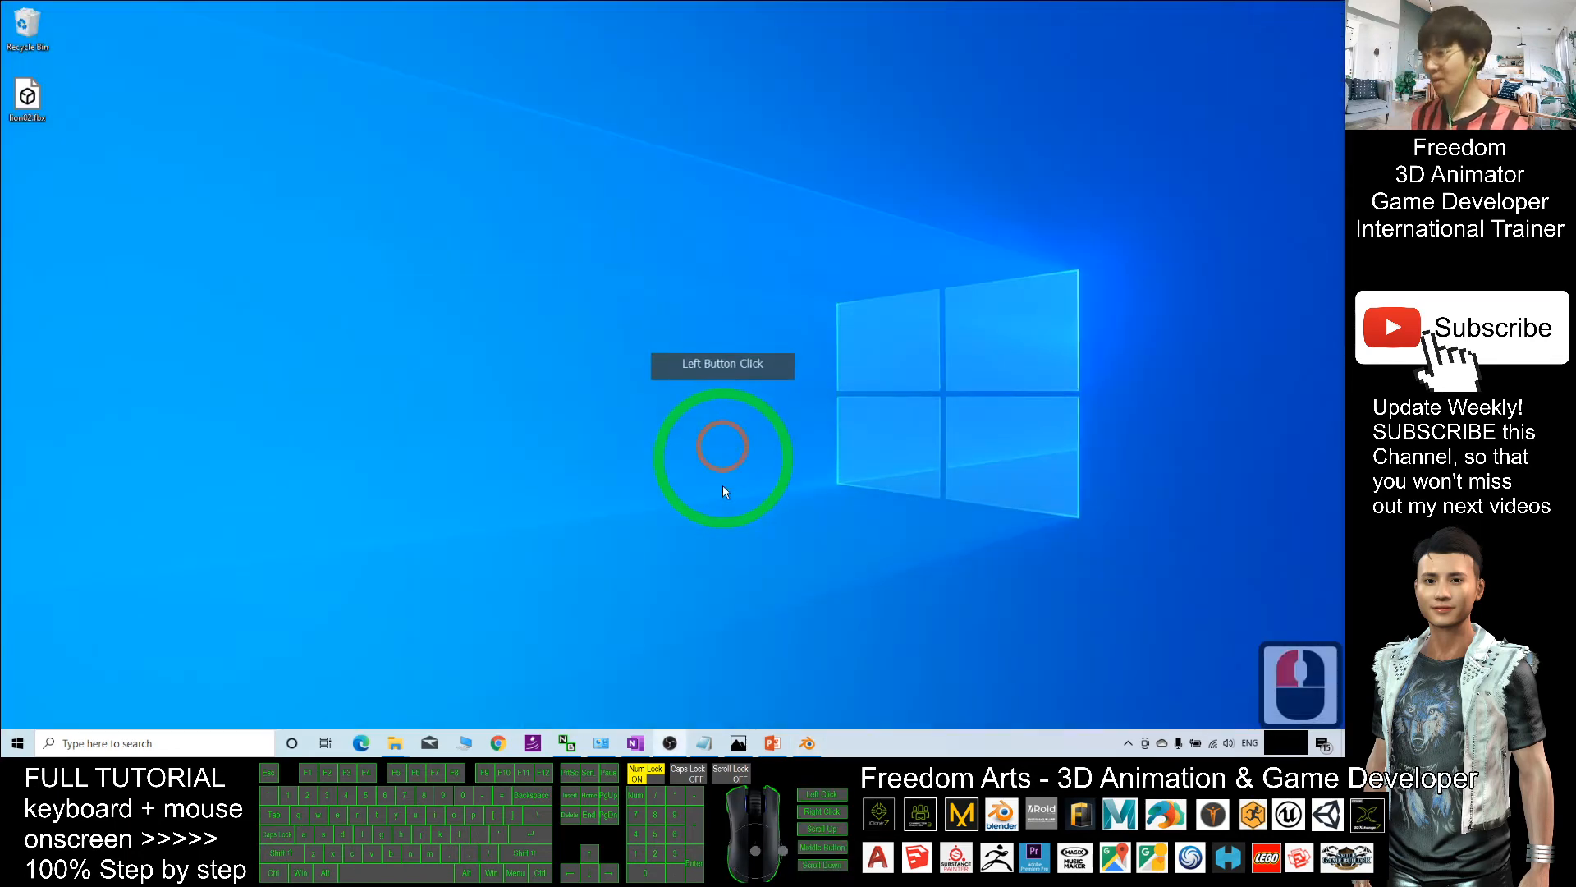
- Rotate the inserted lion 3D model on slide 2 to check it
click(772, 742)
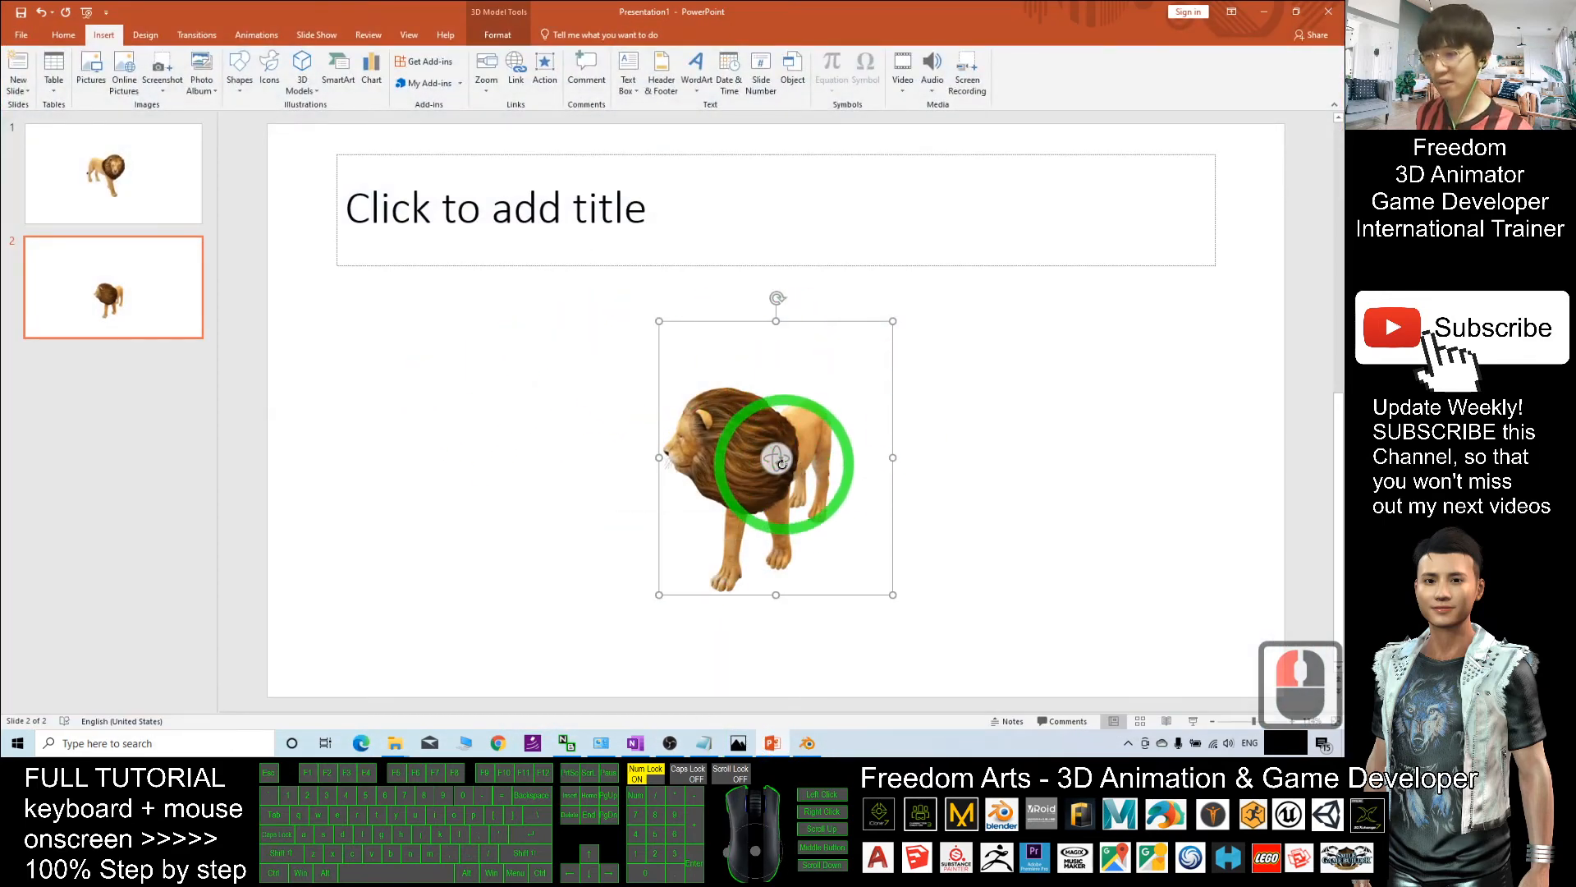
drag(778, 463, 760, 471)
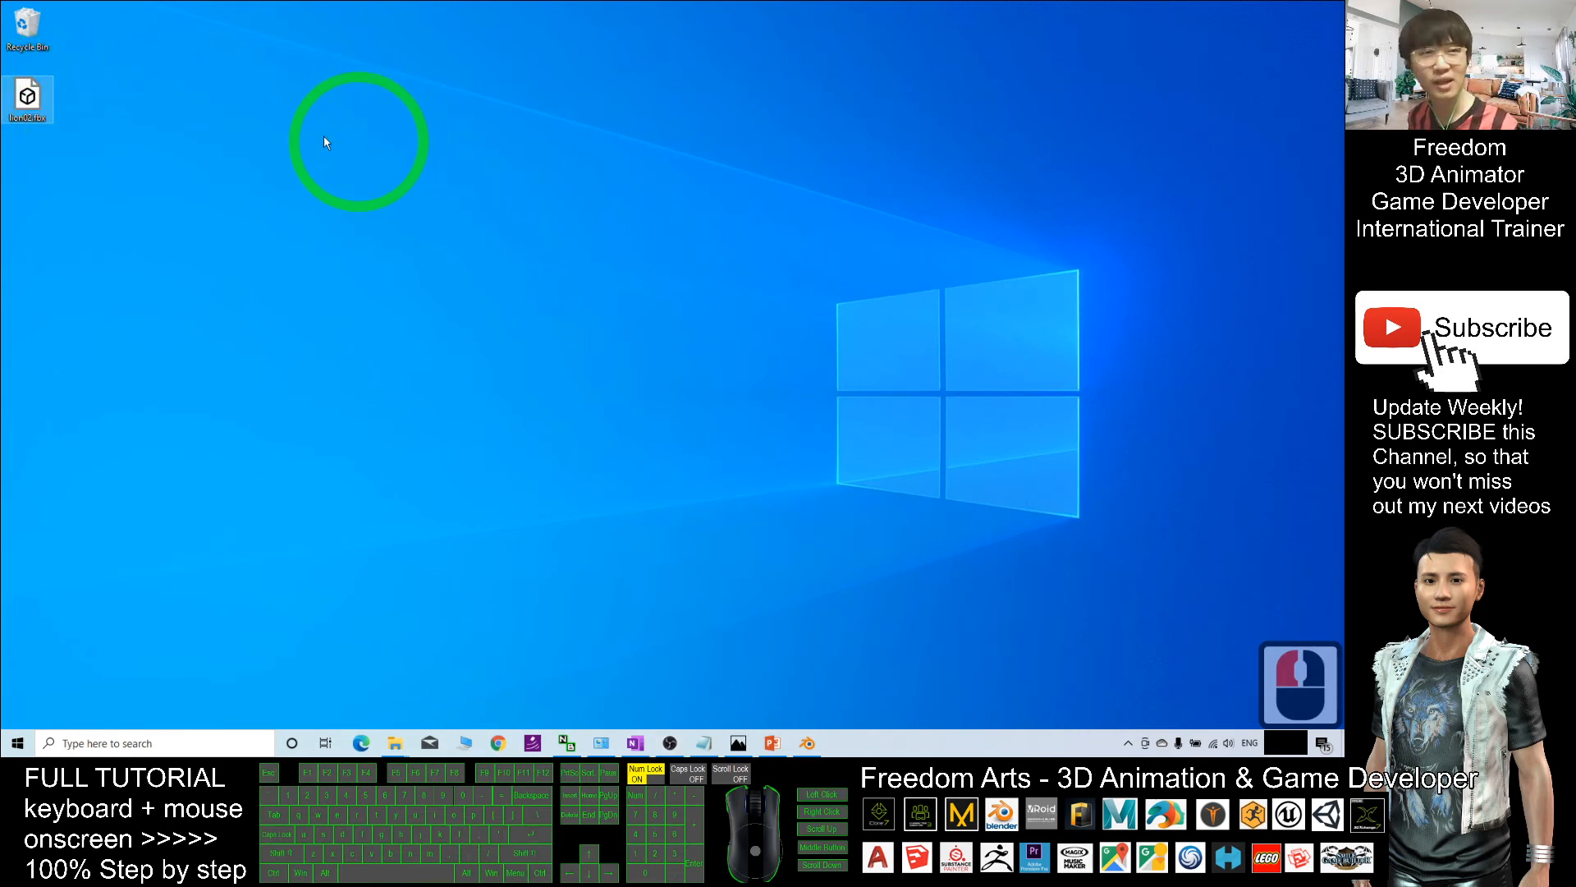
mouse_move(255, 102)
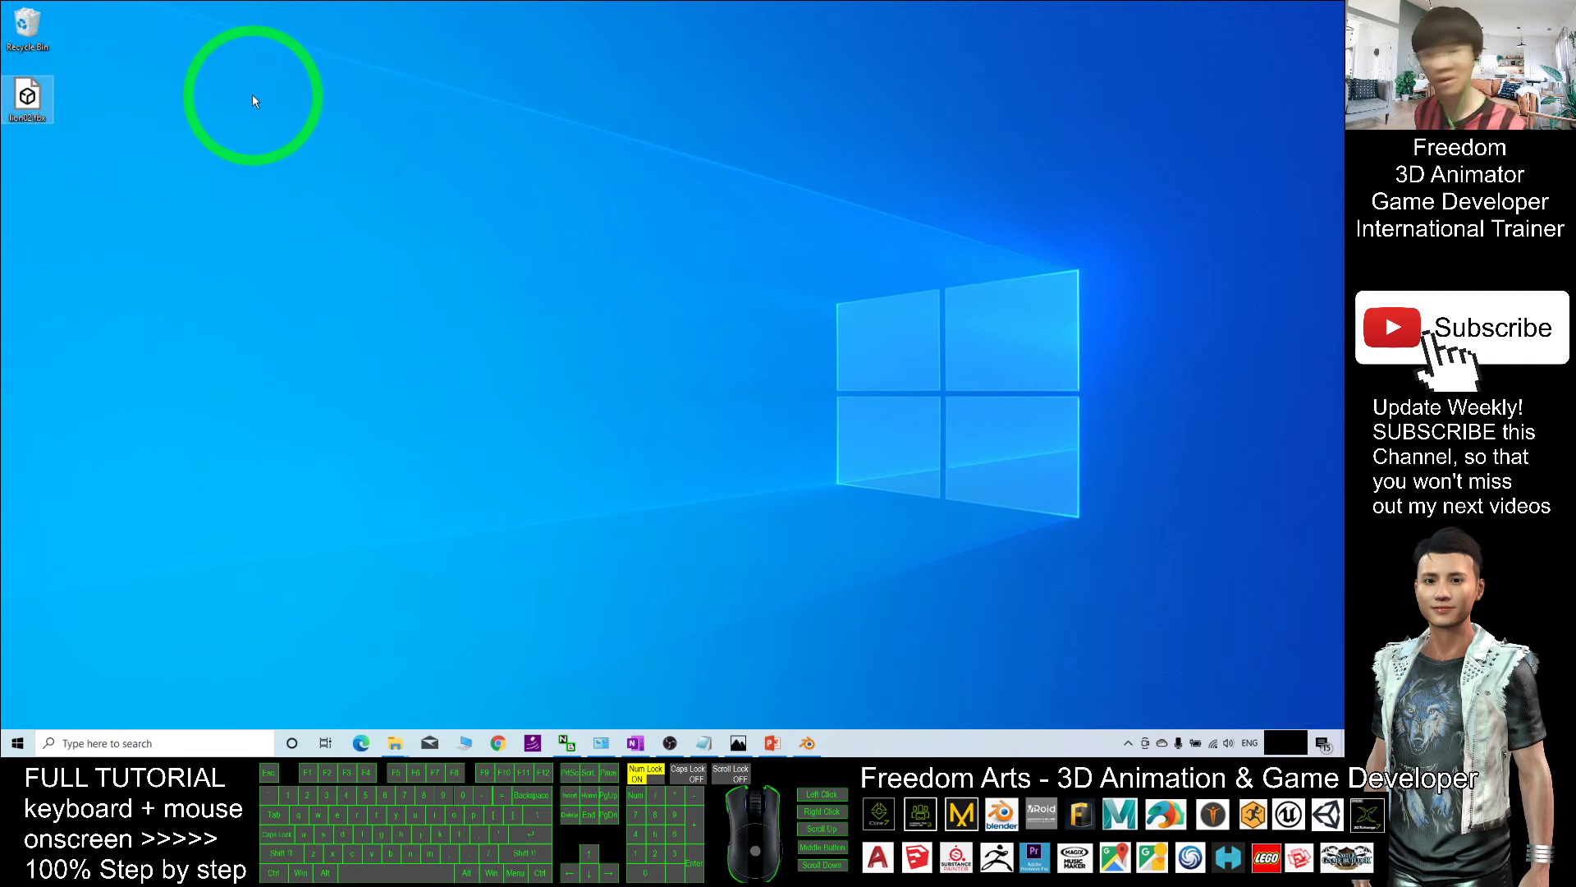
mouse_move(804, 427)
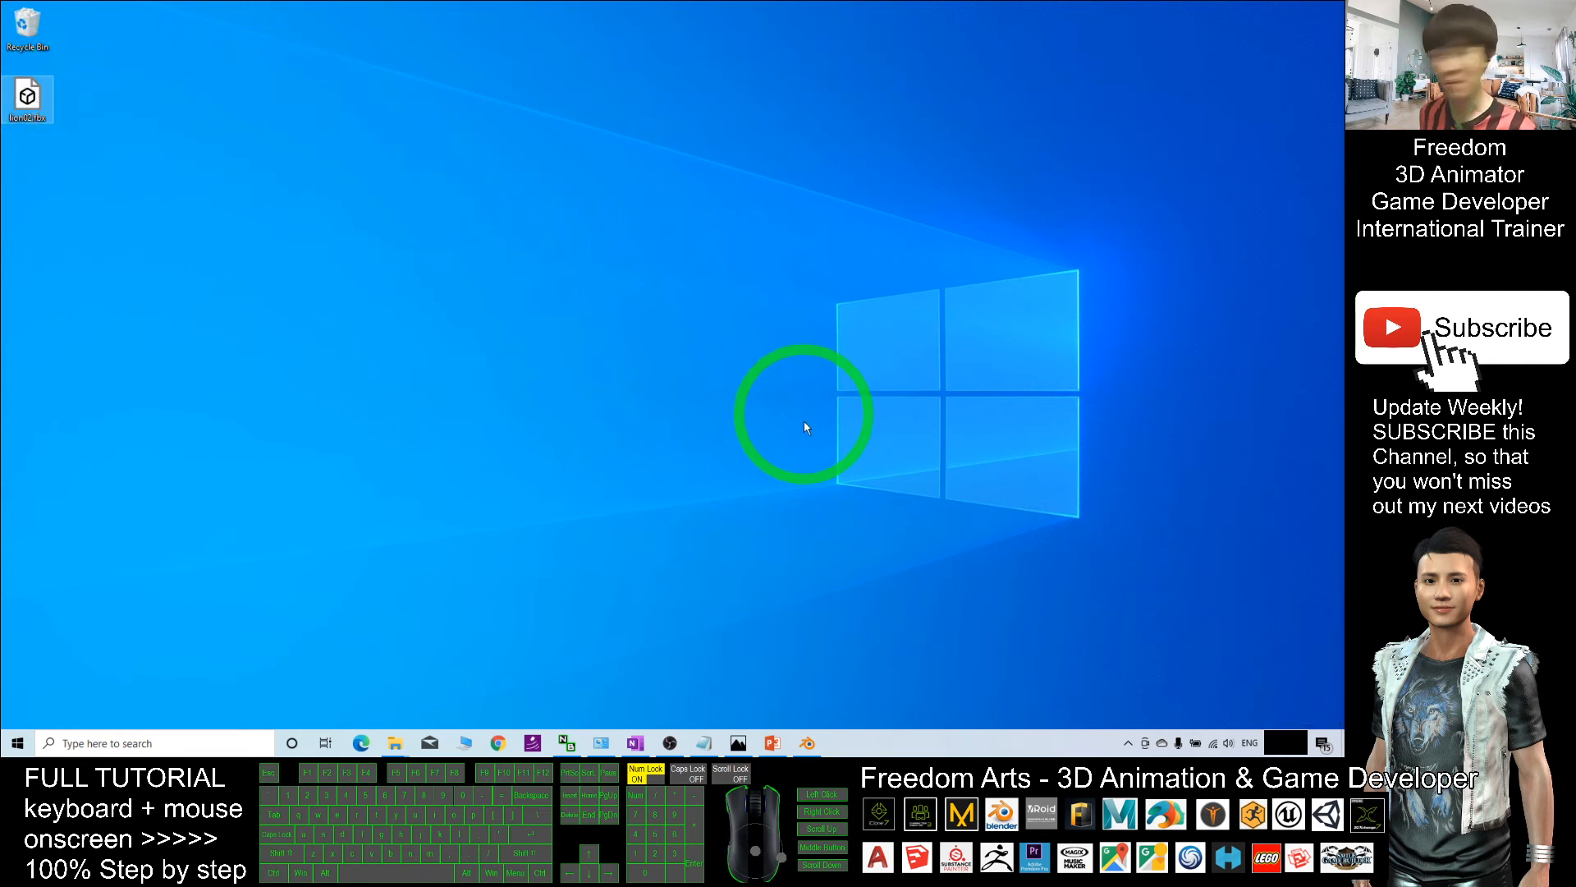
mouse_move(718, 624)
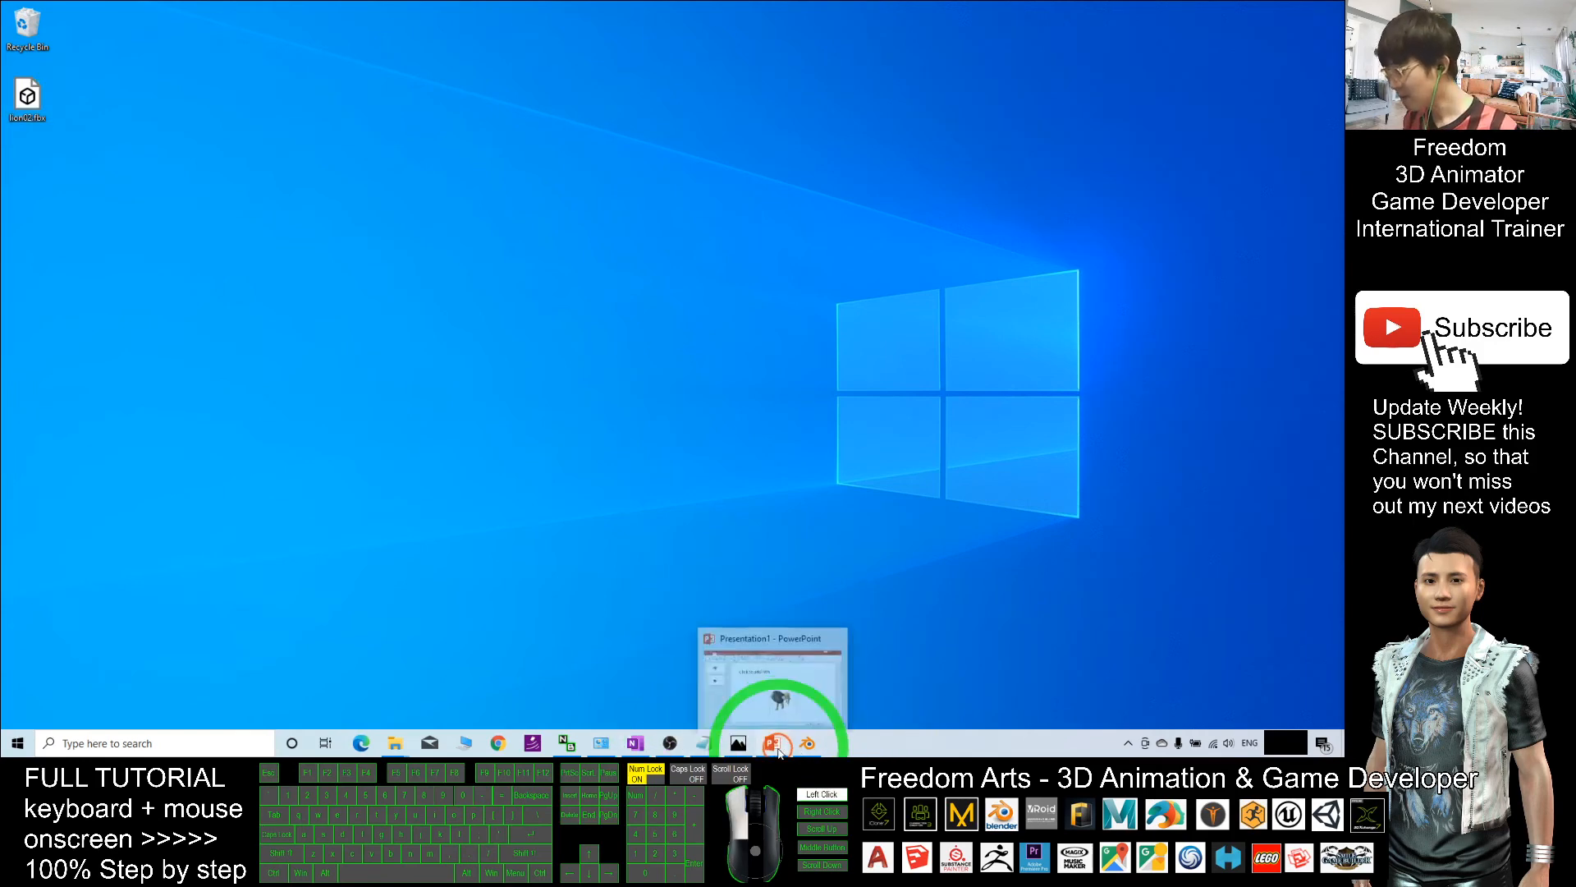
- Rotate the slide 1 lion model through several angles until it faces the viewer
click(772, 744)
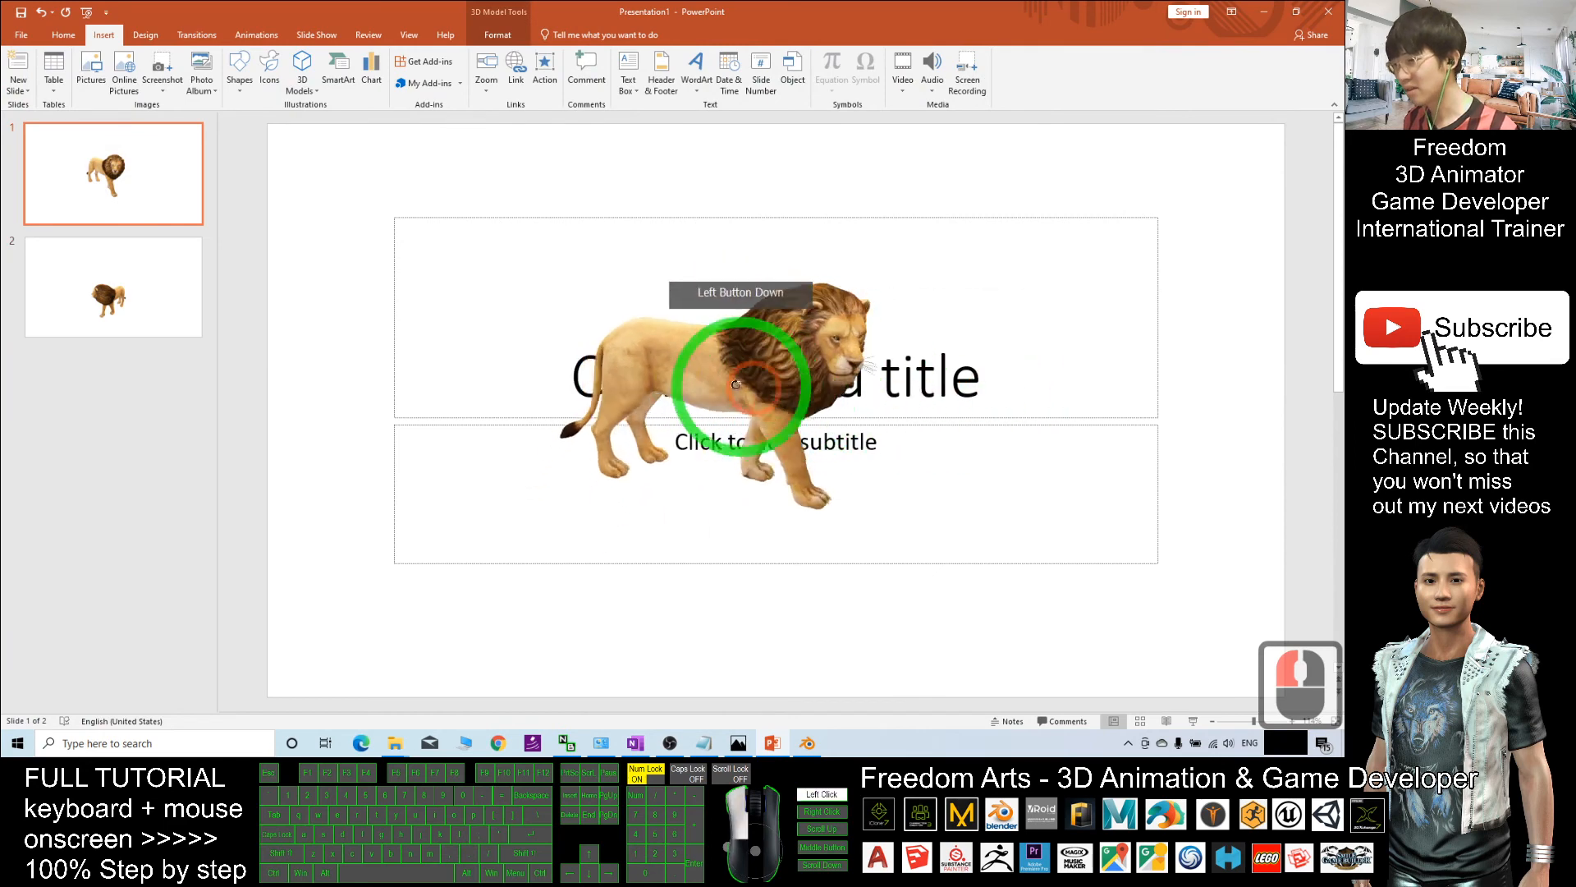
drag(744, 387, 637, 402)
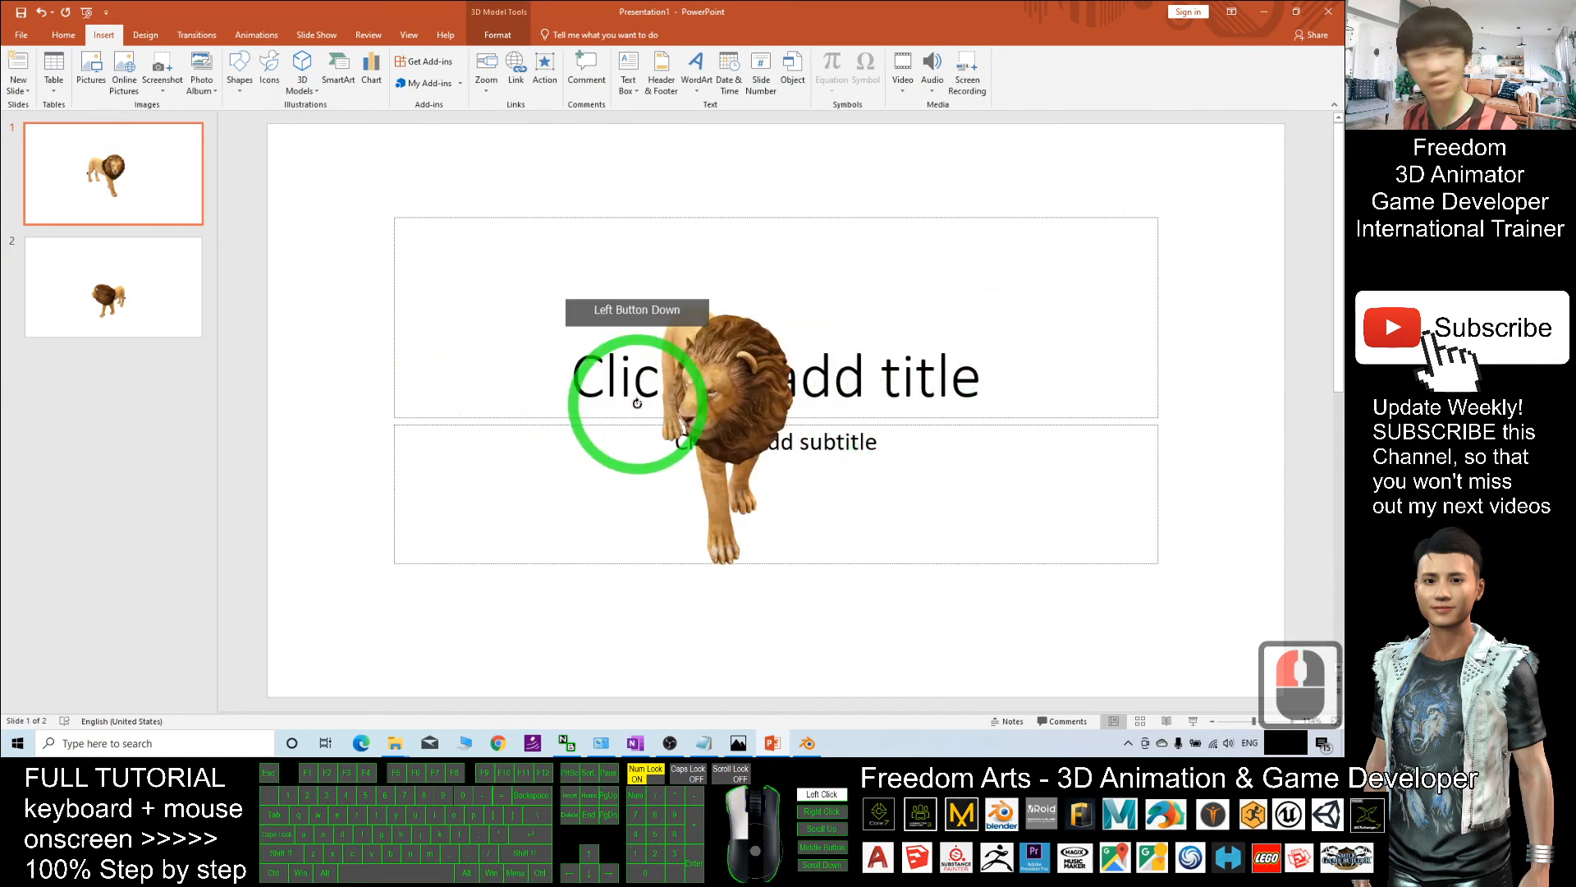
drag(637, 402, 819, 397)
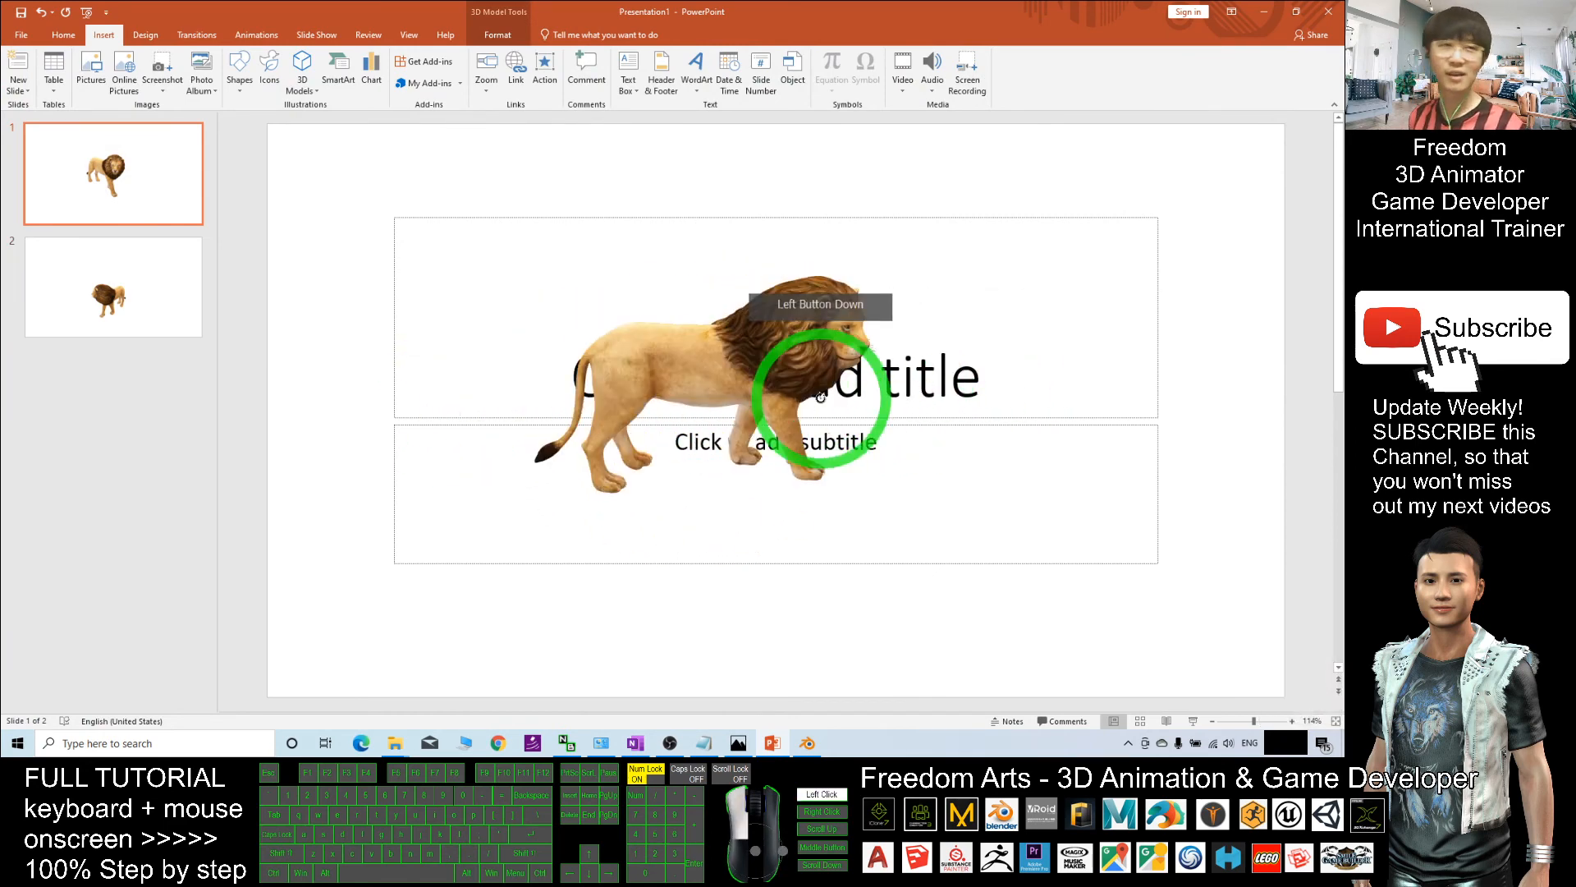
drag(819, 393, 875, 501)
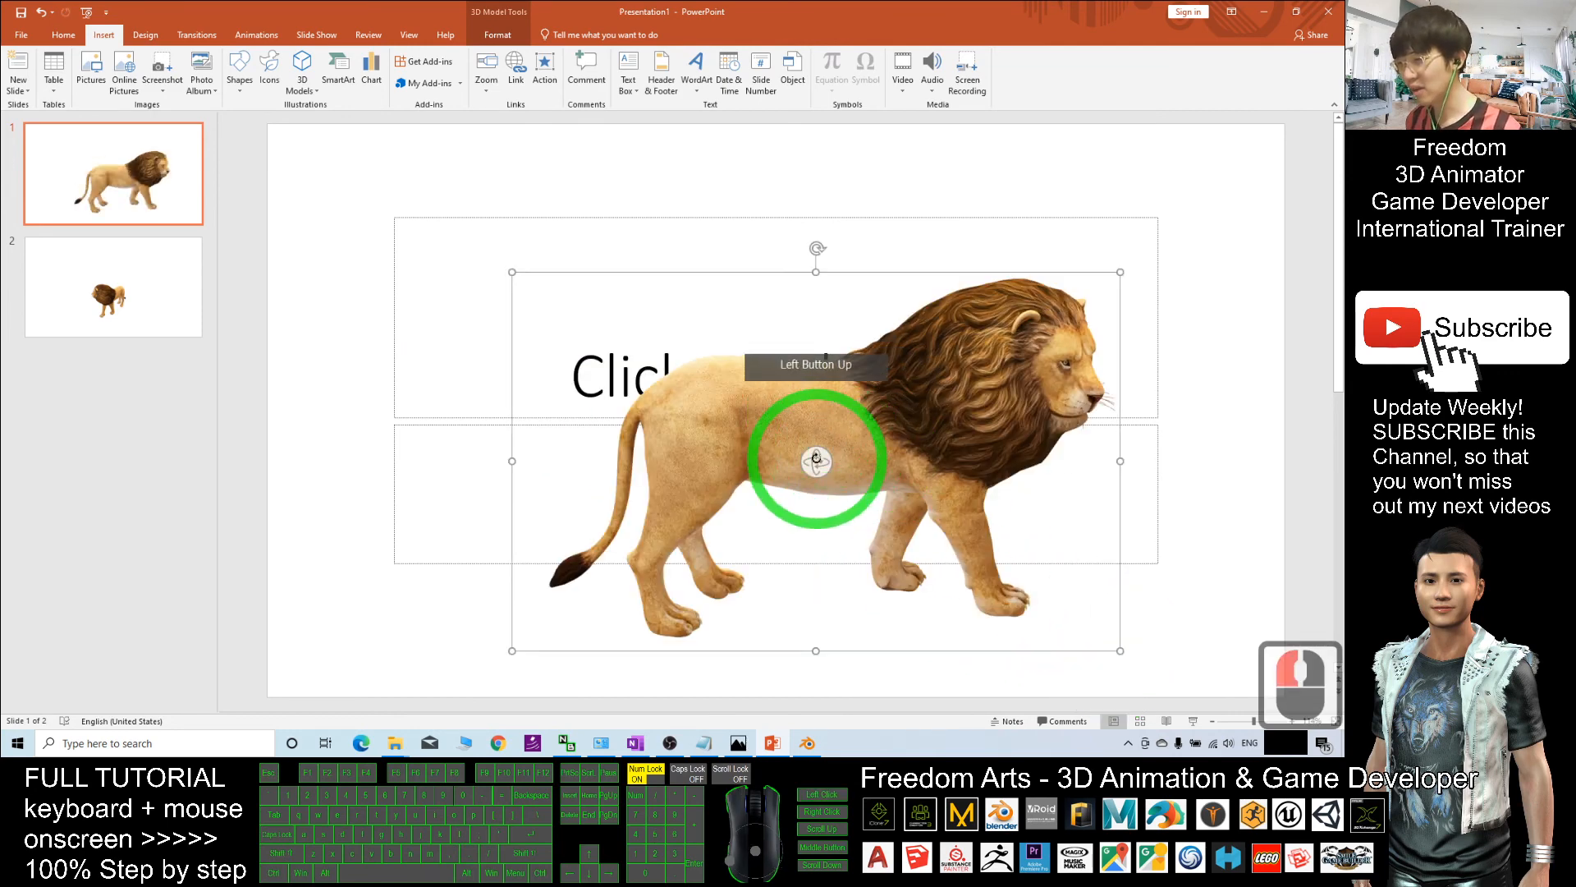
drag(816, 459, 844, 498)
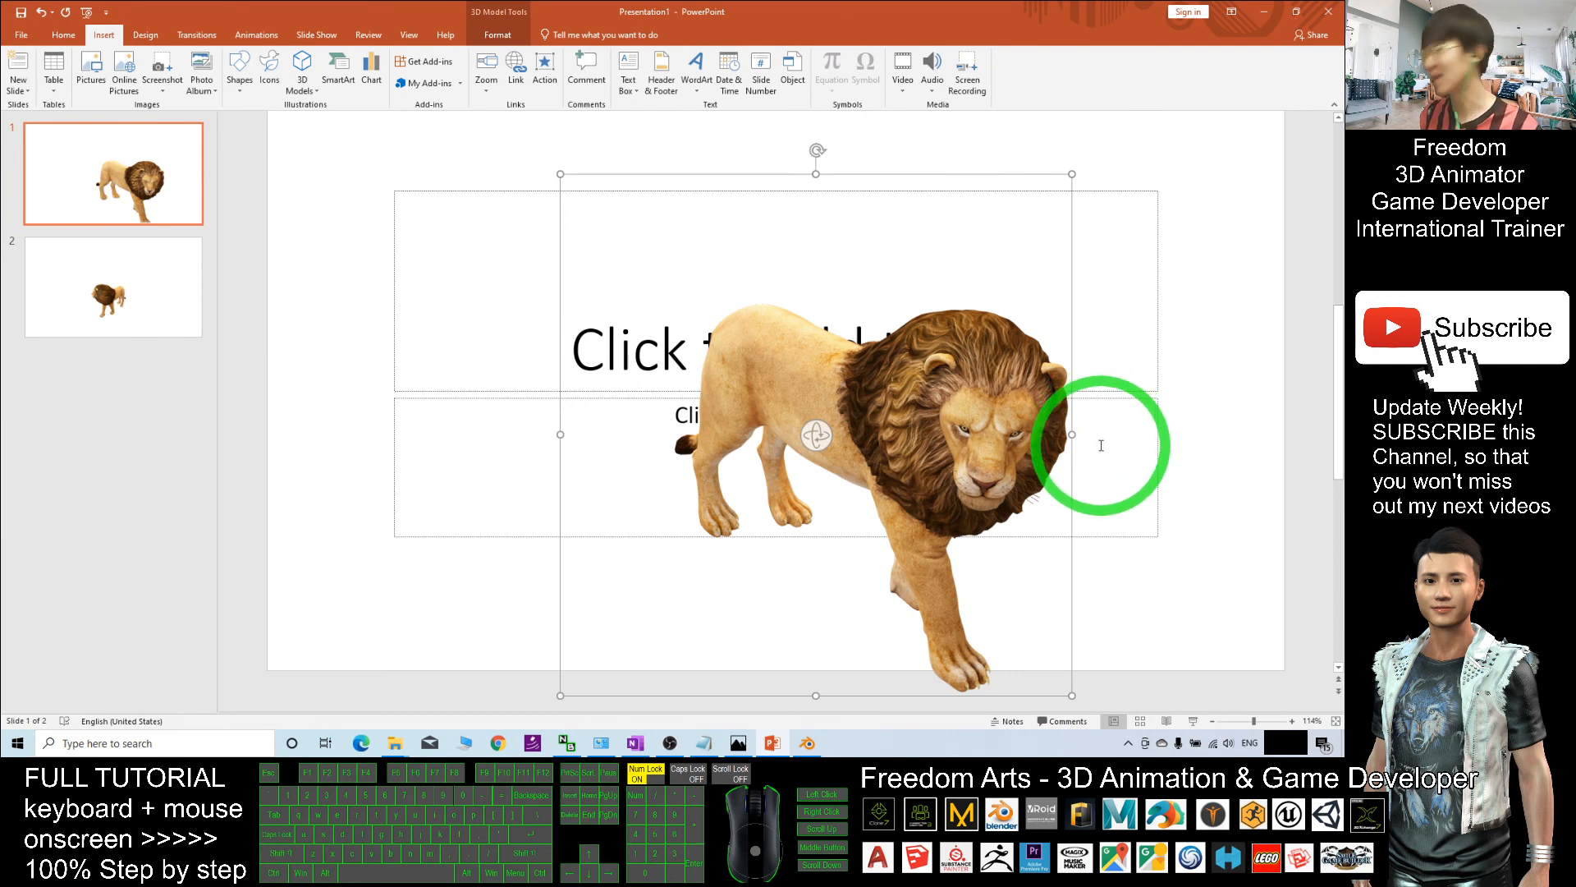
mouse_move(1212, 476)
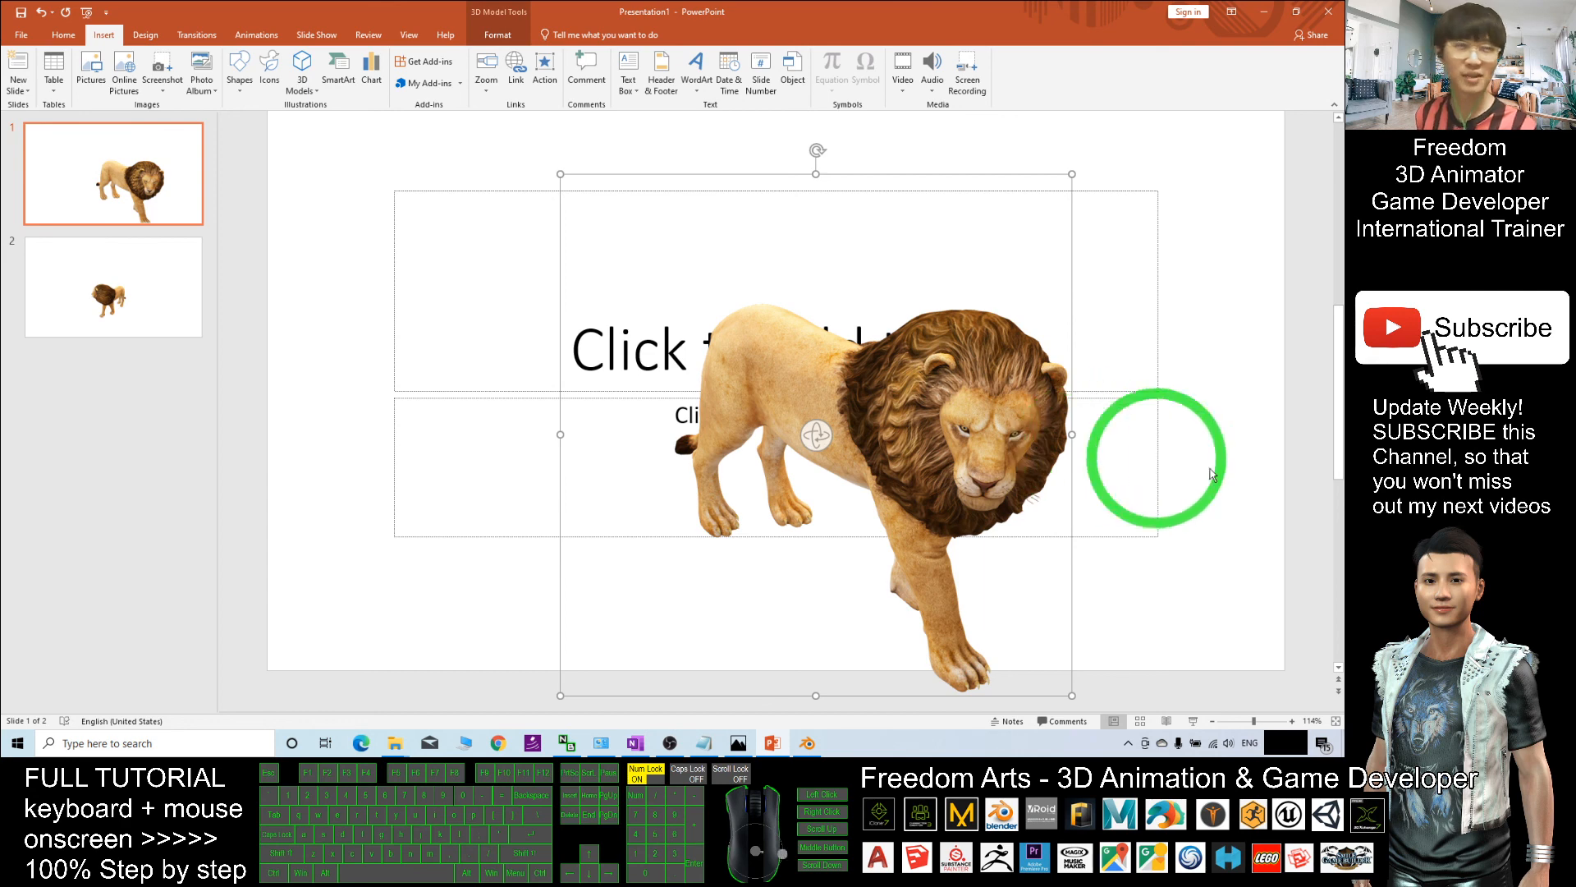
mouse_move(1172, 524)
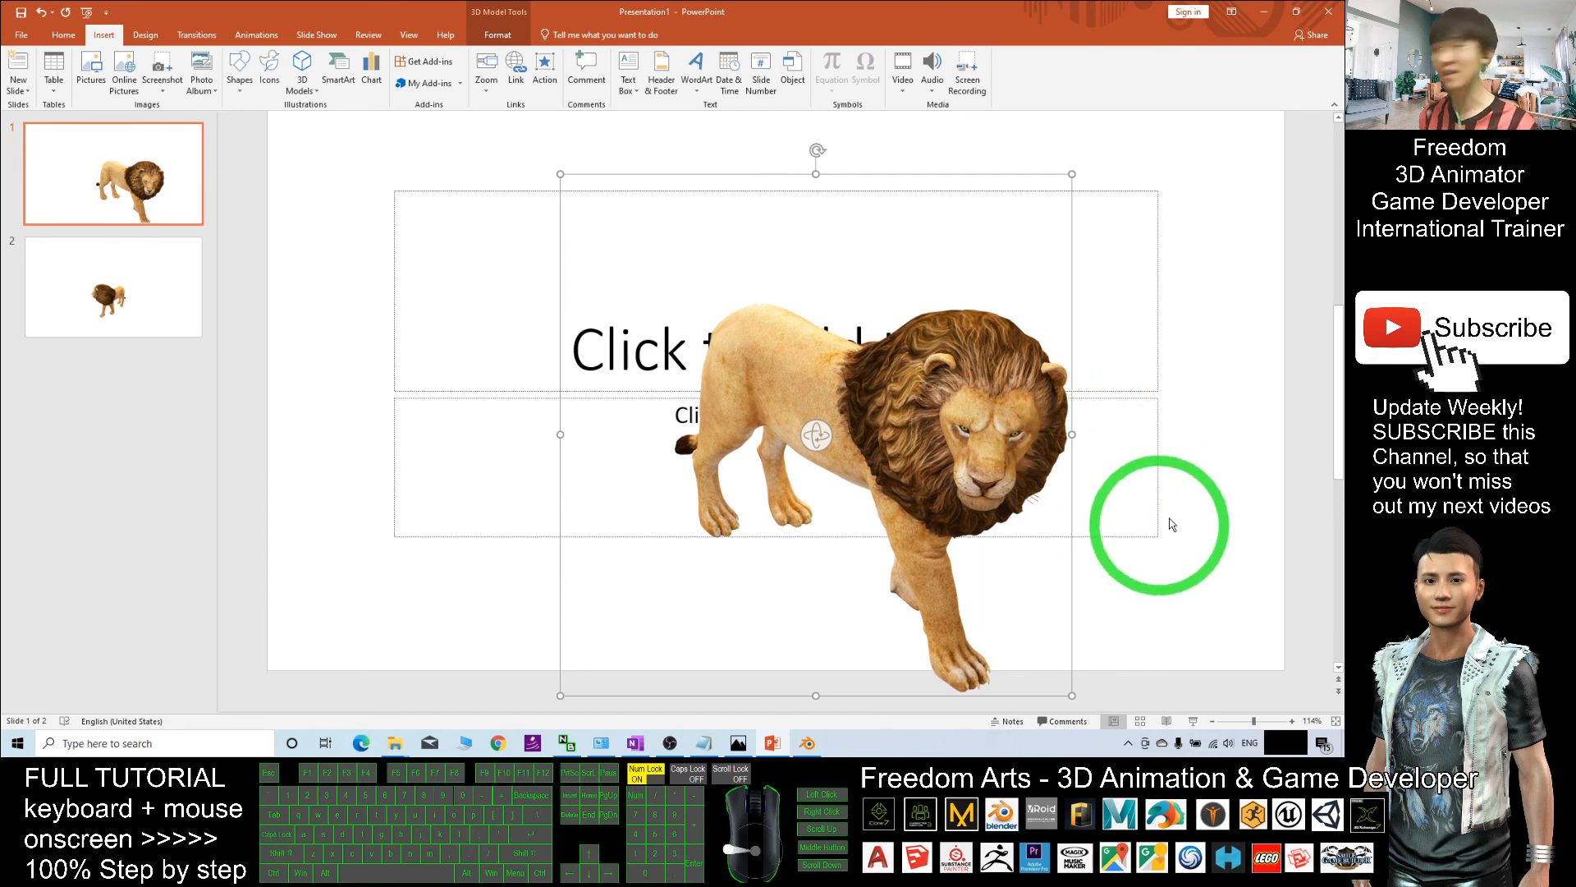